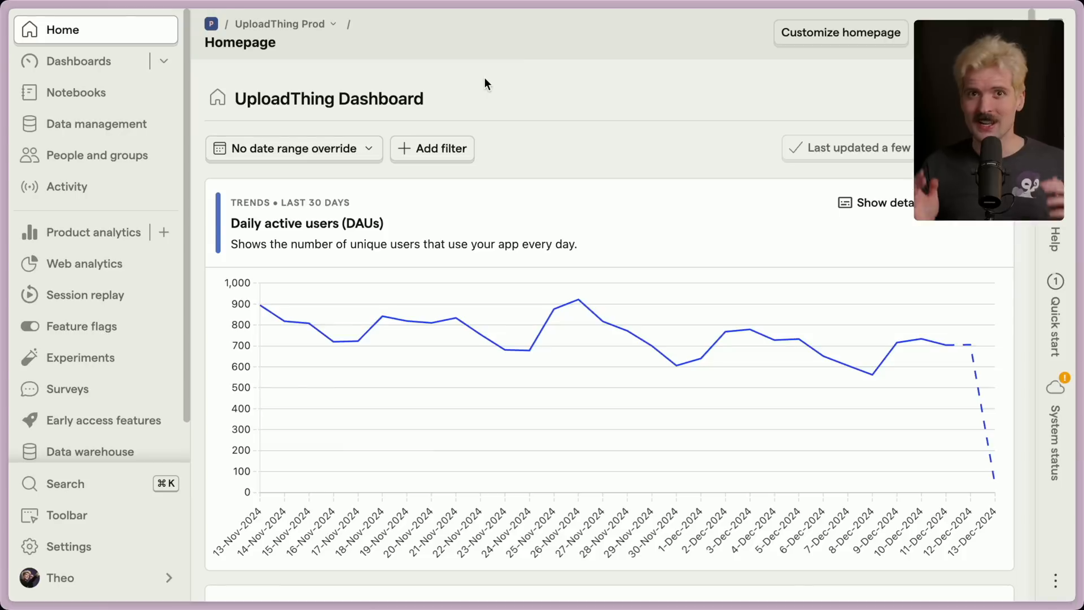
{"action": "mouse_move", "coordinate": [407, 81]}
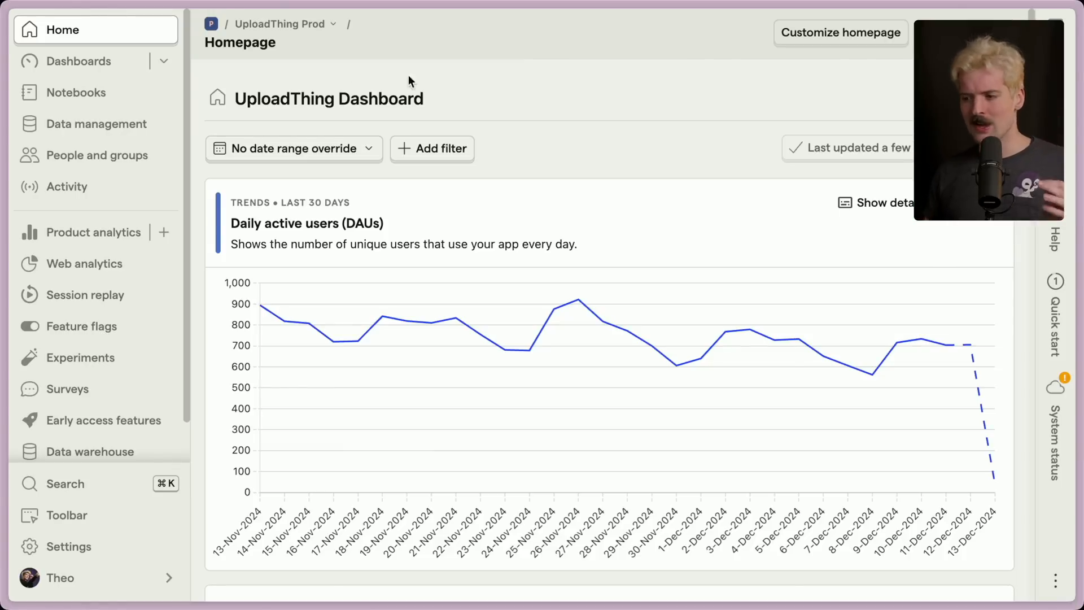
Step: Browse the PostHog project list and highlight the 1M events free analytics allowance on the pricing page
{"action": "left_click", "coordinate": [284, 24]}
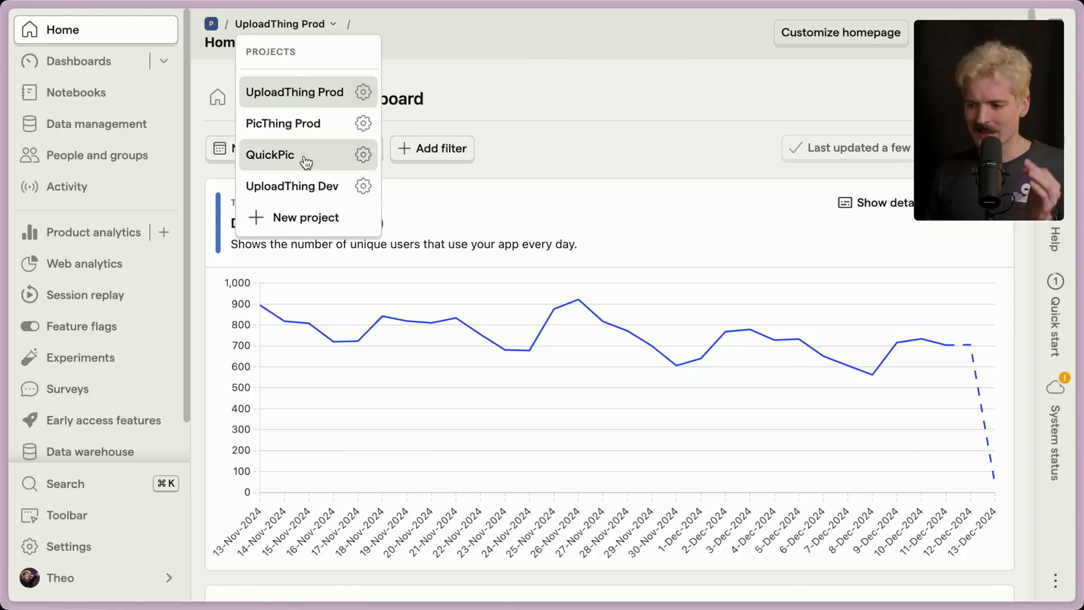
{"action": "mouse_move", "coordinate": [363, 123]}
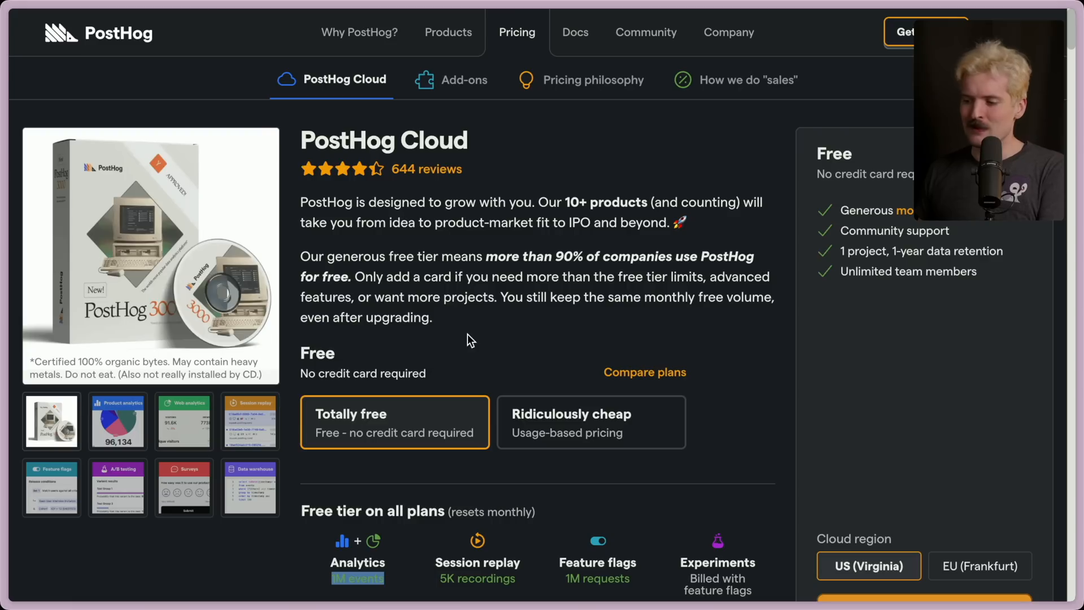
{"action": "left_click_drag", "start_coordinate": [486, 257], "coordinate": [352, 277]}
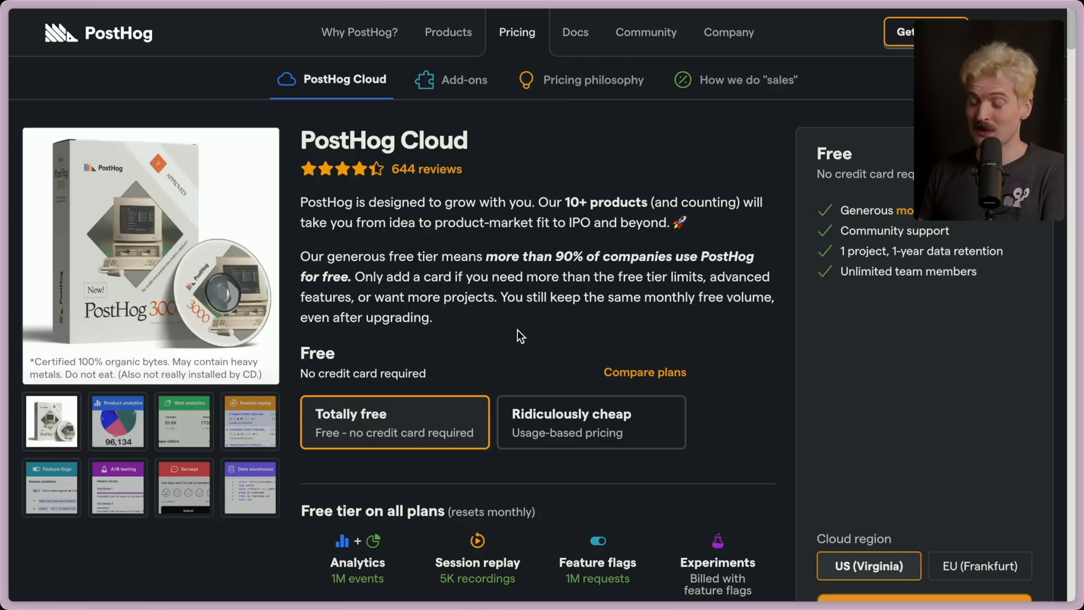
{"action": "left_click", "coordinate": [590, 421]}
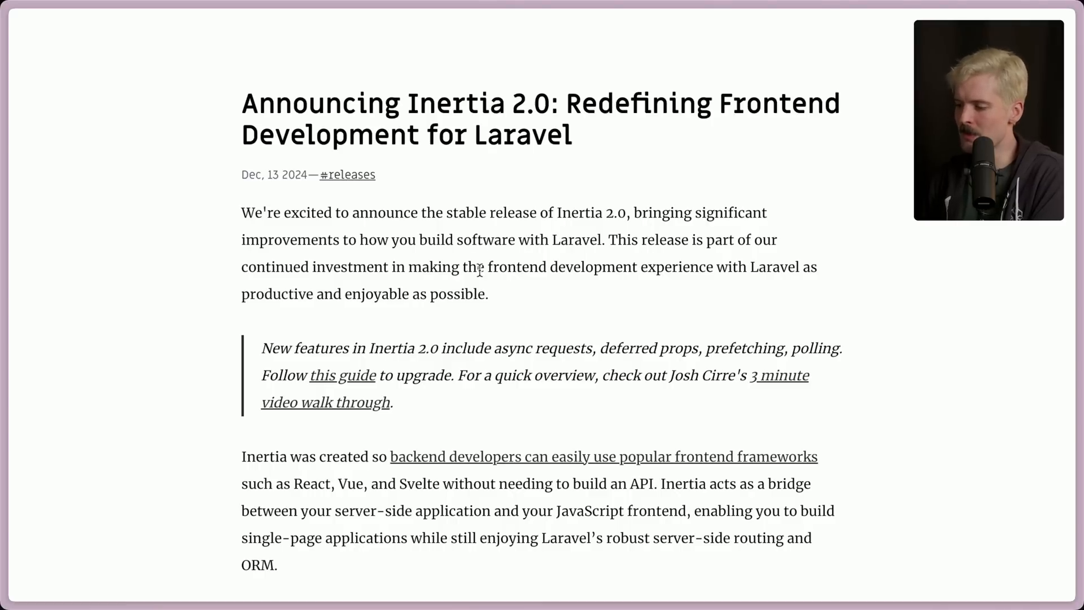
{"action": "mouse_move", "coordinate": [66, 332]}
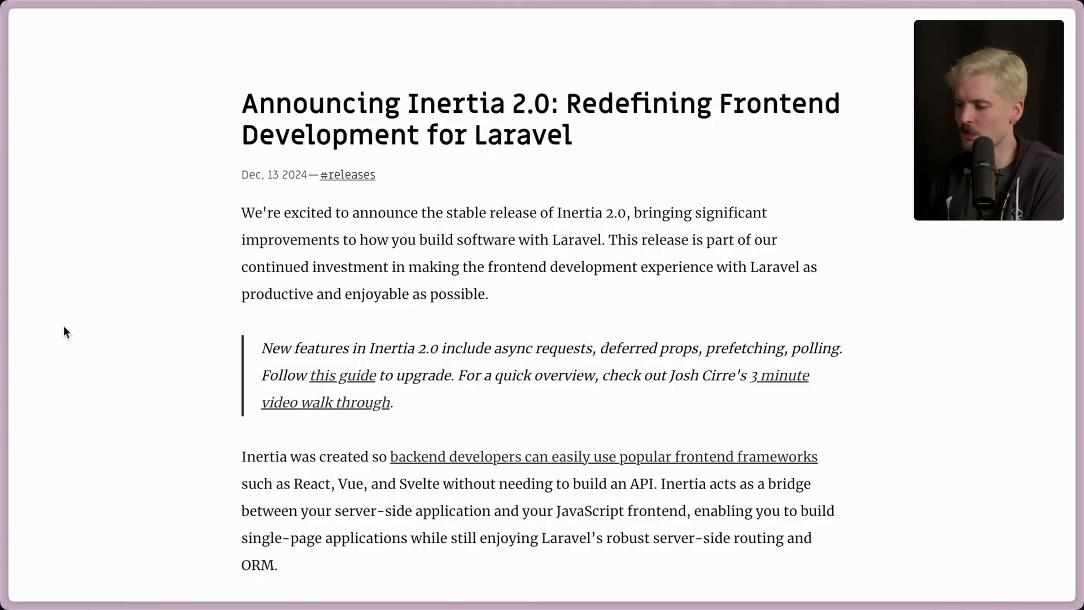
{"action": "scroll", "scroll_direction": "down", "scroll_amount": 3}
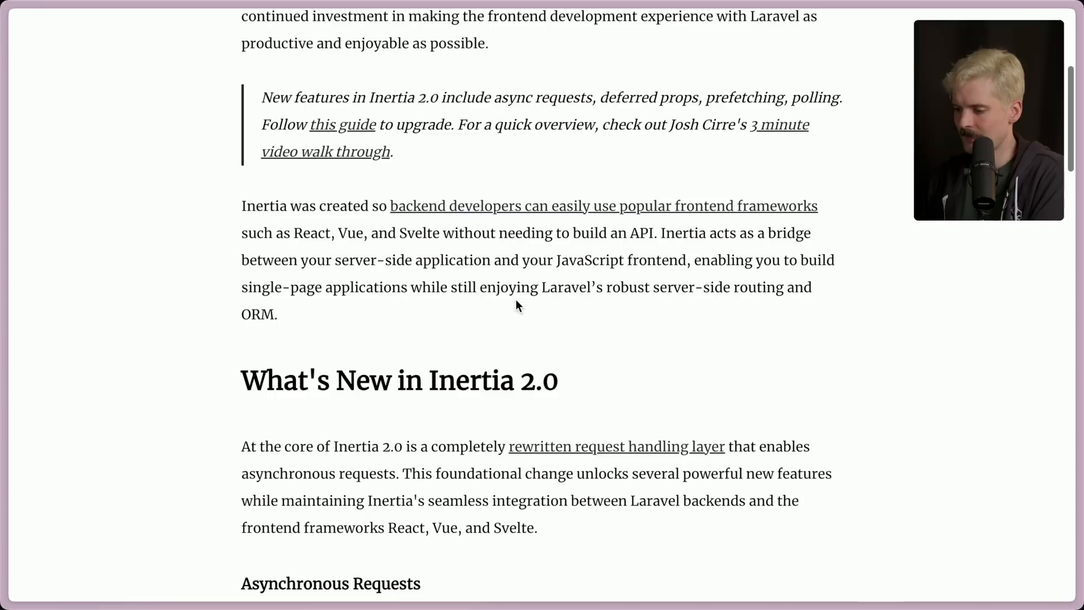
{"action": "mouse_move", "coordinate": [642, 213]}
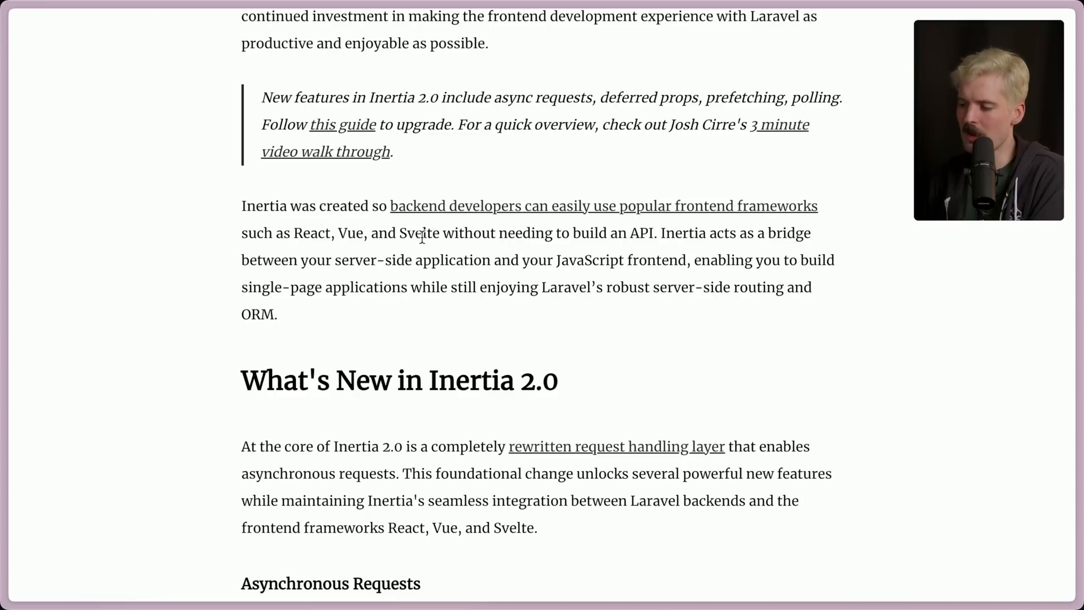
{"action": "left_click_drag", "start_coordinate": [441, 233], "coordinate": [654, 233]}
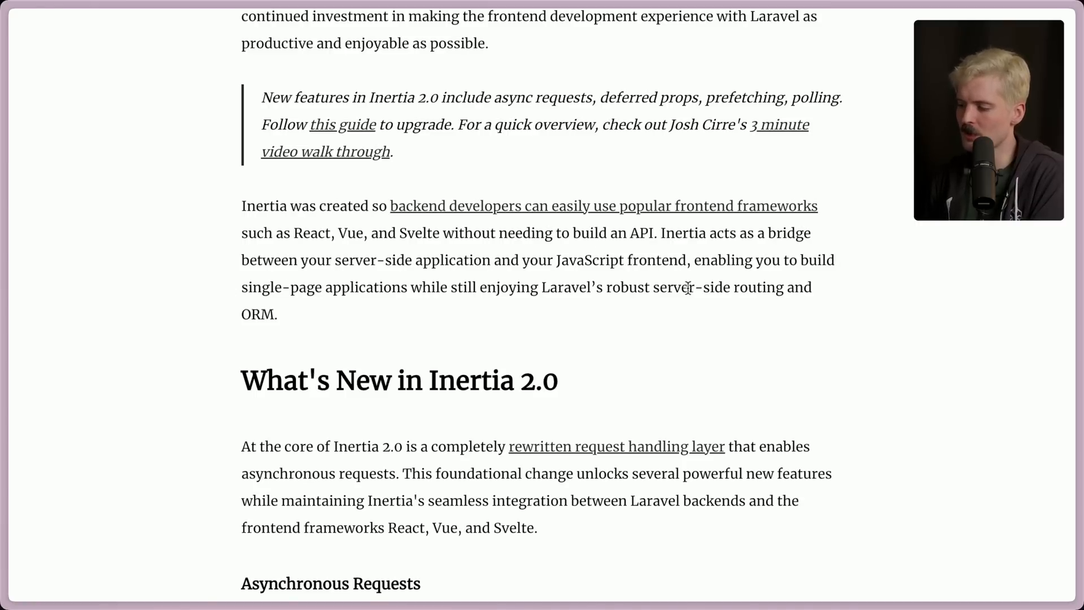
{"action": "scroll", "scroll_direction": "down", "scroll_amount": 3}
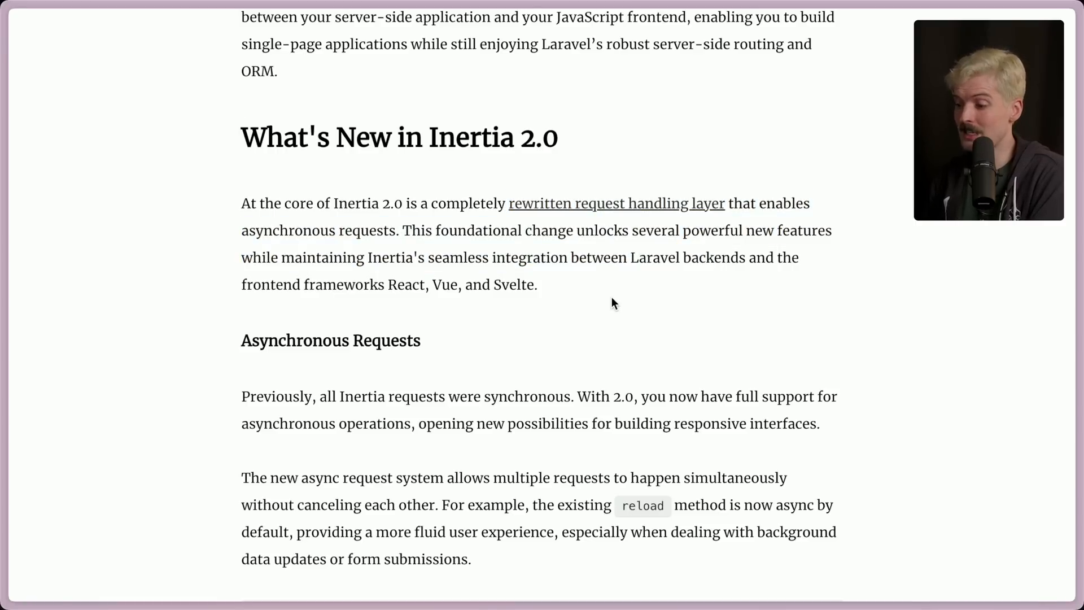
{"action": "scroll", "scroll_direction": "down", "scroll_amount": 3}
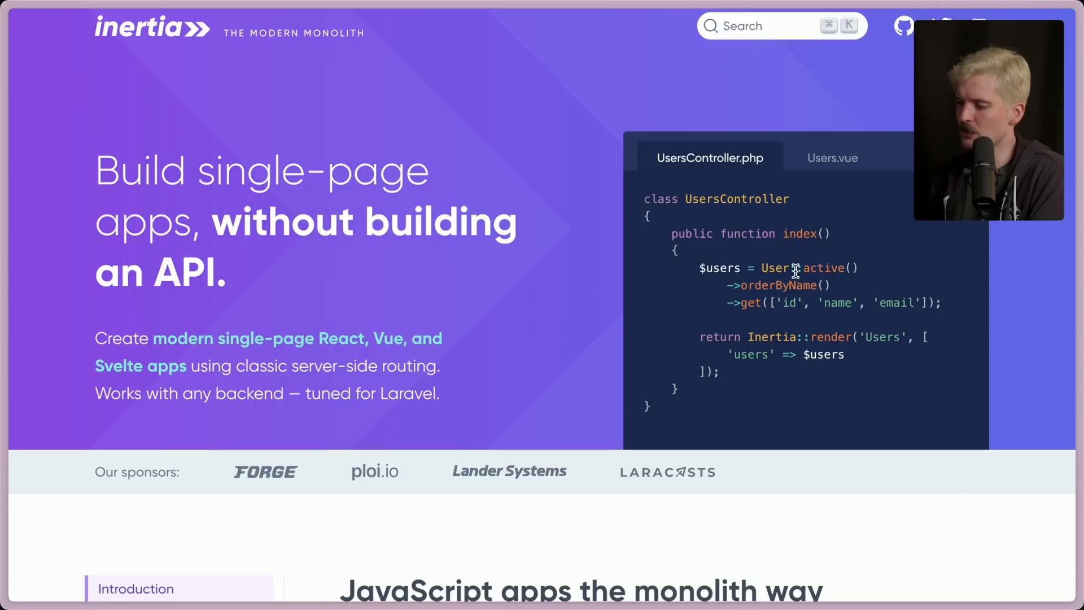
{"action": "mouse_move", "coordinate": [714, 411]}
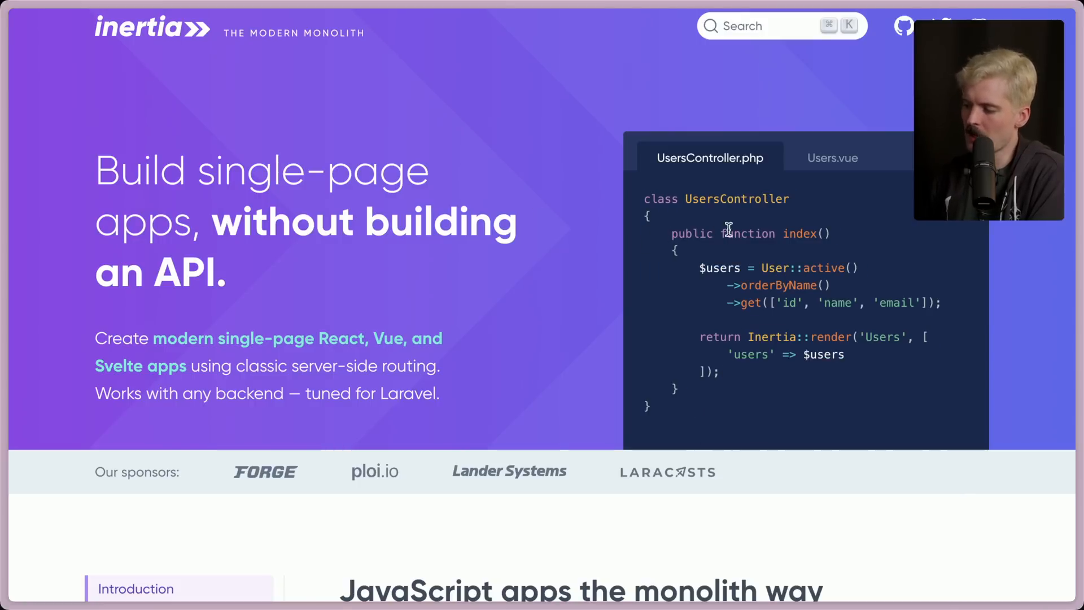
{"action": "mouse_move", "coordinate": [829, 231]}
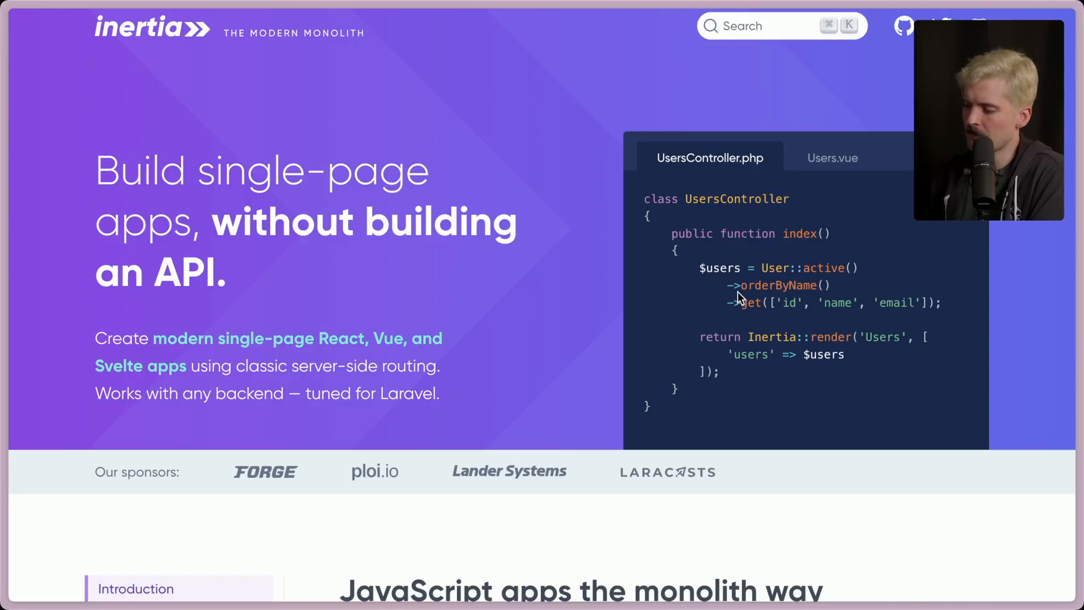
Step: Highlight the $users variable passed to the rendered page in the UsersController example
{"action": "left_click_drag", "start_coordinate": [733, 303], "coordinate": [926, 303]}
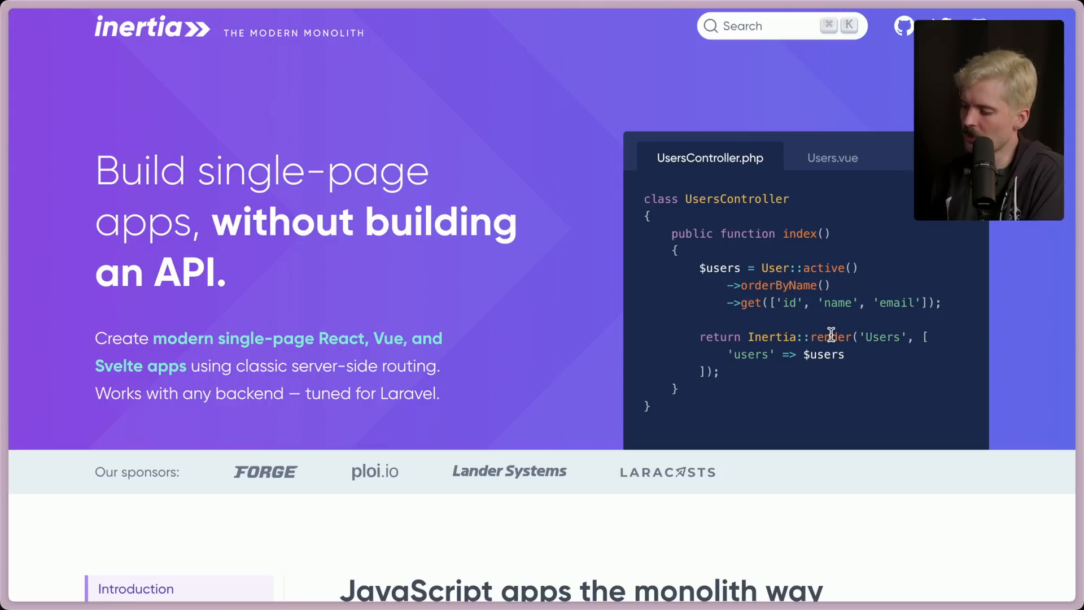
{"action": "mouse_move", "coordinate": [760, 382]}
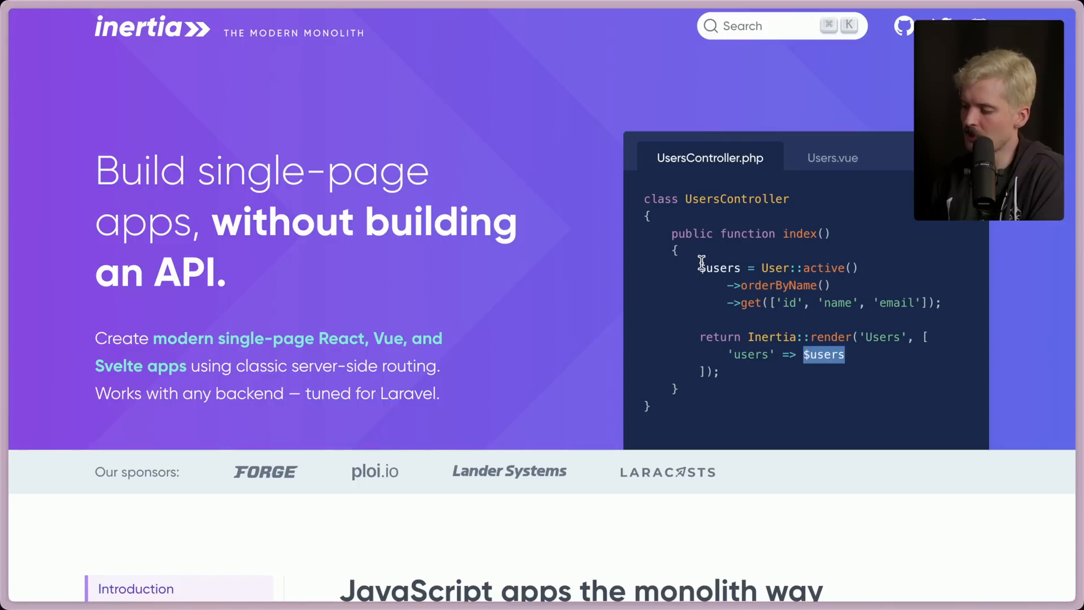
{"action": "left_click", "coordinate": [832, 159]}
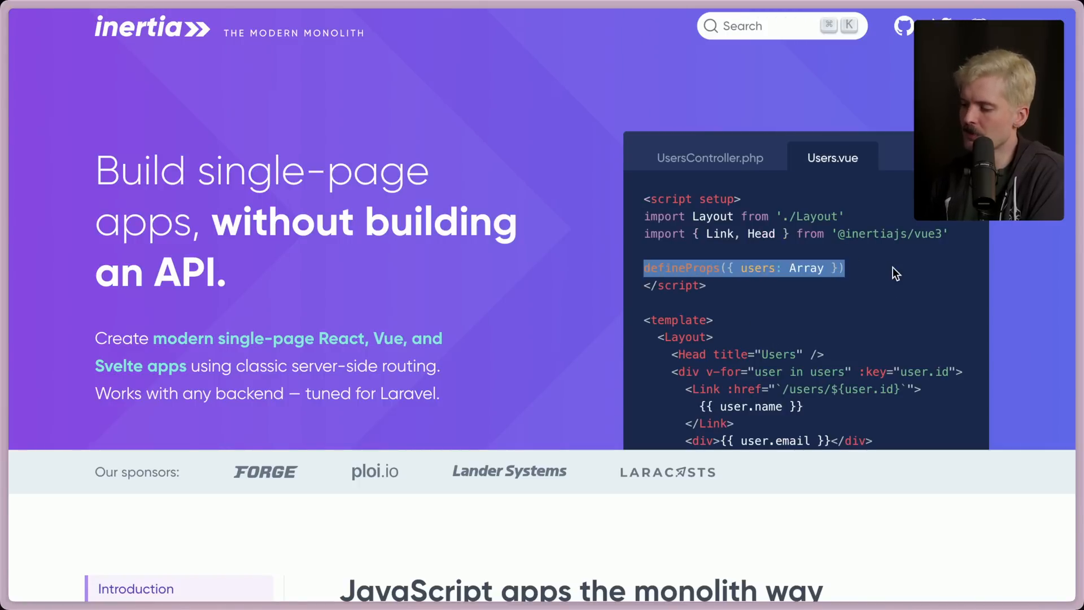
{"action": "mouse_move", "coordinate": [827, 211]}
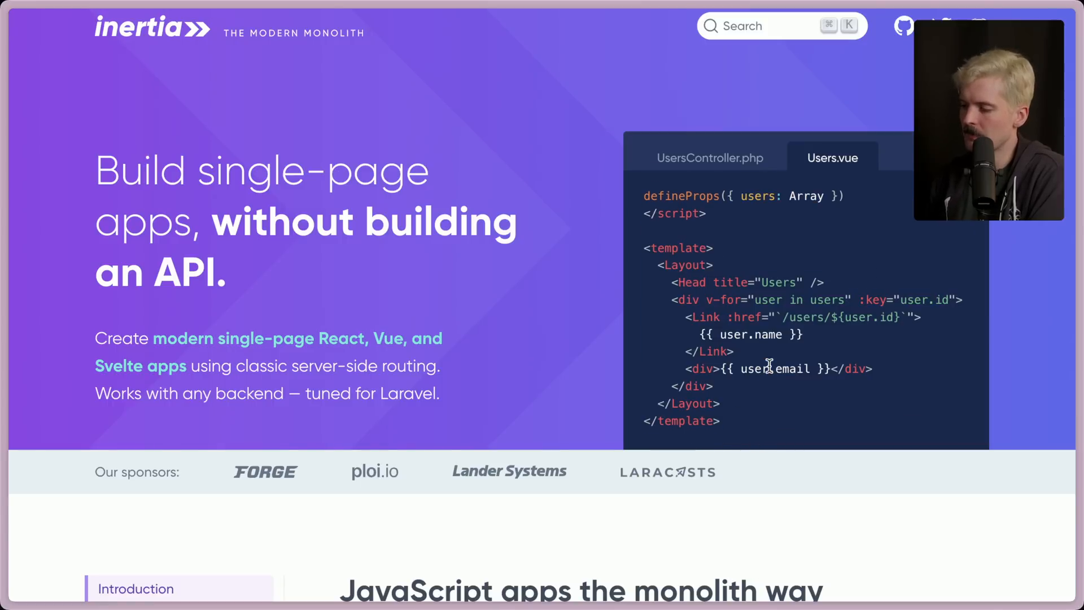
{"action": "left_click", "coordinate": [709, 158]}
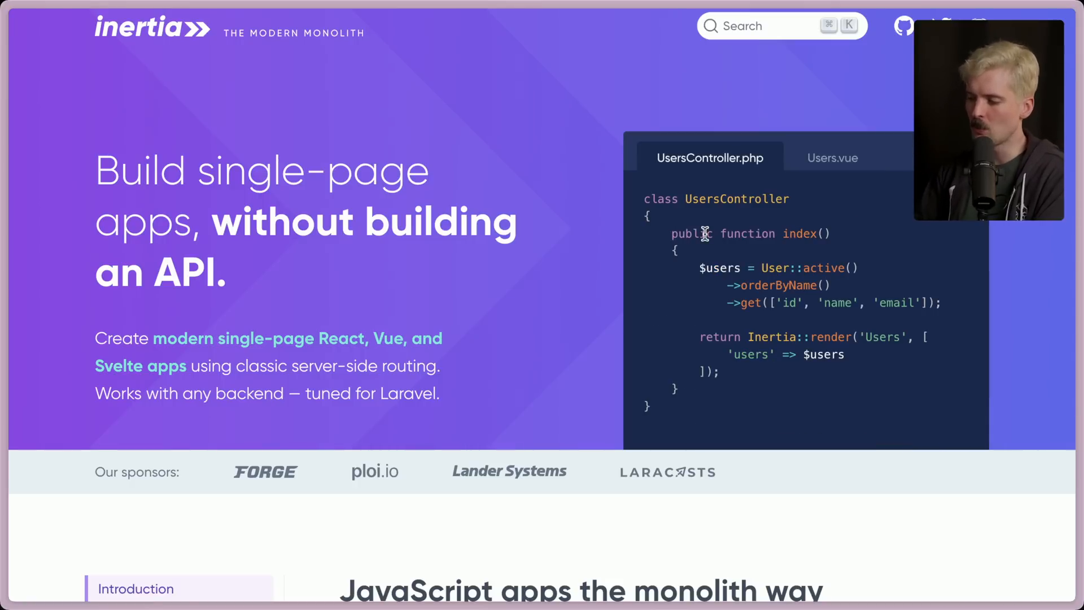
{"action": "left_click_drag", "start_coordinate": [700, 337], "coordinate": [719, 374]}
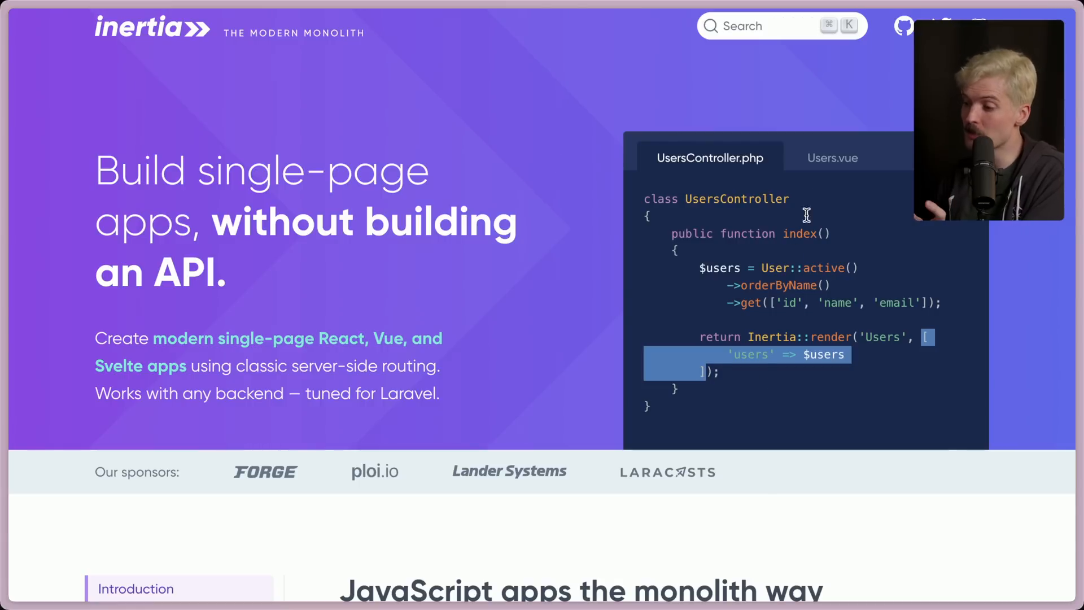
{"action": "left_click", "coordinate": [832, 157]}
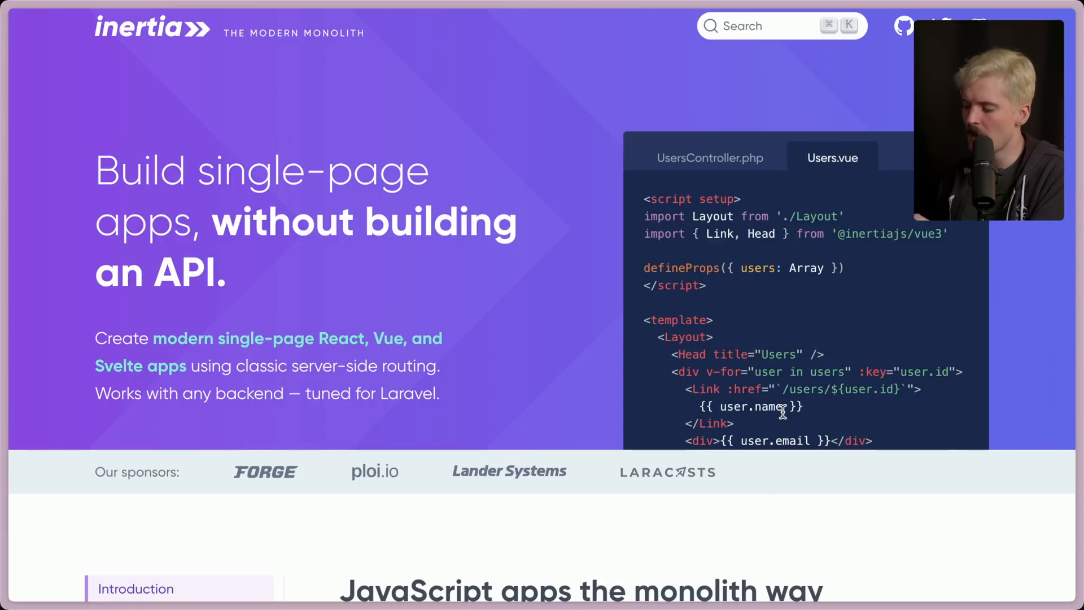
{"action": "mouse_move", "coordinate": [711, 158]}
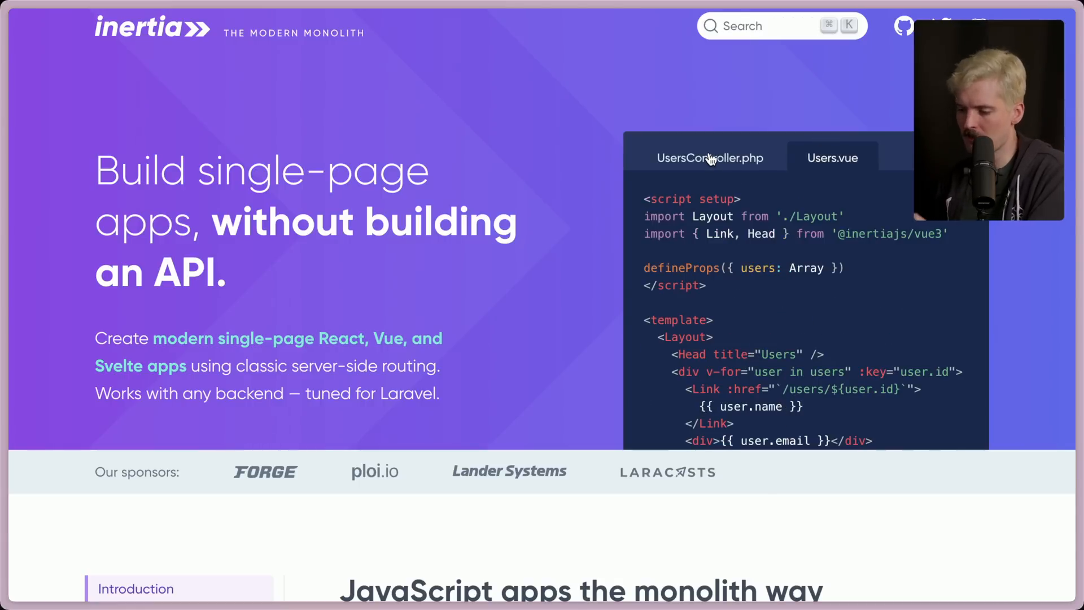
{"action": "left_click", "coordinate": [710, 158]}
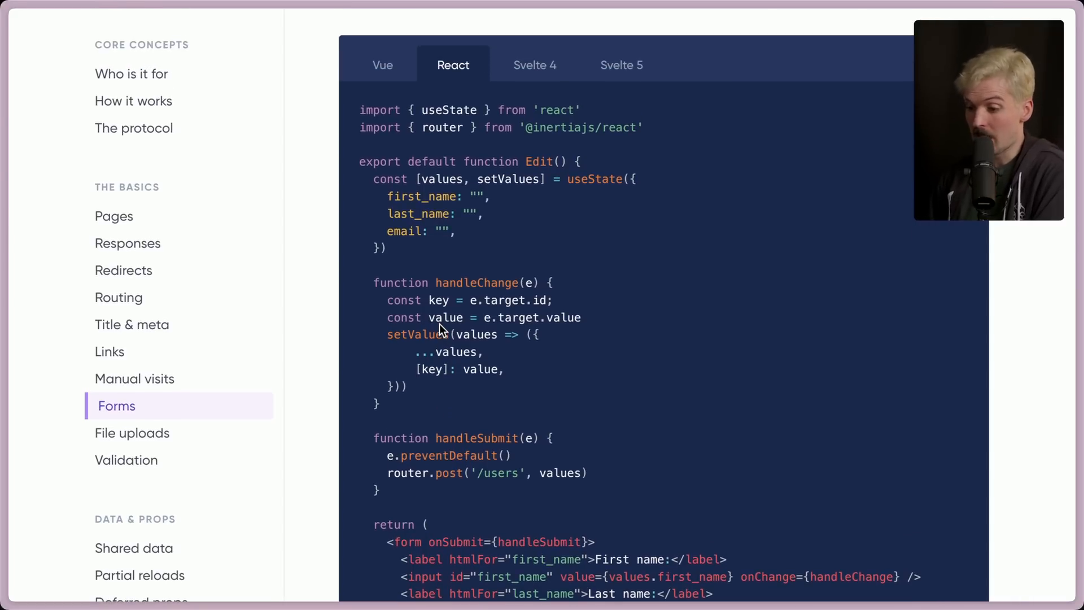
Step: Highlight the store method's redirect and return in the UsersController example, then reach Server-side validation
{"action": "scroll", "scroll_direction": "down", "scroll_amount": 3}
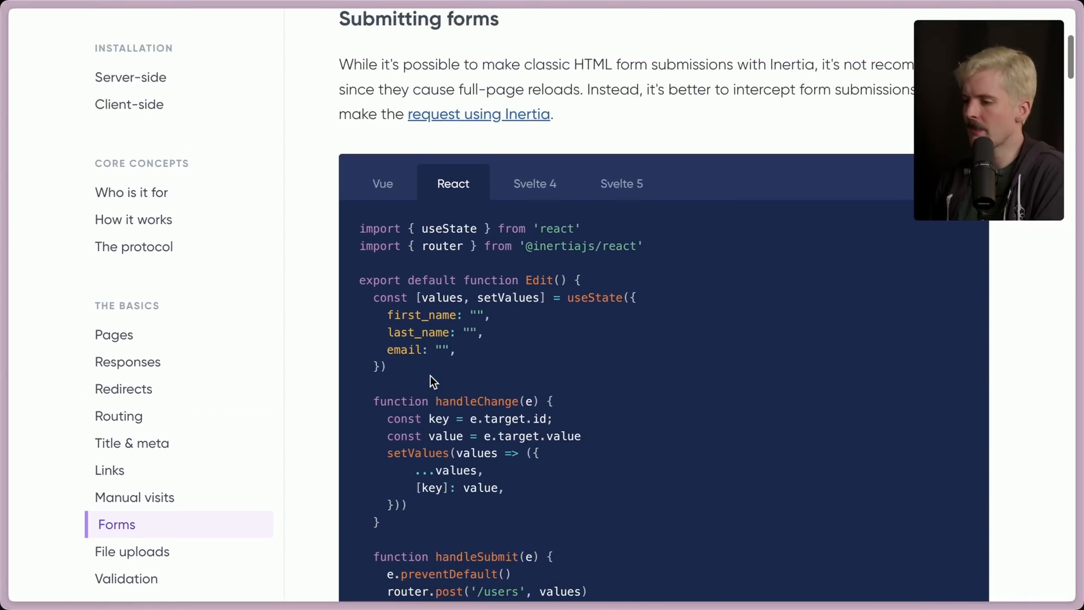
{"action": "scroll", "scroll_direction": "down", "scroll_amount": 3}
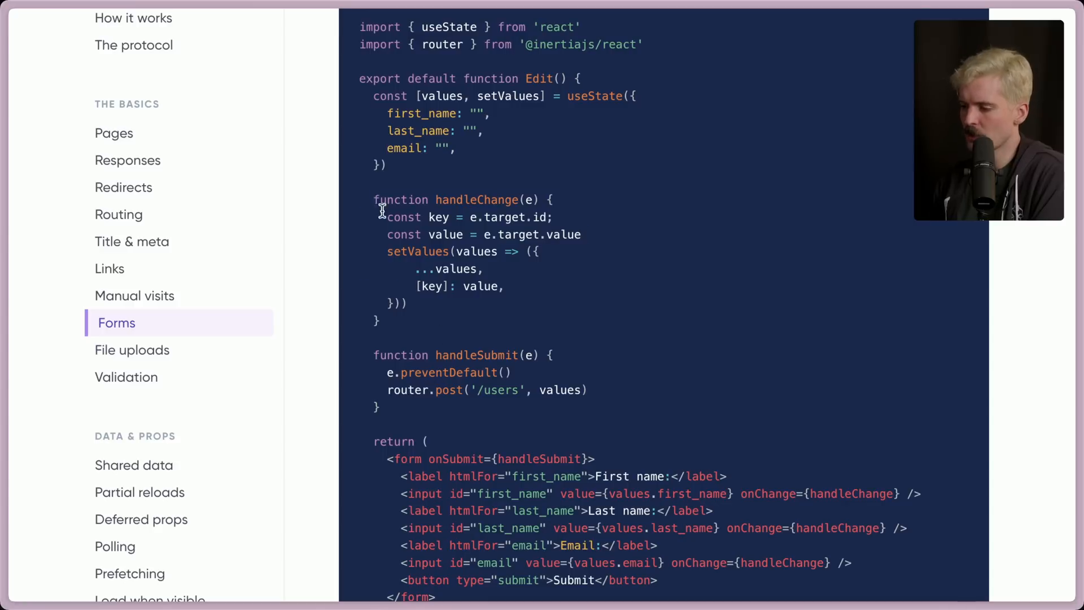
{"action": "mouse_move", "coordinate": [413, 409]}
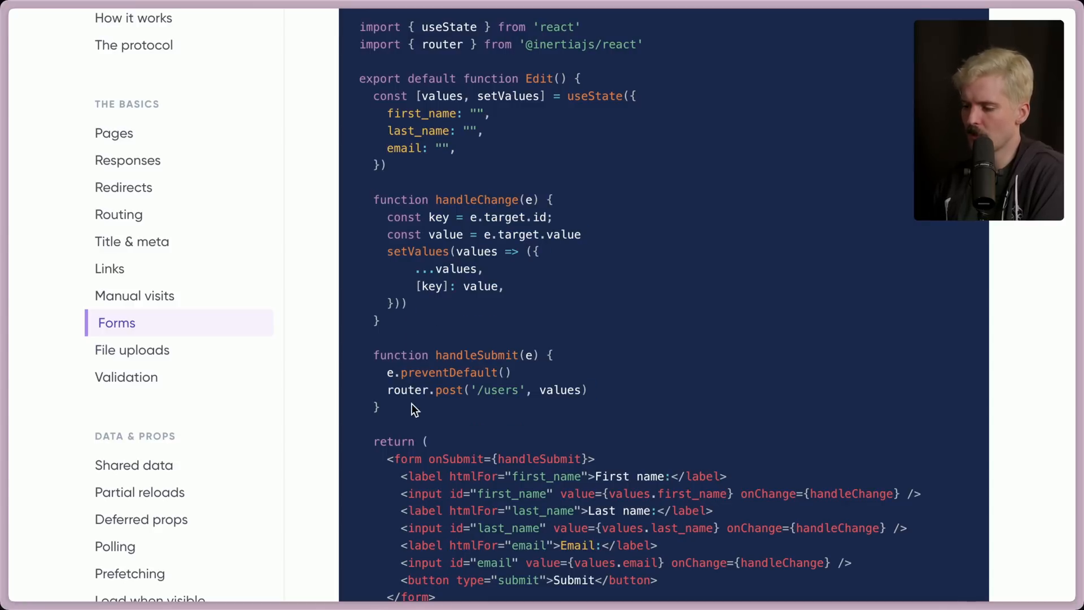
{"action": "scroll", "scroll_direction": "down", "scroll_amount": 3}
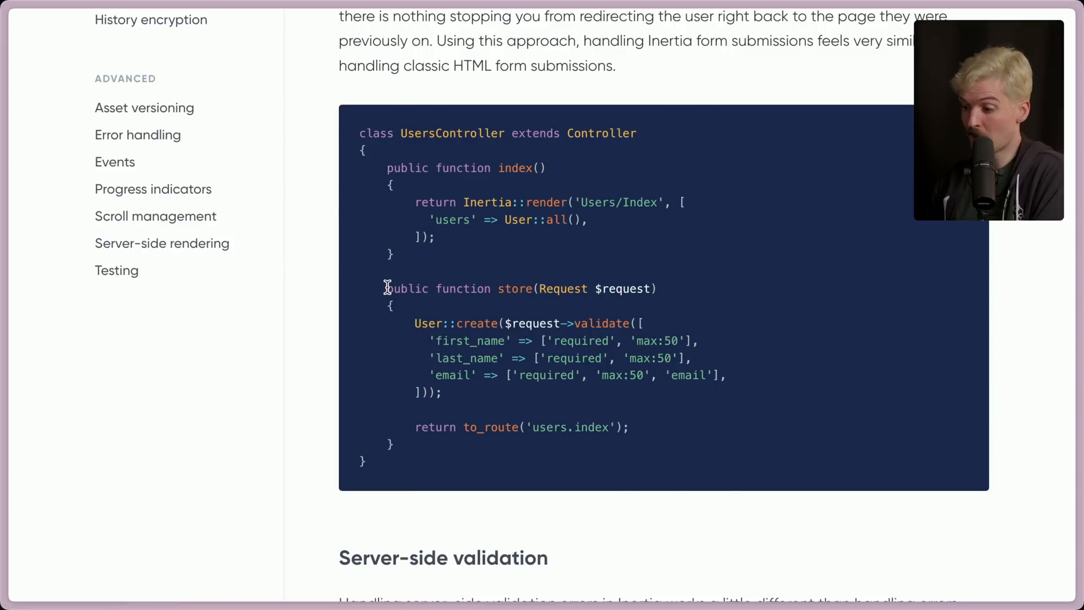
{"action": "left_click_drag", "start_coordinate": [386, 288], "coordinate": [392, 446]}
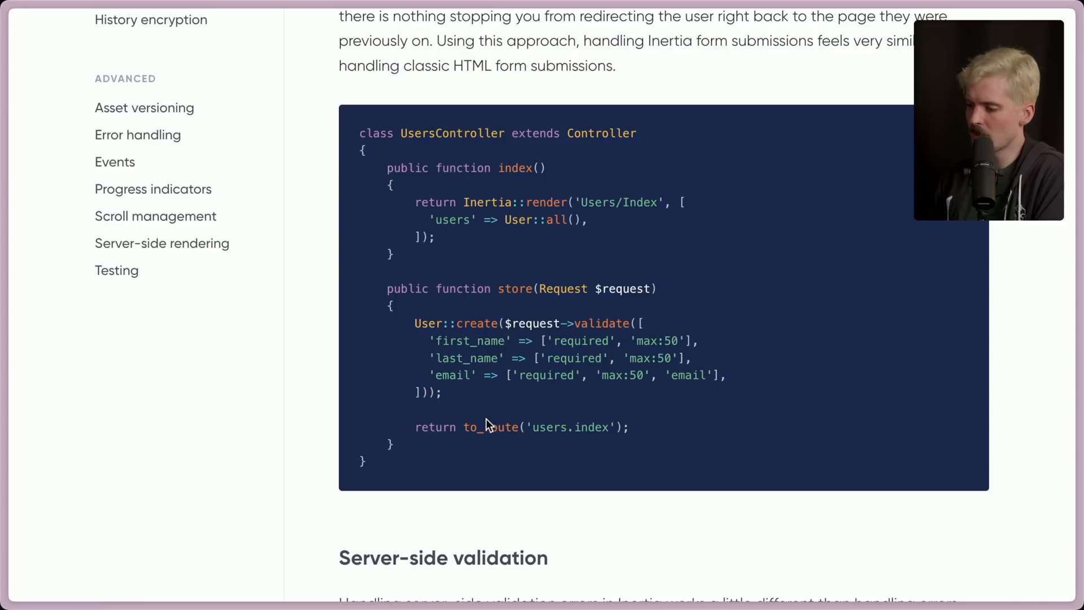
{"action": "double_click", "coordinate": [569, 426]}
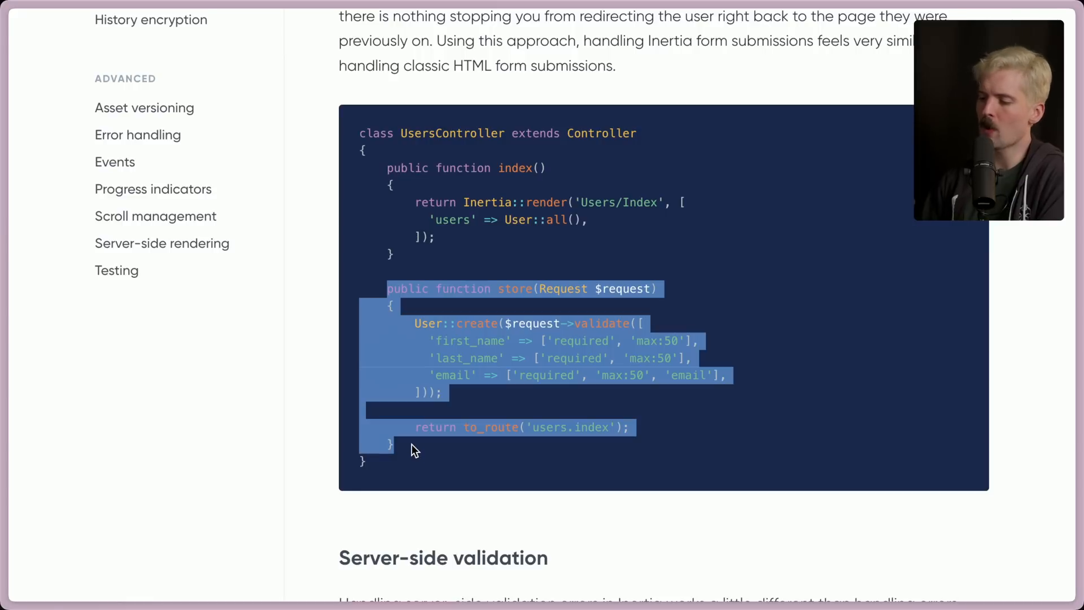
{"action": "double_click", "coordinate": [433, 427]}
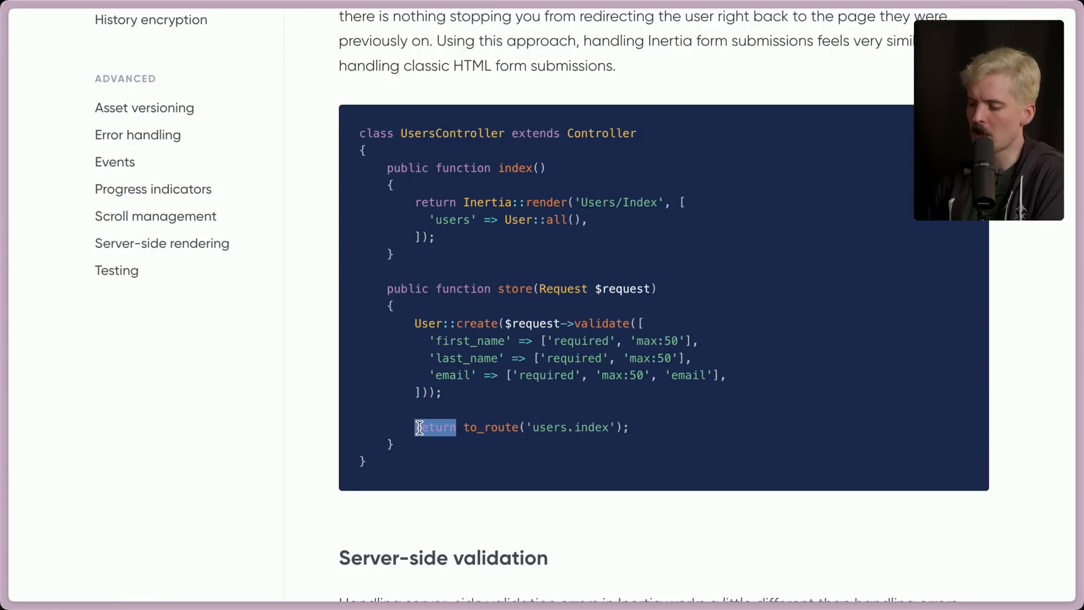
{"action": "scroll", "scroll_direction": "down", "scroll_amount": 3}
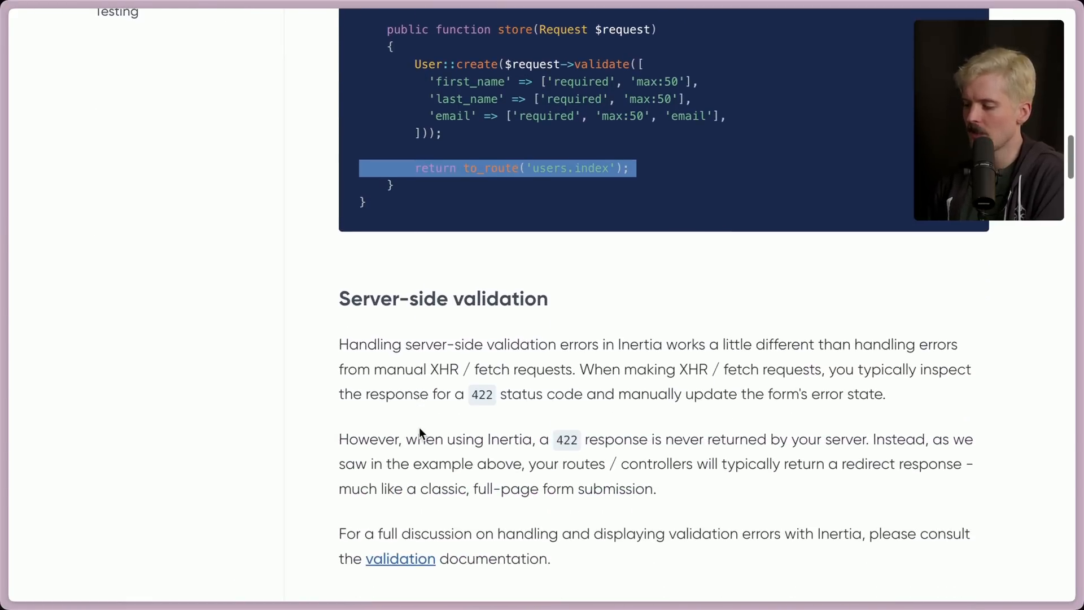
{"action": "scroll", "scroll_direction": "down", "scroll_amount": 3}
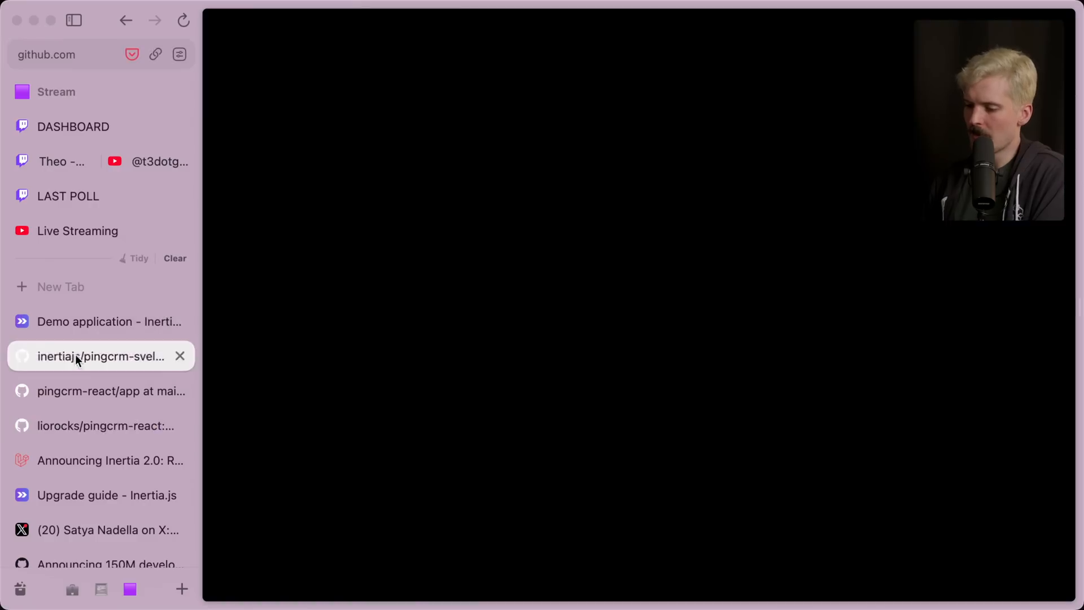
Step: Open Users/Create.tsx, highlight its useForm import and reach handleSubmit, then expand the app folder
{"action": "left_click", "coordinate": [100, 321]}
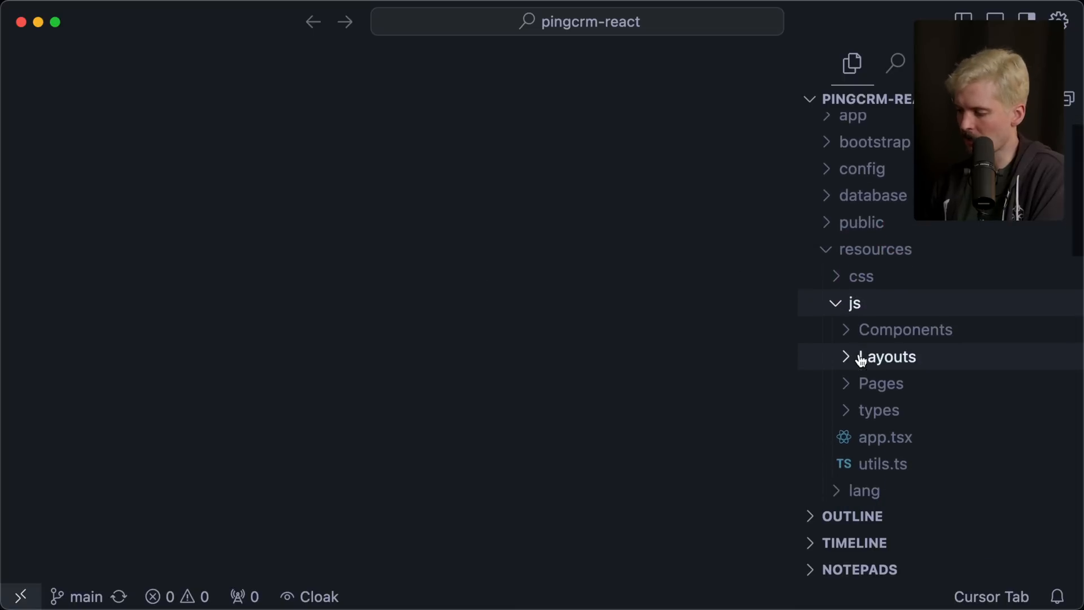
{"action": "left_click", "coordinate": [905, 329]}
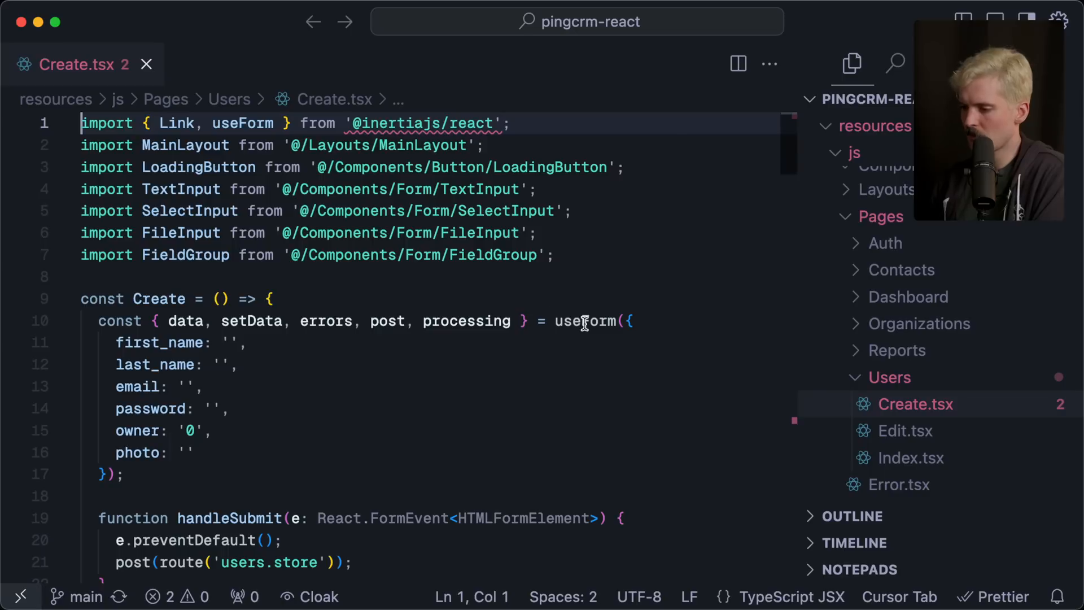
{"action": "double_click", "coordinate": [585, 321]}
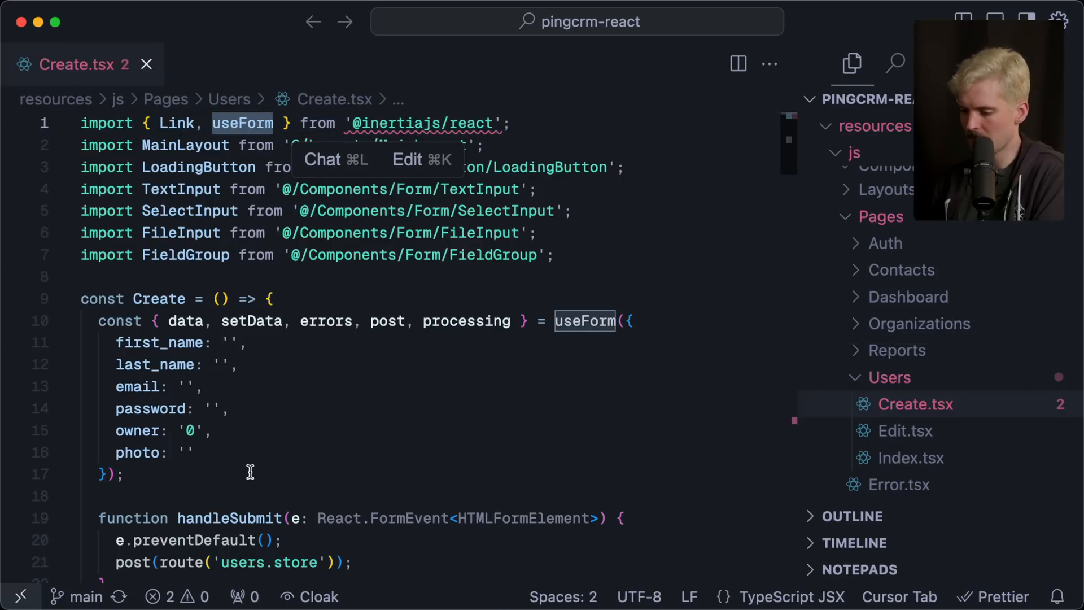
{"action": "scroll", "scroll_direction": "down", "scroll_amount": 3}
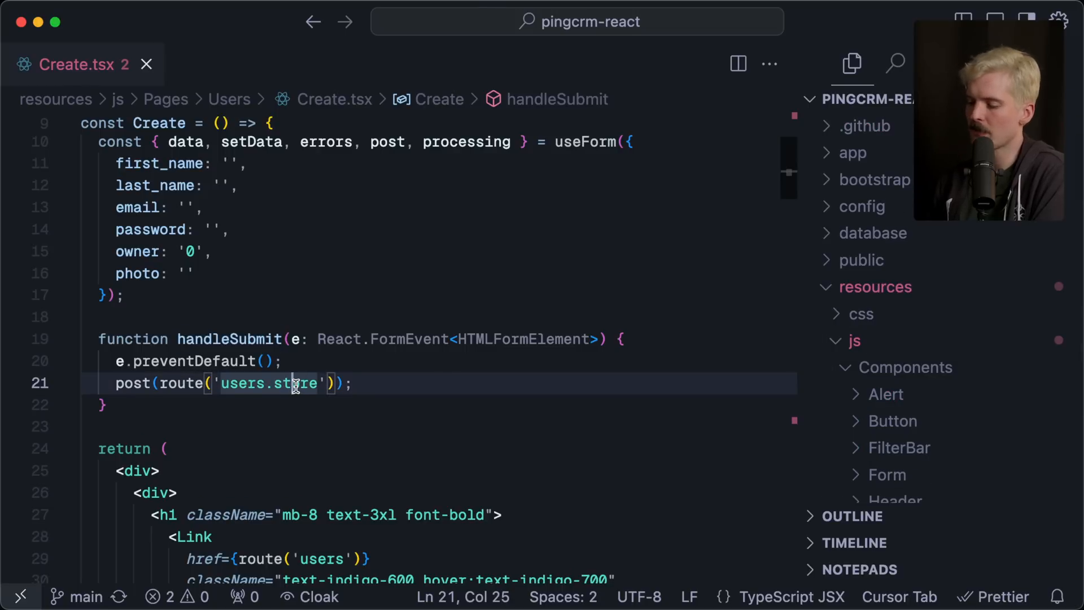
{"action": "mouse_move", "coordinate": [853, 152]}
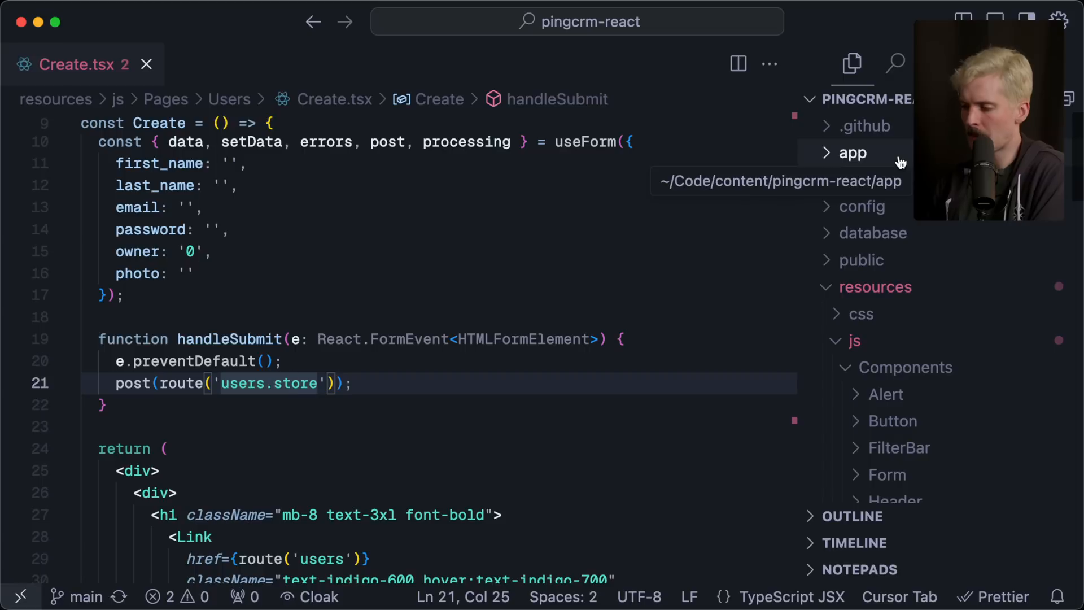
{"action": "left_click", "coordinate": [853, 153]}
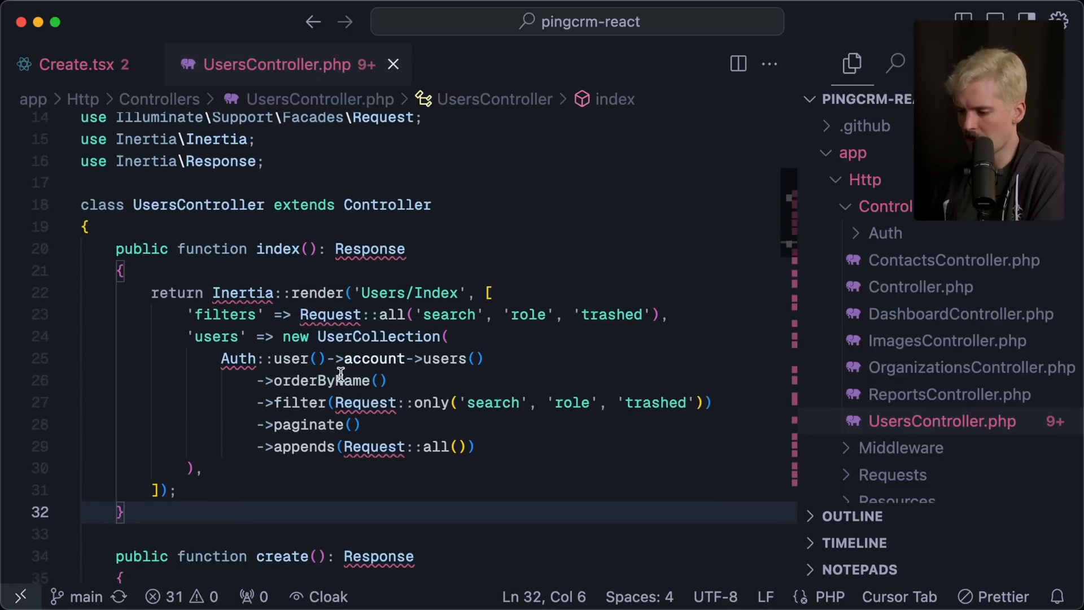
Step: Open UsersController.php at store(), compare it with Create.tsx, and select the store body
{"action": "scroll", "scroll_direction": "down", "scroll_amount": 3}
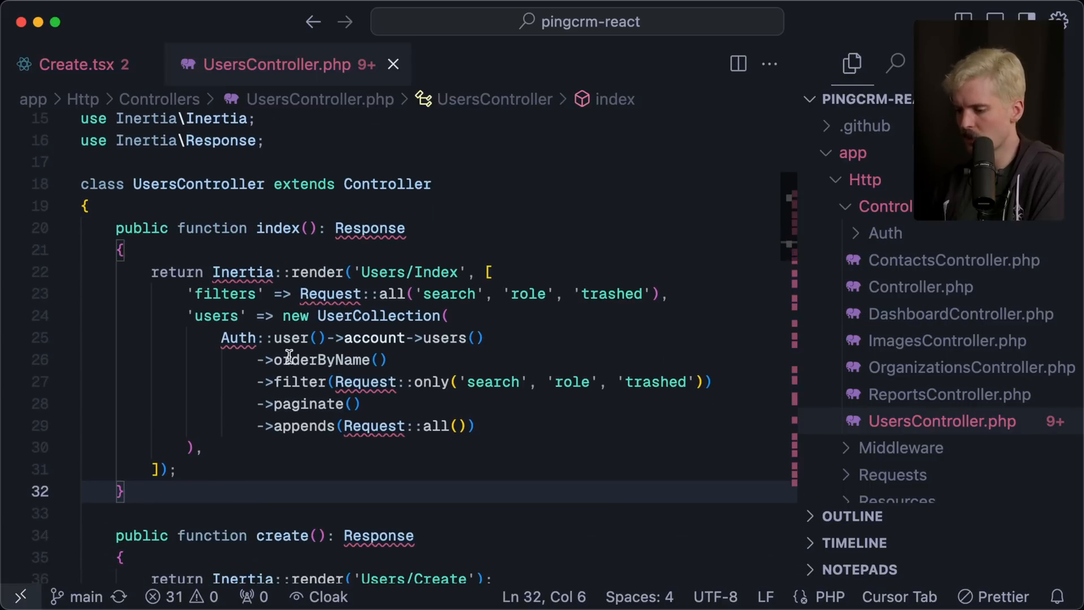
{"action": "scroll", "scroll_direction": "down", "scroll_amount": 3}
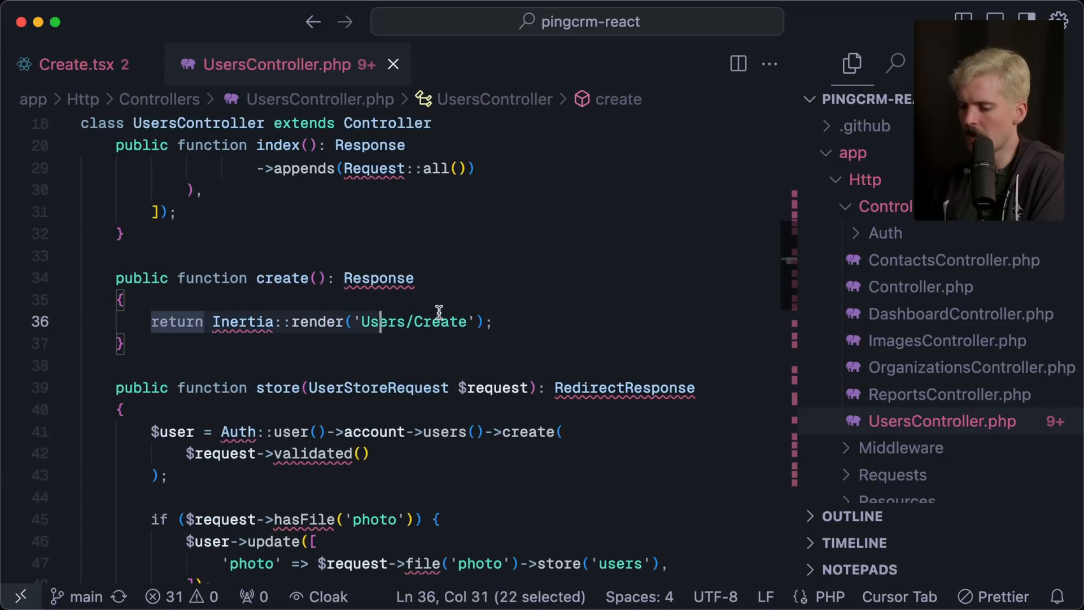
{"action": "left_click", "coordinate": [491, 322]}
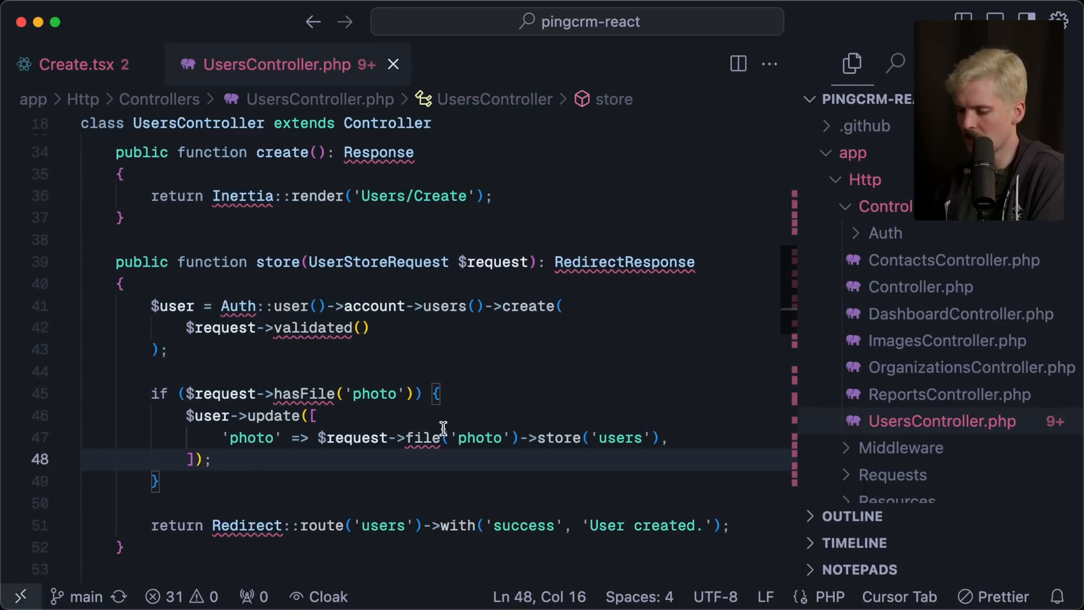
{"action": "scroll", "scroll_direction": "down", "scroll_amount": 3}
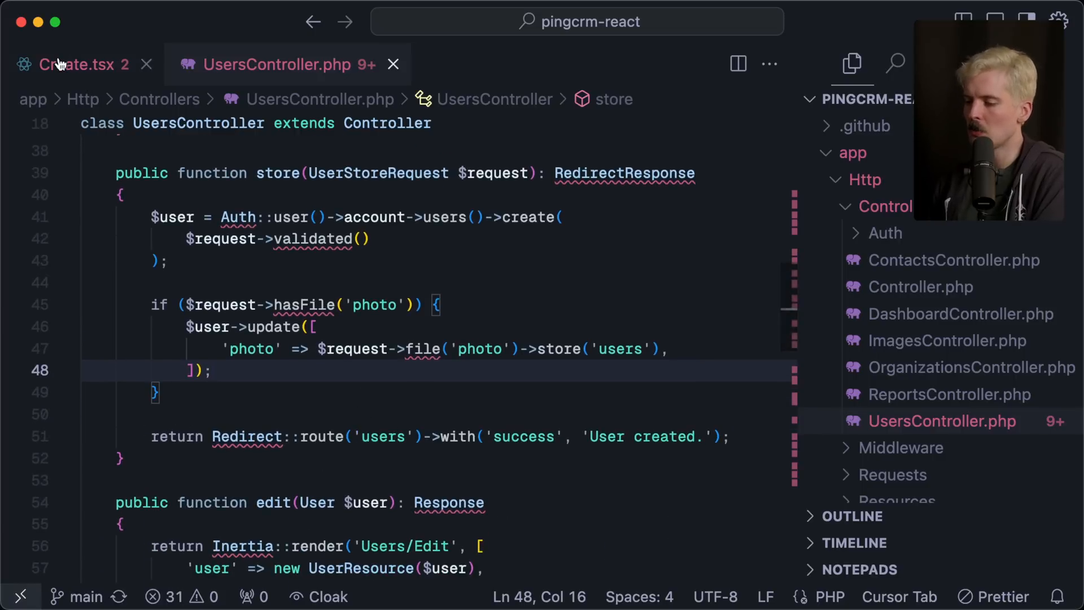
{"action": "left_click", "coordinate": [69, 65]}
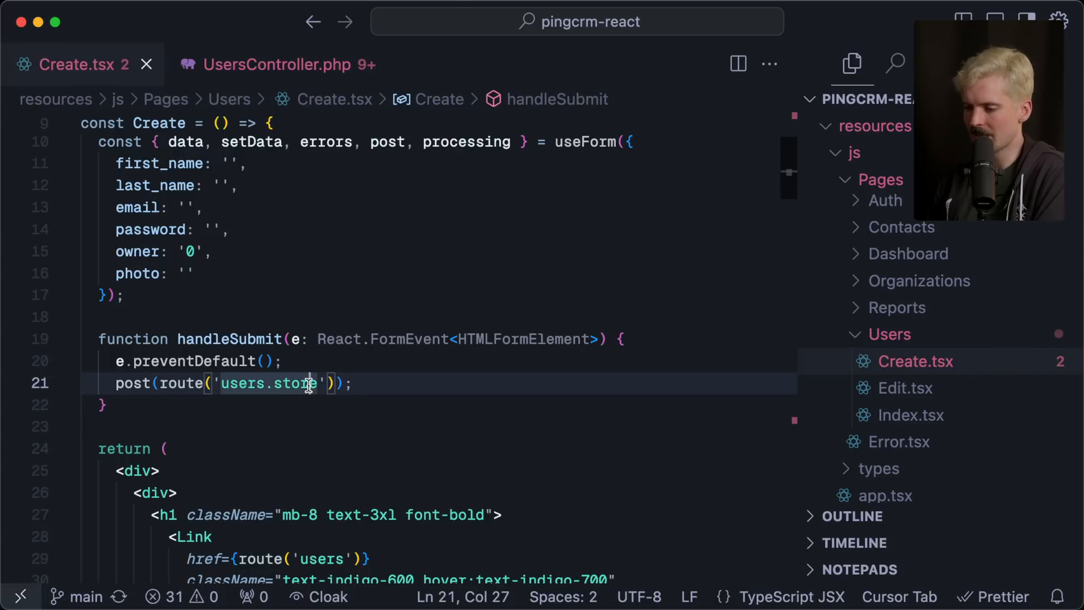
{"action": "mouse_move", "coordinate": [102, 392]}
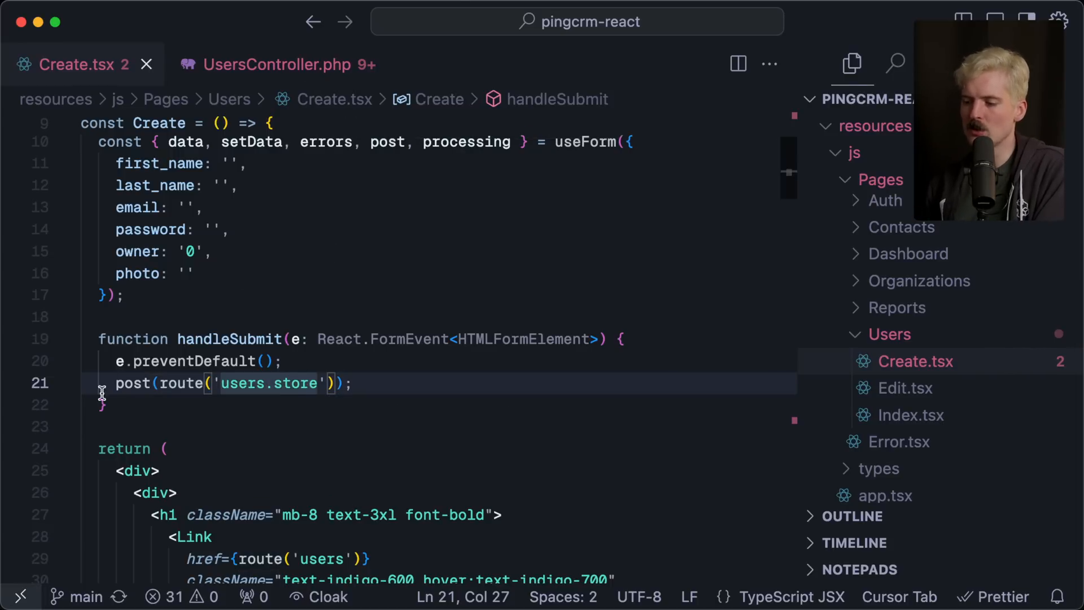
{"action": "mouse_move", "coordinate": [276, 64]}
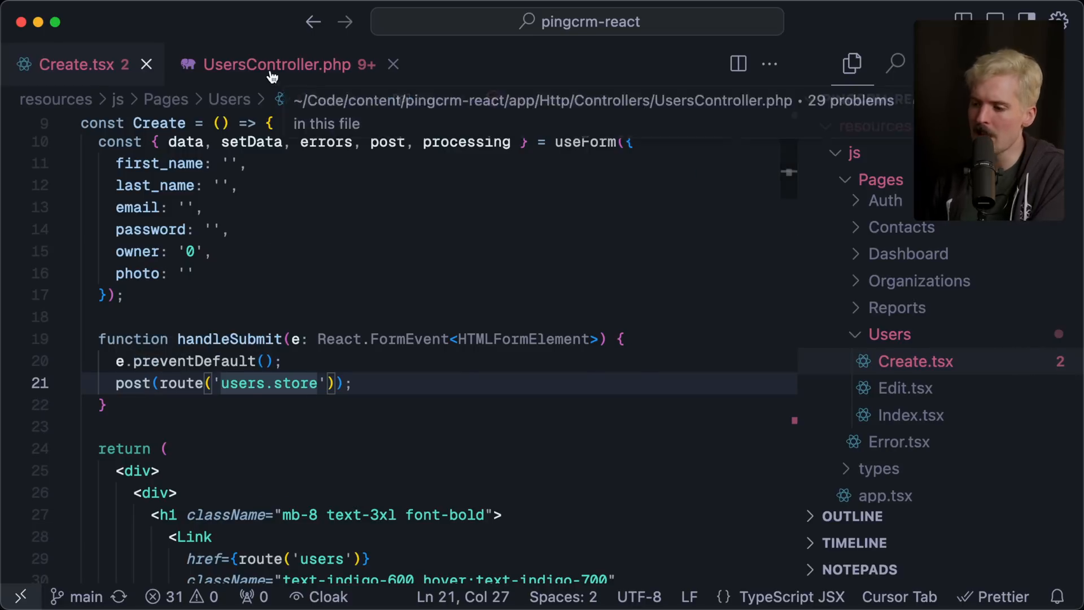
{"action": "left_click", "coordinate": [280, 64]}
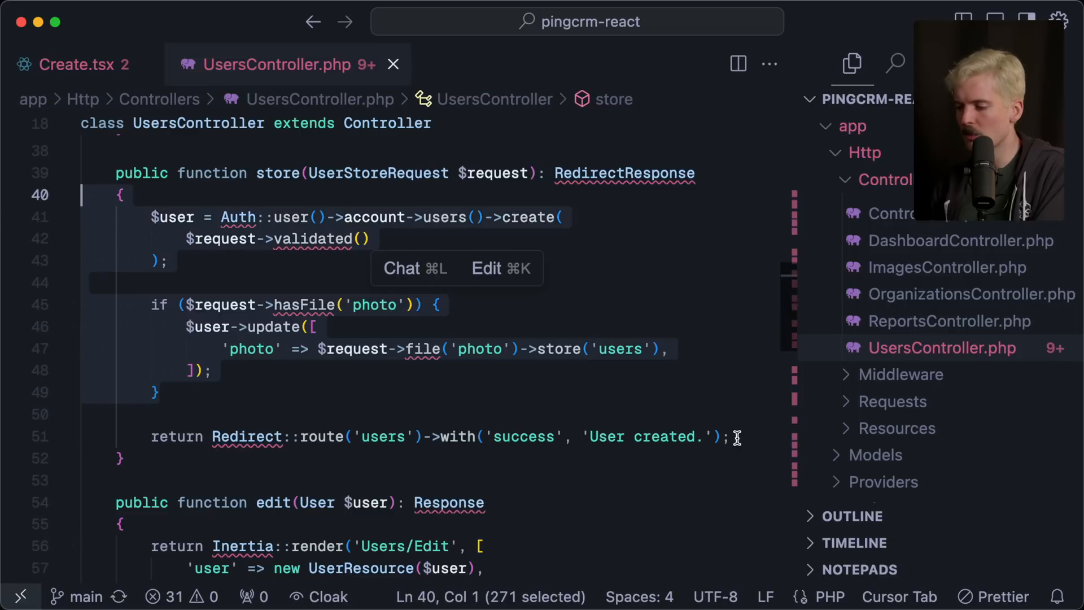
{"action": "left_click", "coordinate": [491, 392]}
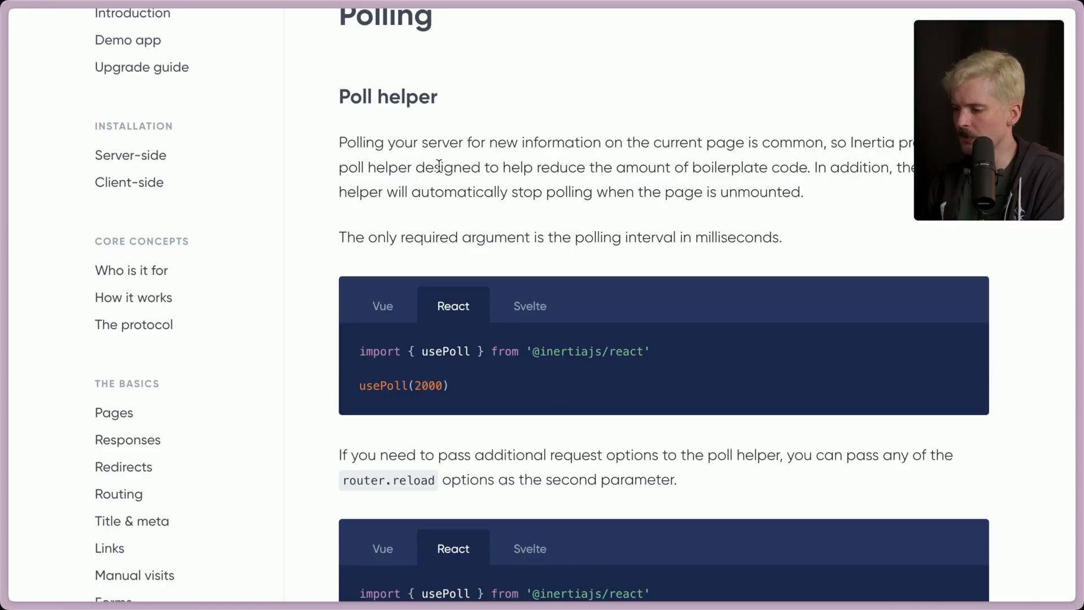
Step: Read through the usePoll examples down to the manual start/stop options
{"action": "scroll", "scroll_direction": "down", "scroll_amount": 3}
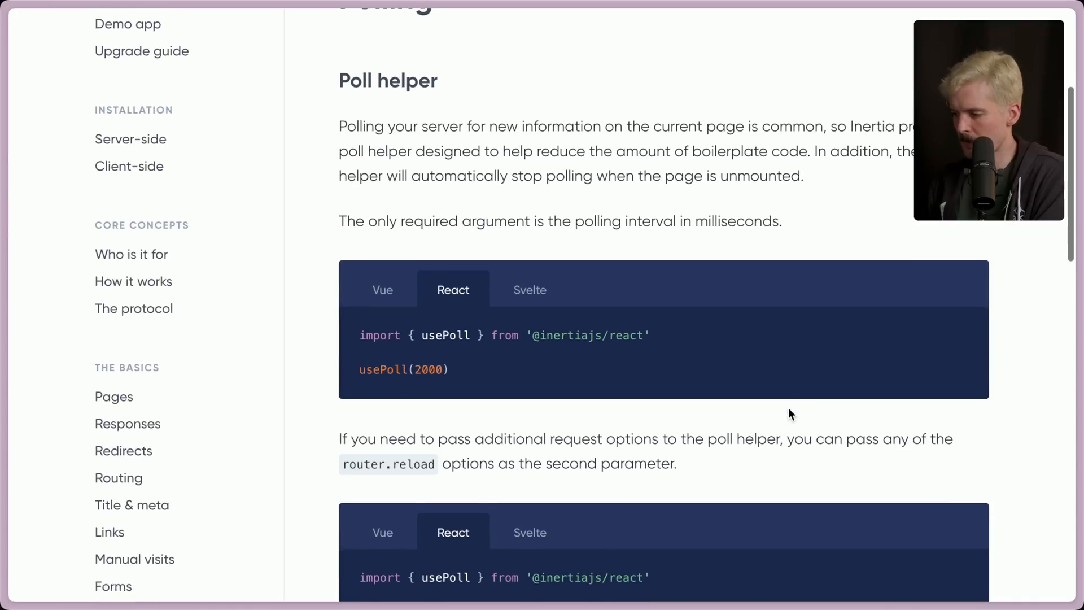
{"action": "scroll", "scroll_direction": "down", "scroll_amount": 3}
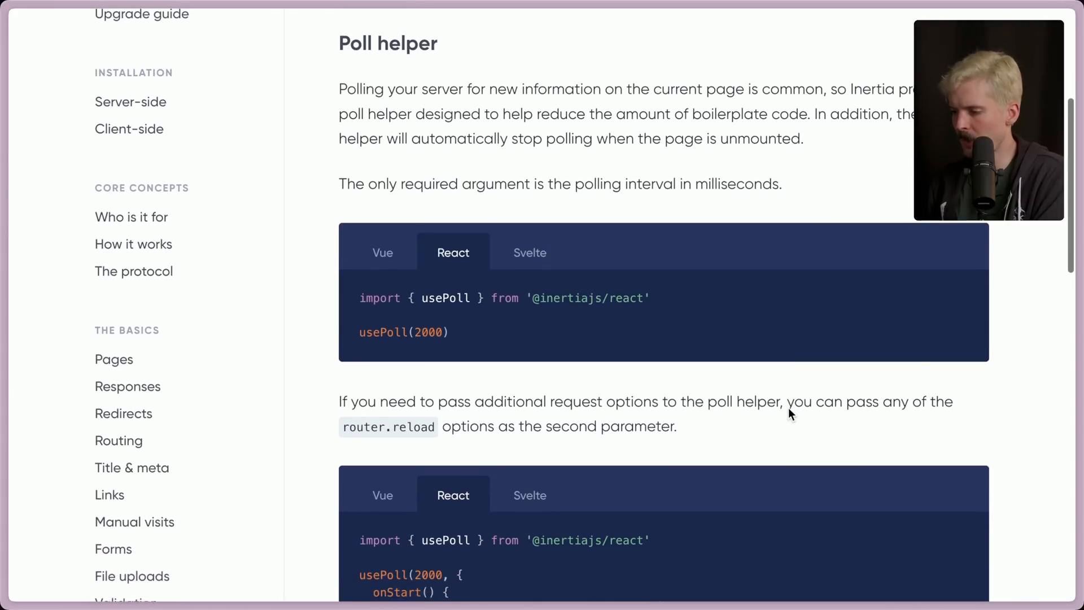
{"action": "scroll", "scroll_direction": "down", "scroll_amount": 3}
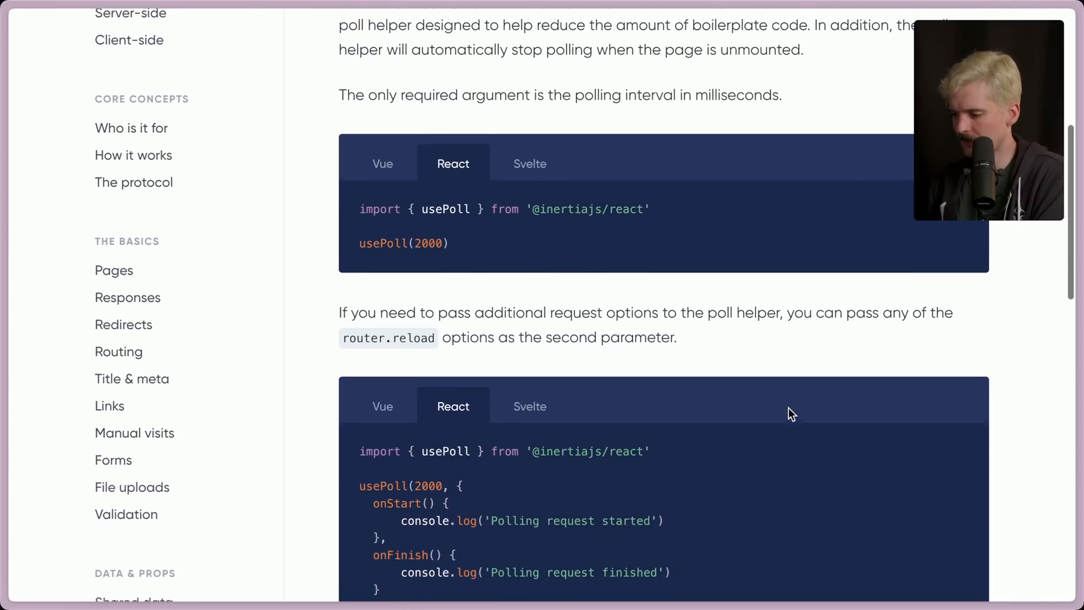
{"action": "scroll", "scroll_direction": "down", "scroll_amount": 3}
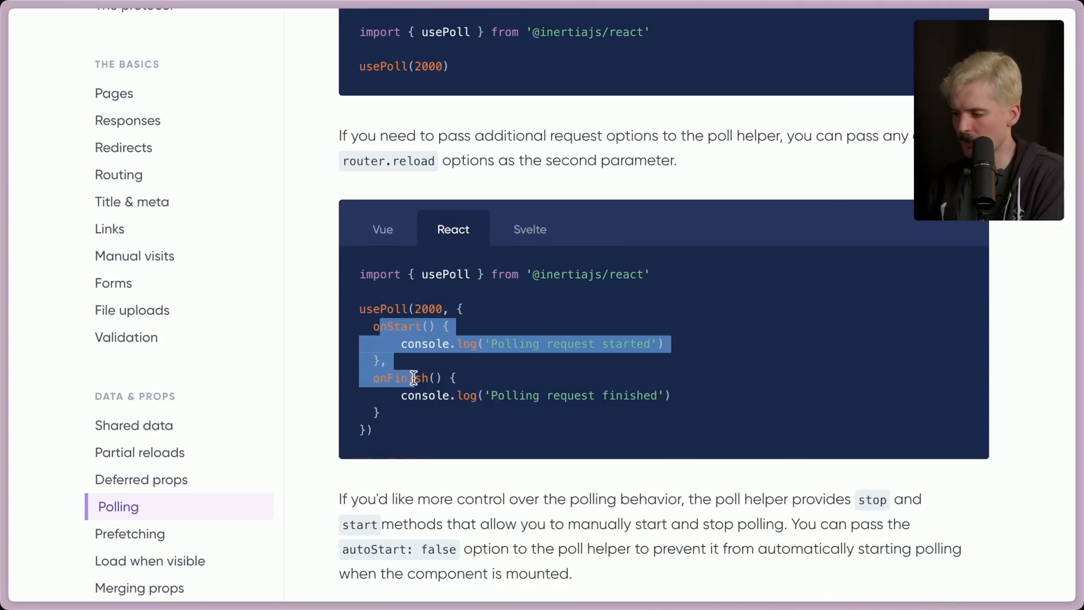
{"action": "scroll", "scroll_direction": "down", "scroll_amount": 3}
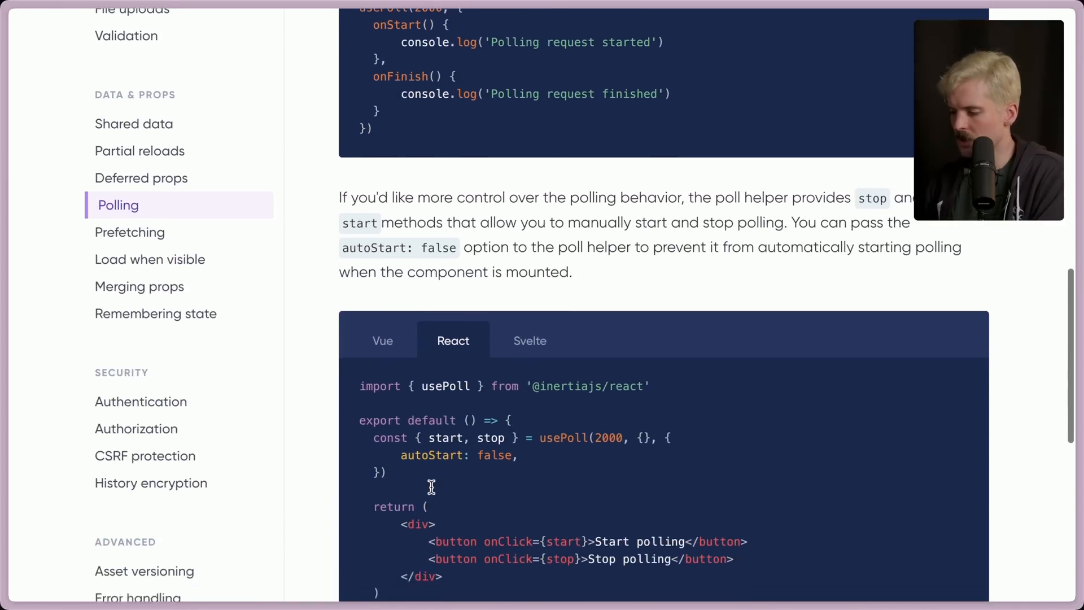
{"action": "scroll", "scroll_direction": "down", "scroll_amount": 3}
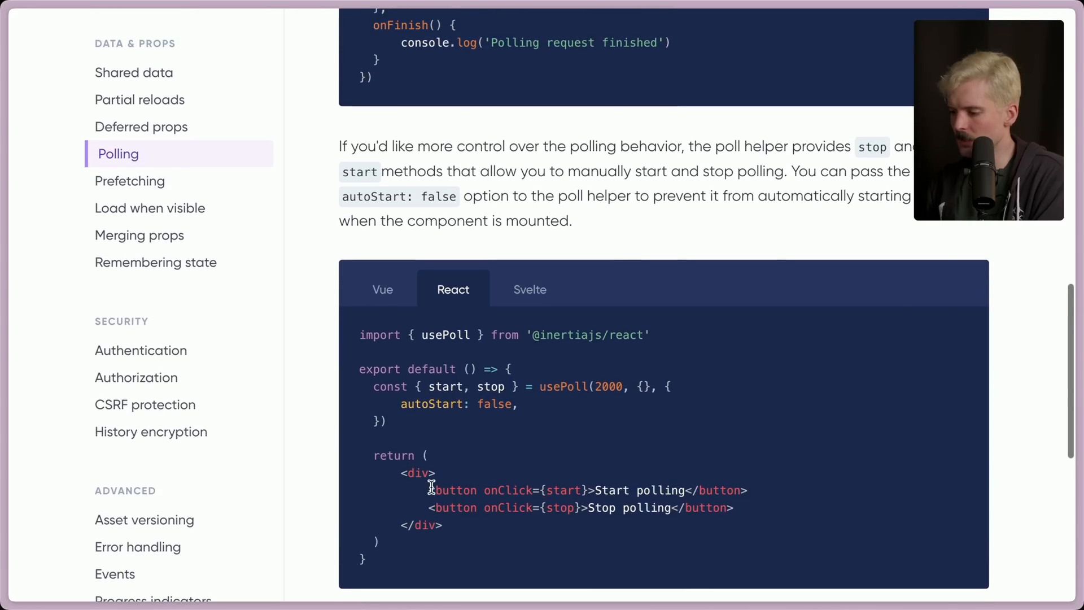
{"action": "scroll", "scroll_direction": "down", "scroll_amount": 3}
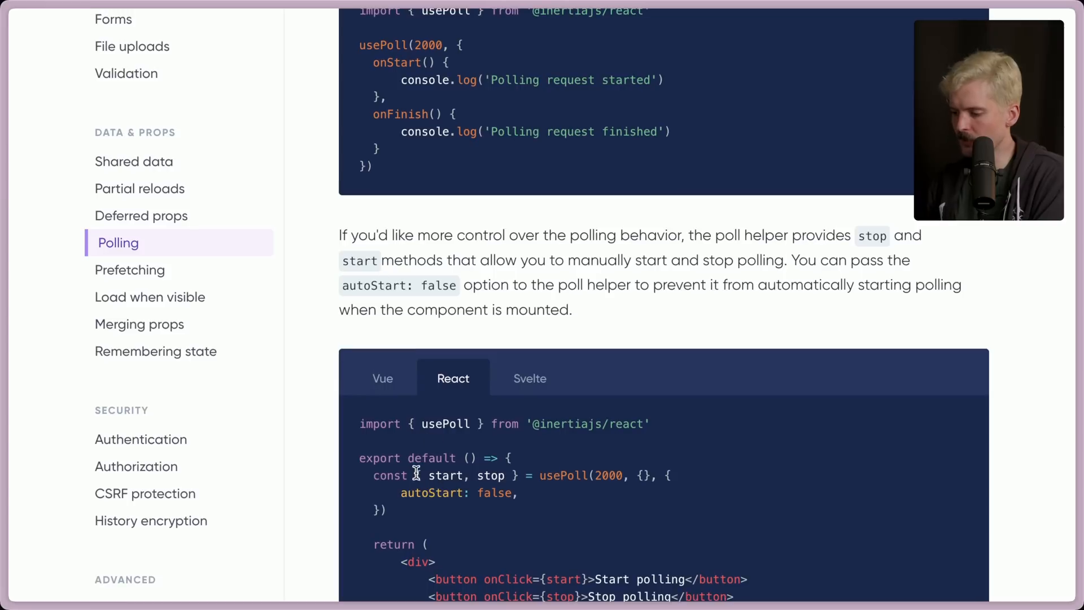
{"action": "mouse_move", "coordinate": [521, 546]}
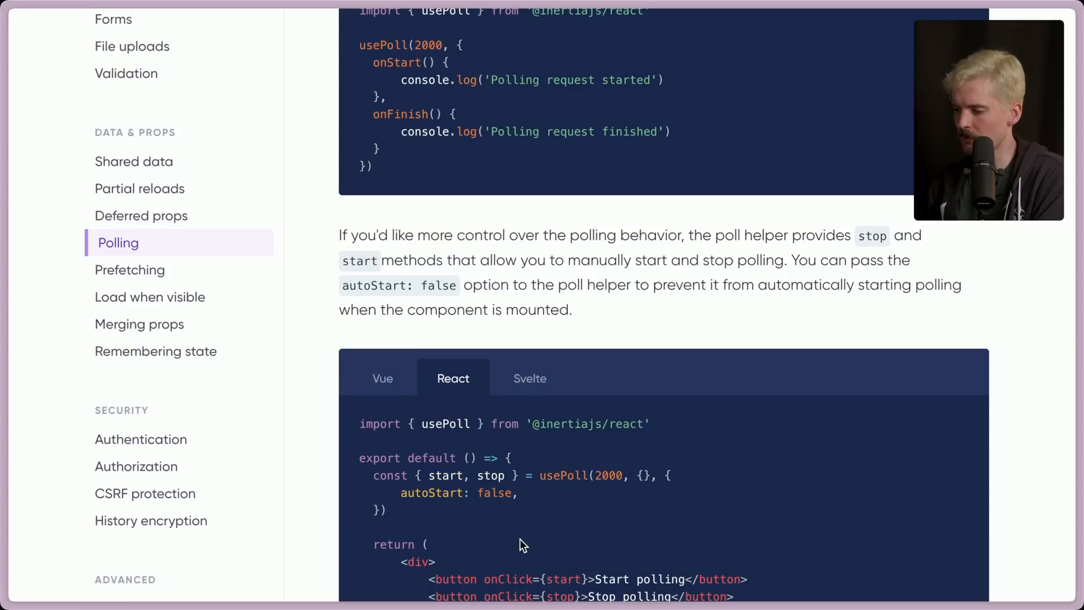
Step: Highlight the router.reload option name and the following code token in the polling examples
{"action": "scroll", "scroll_direction": "up", "scroll_amount": 3}
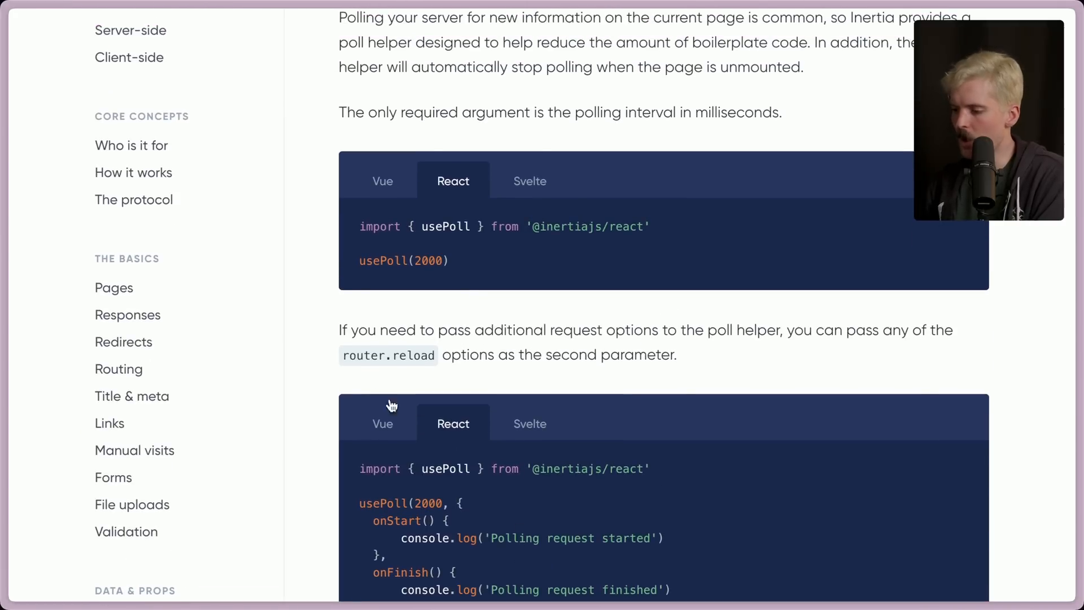
{"action": "double_click", "coordinate": [387, 354]}
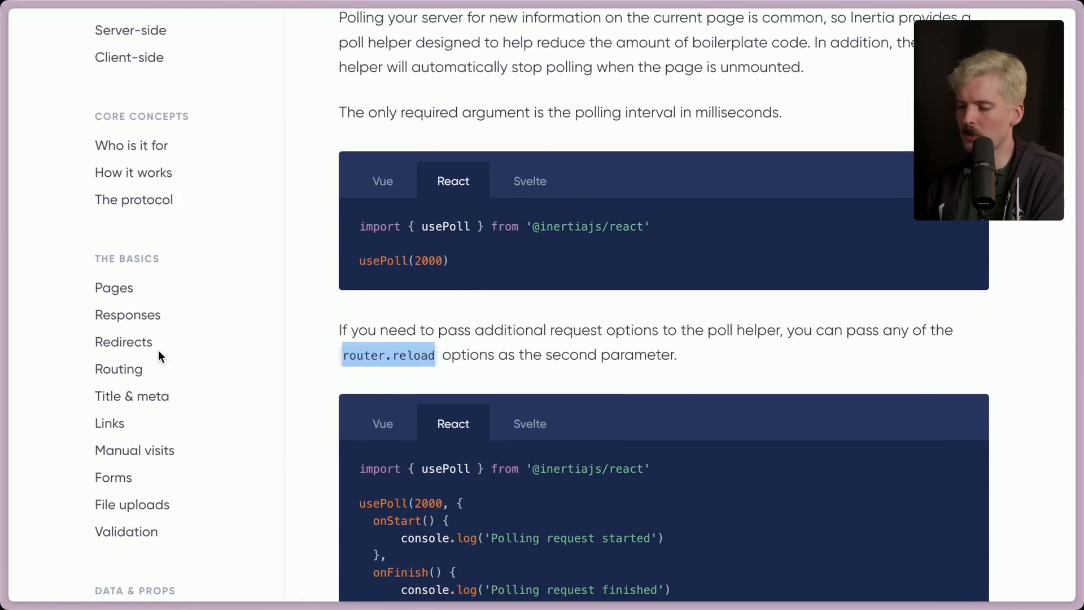
{"action": "scroll", "scroll_direction": "down", "scroll_amount": 3}
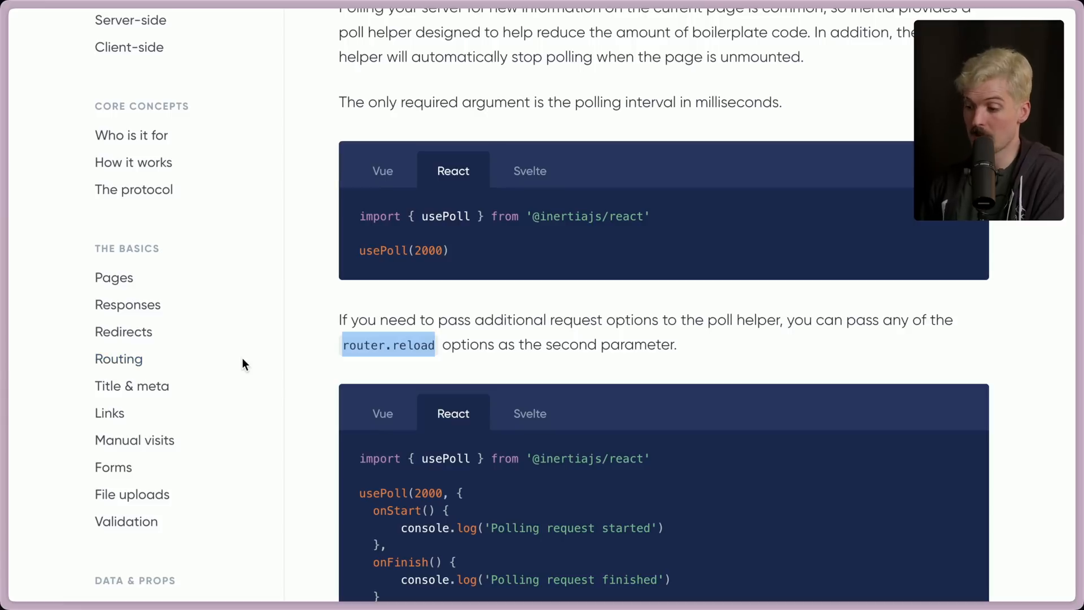
{"action": "scroll", "scroll_direction": "down", "scroll_amount": 3}
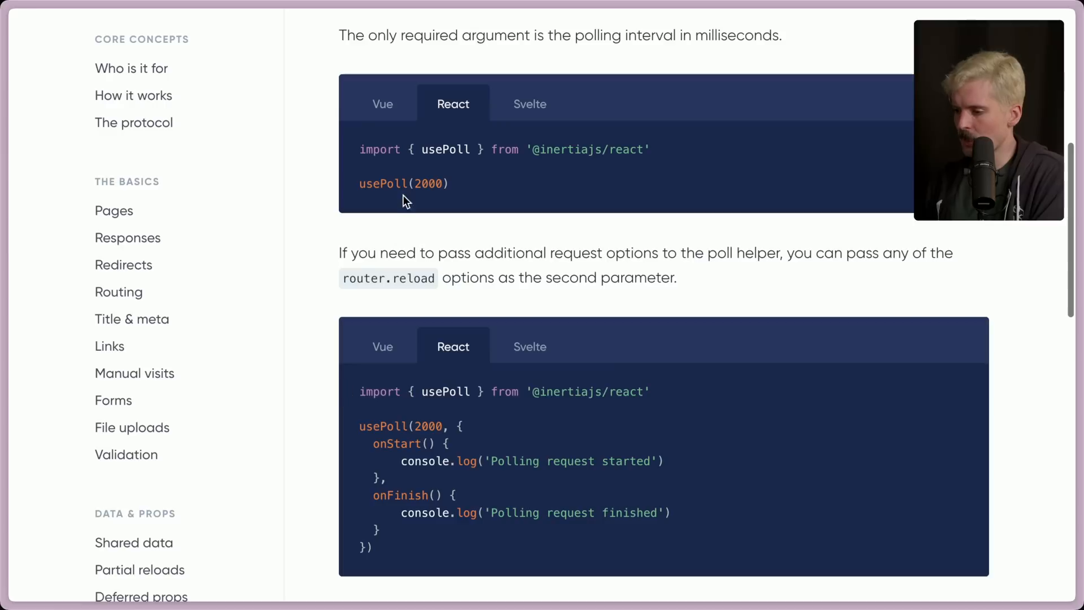
{"action": "double_click", "coordinate": [388, 278]}
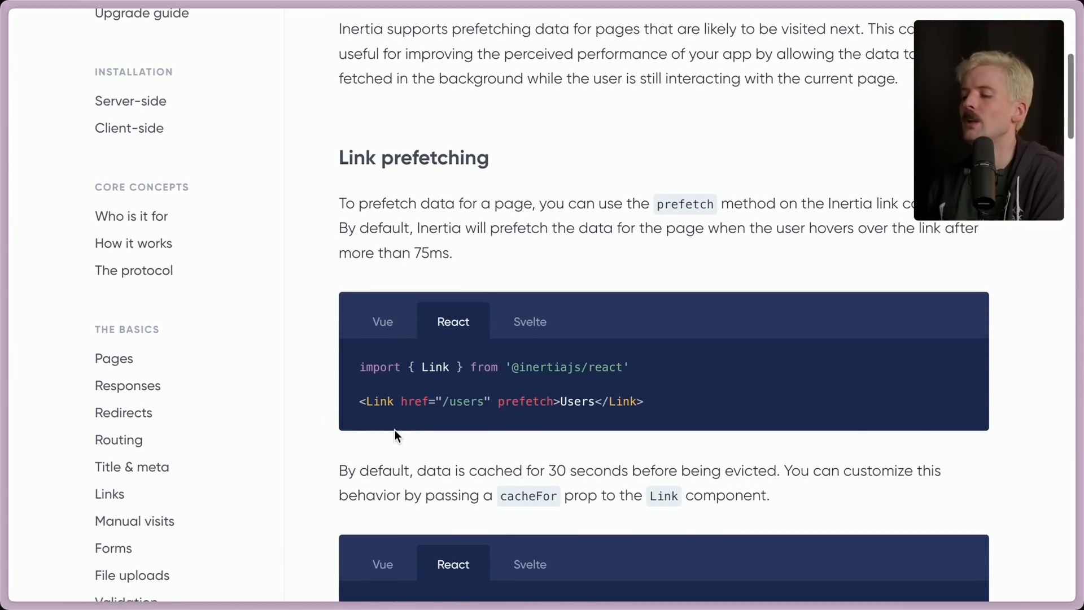
Step: Highlight the default 75ms hover delay sentence and the cacheFor and click prefetch snippets
{"action": "left_click_drag", "start_coordinate": [339, 236], "coordinate": [454, 261]}
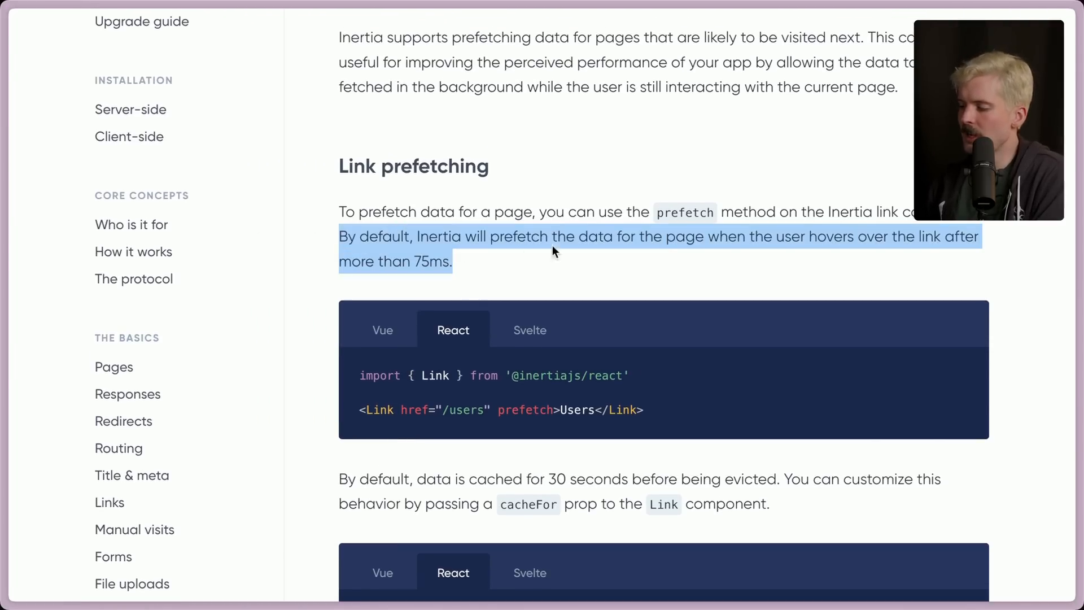
{"action": "mouse_move", "coordinate": [987, 237]}
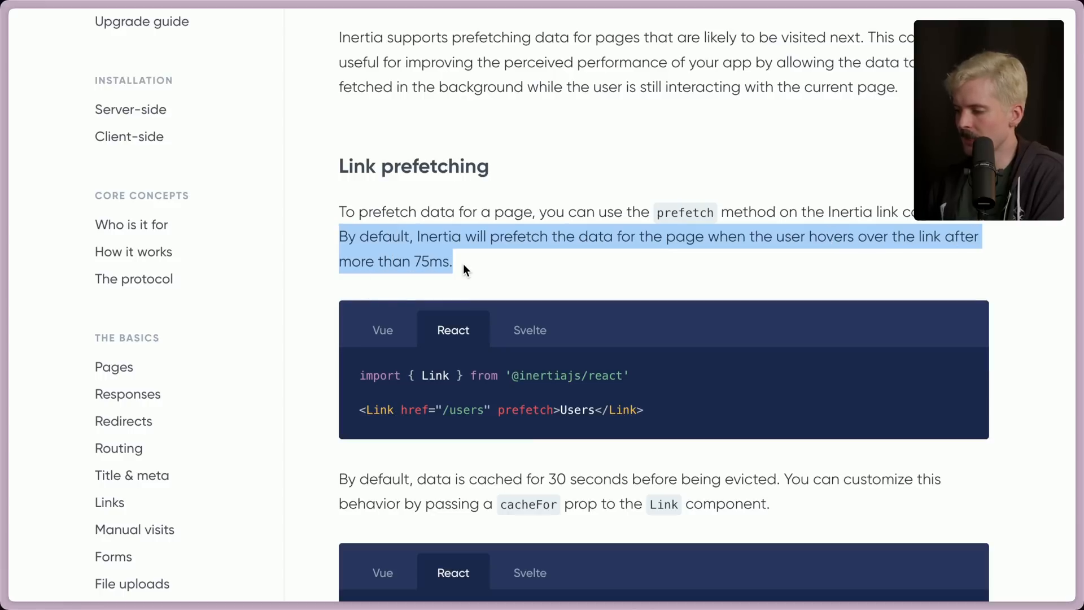
{"action": "scroll", "scroll_direction": "down", "scroll_amount": 3}
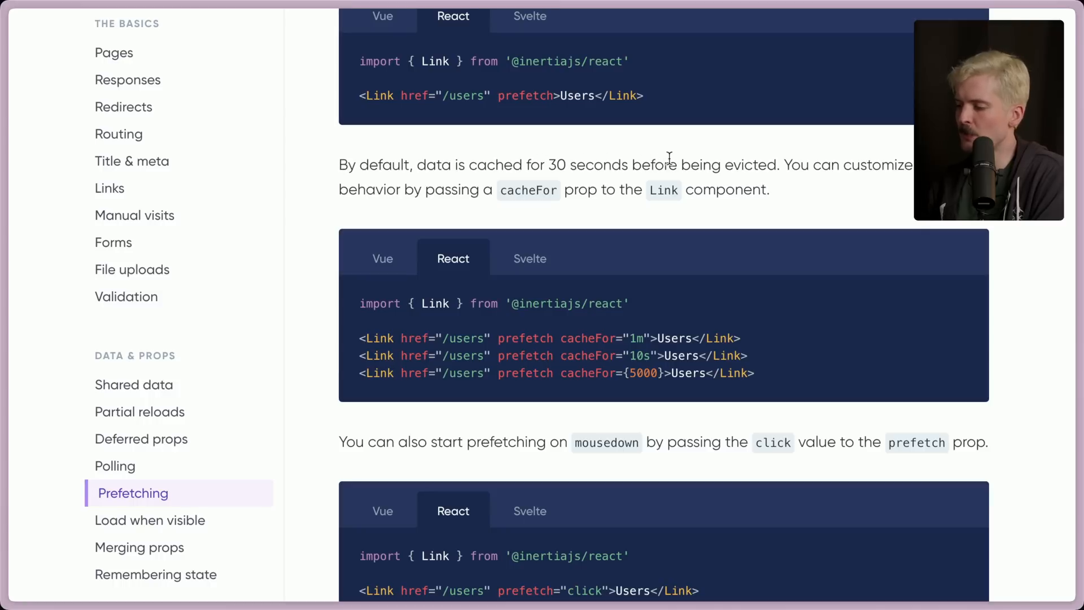
{"action": "mouse_move", "coordinate": [508, 204]}
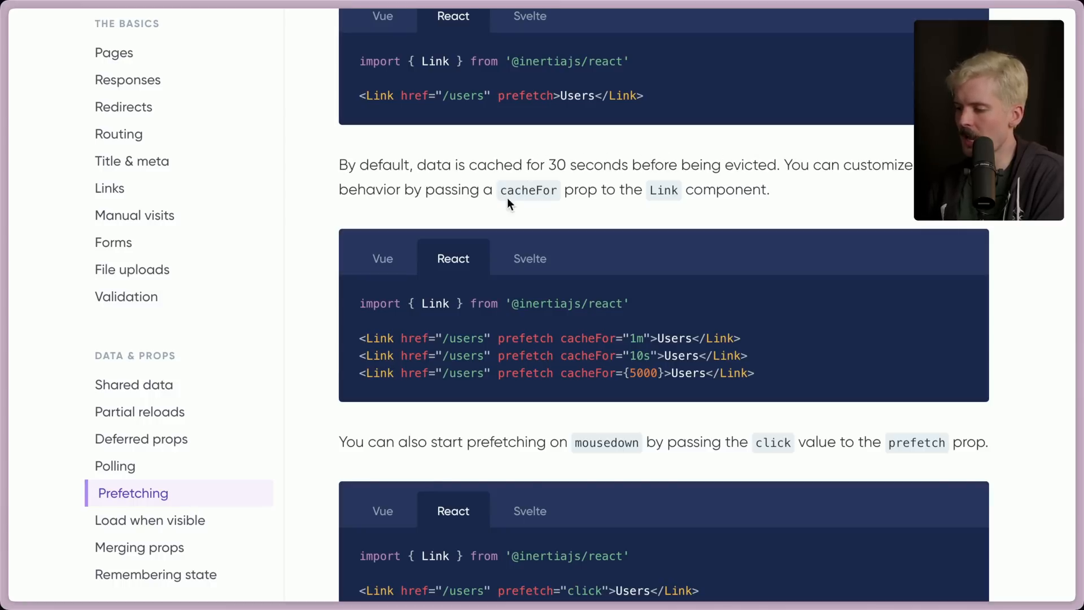
{"action": "left_click_drag", "start_coordinate": [562, 338], "coordinate": [664, 338]}
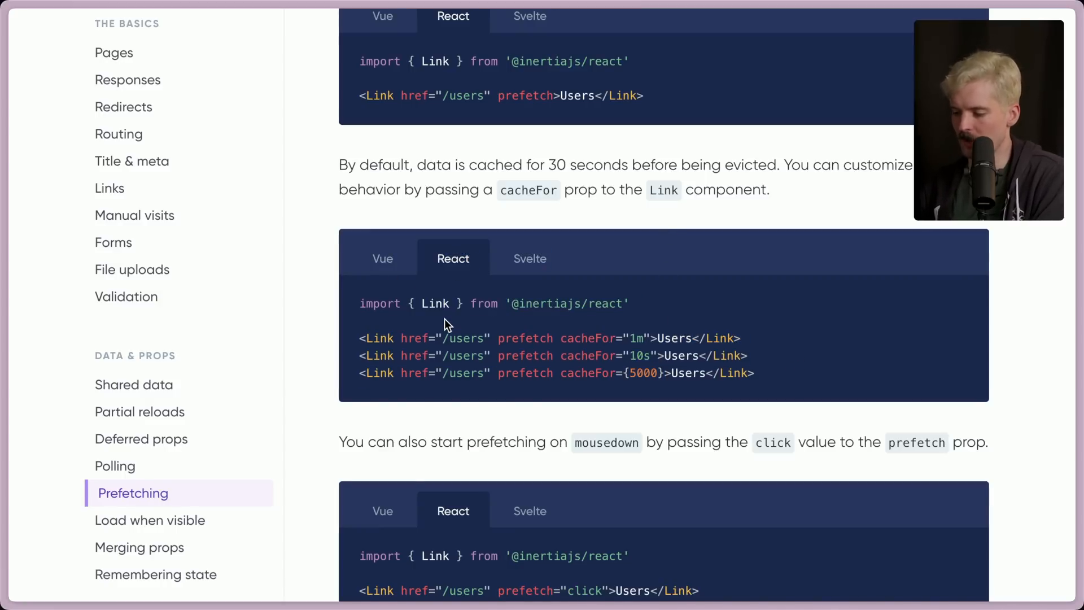
{"action": "scroll", "scroll_direction": "down", "scroll_amount": 3}
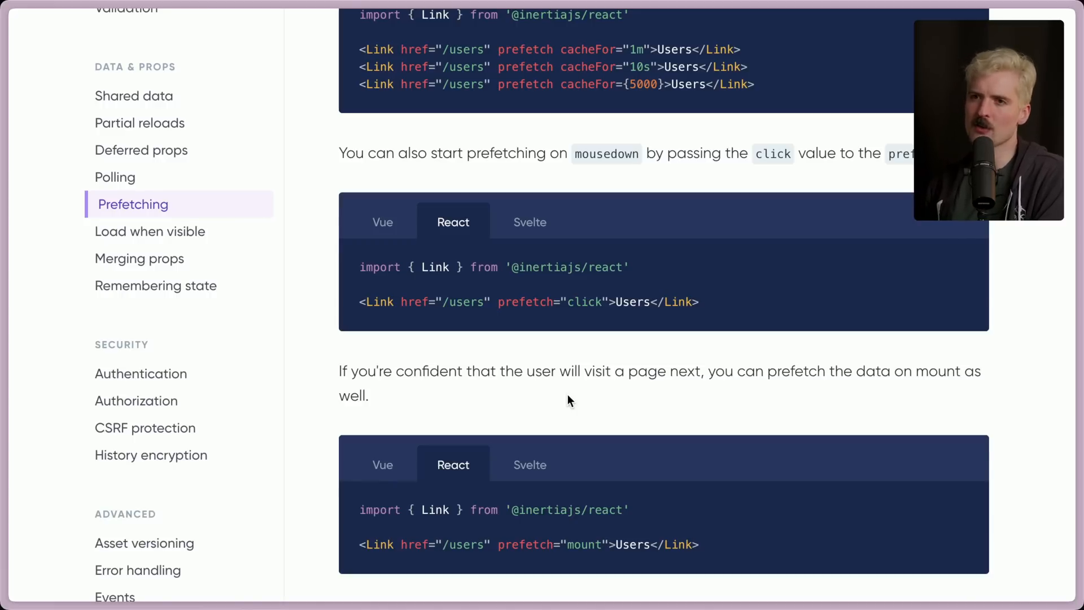
{"action": "left_click_drag", "start_coordinate": [359, 267], "coordinate": [668, 302]}
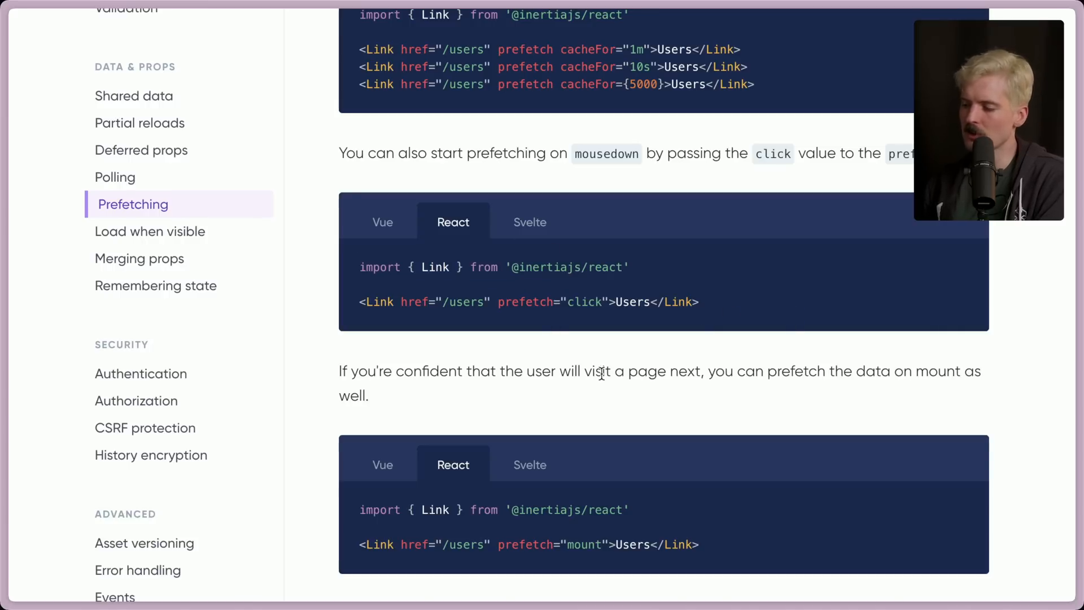
Step: Review the mount prefetch example and highlight the combined mount and hover prefetch prop
{"action": "scroll", "scroll_direction": "down", "scroll_amount": 3}
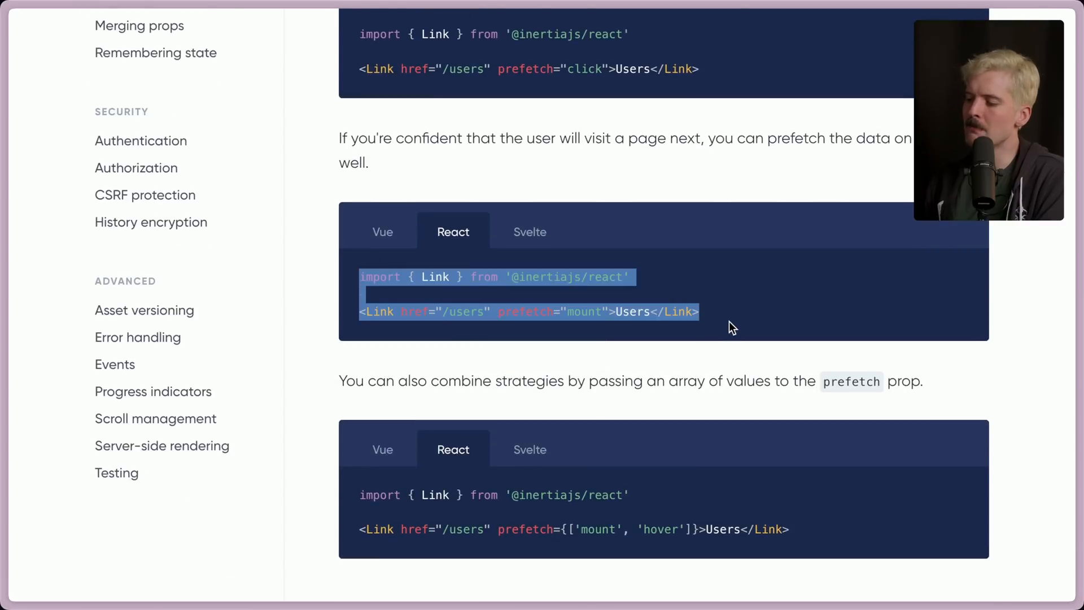
{"action": "left_click", "coordinate": [729, 322]}
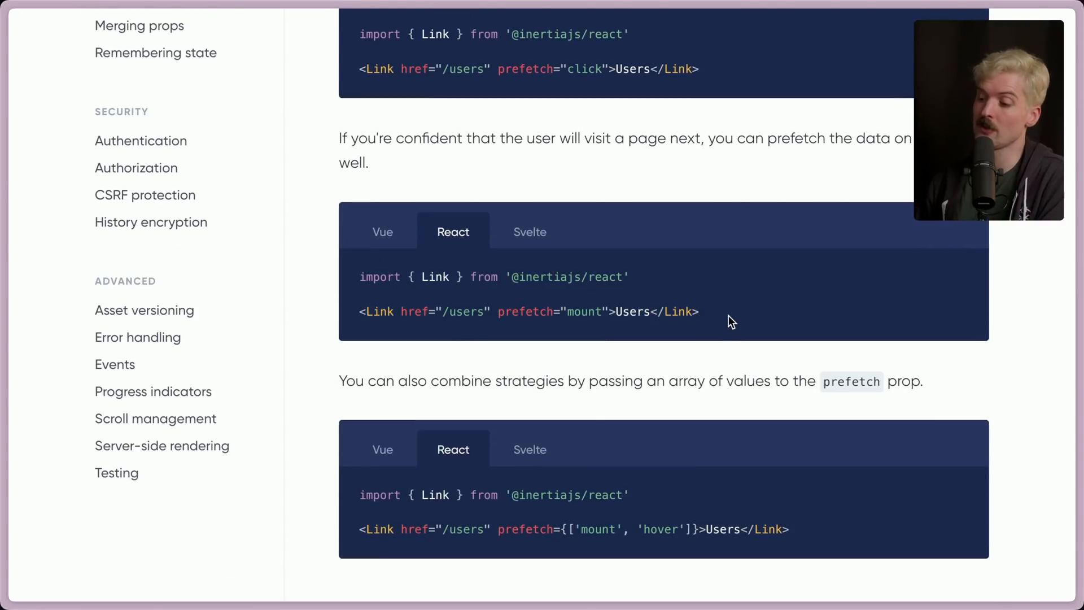
{"action": "scroll", "scroll_direction": "down", "scroll_amount": 3}
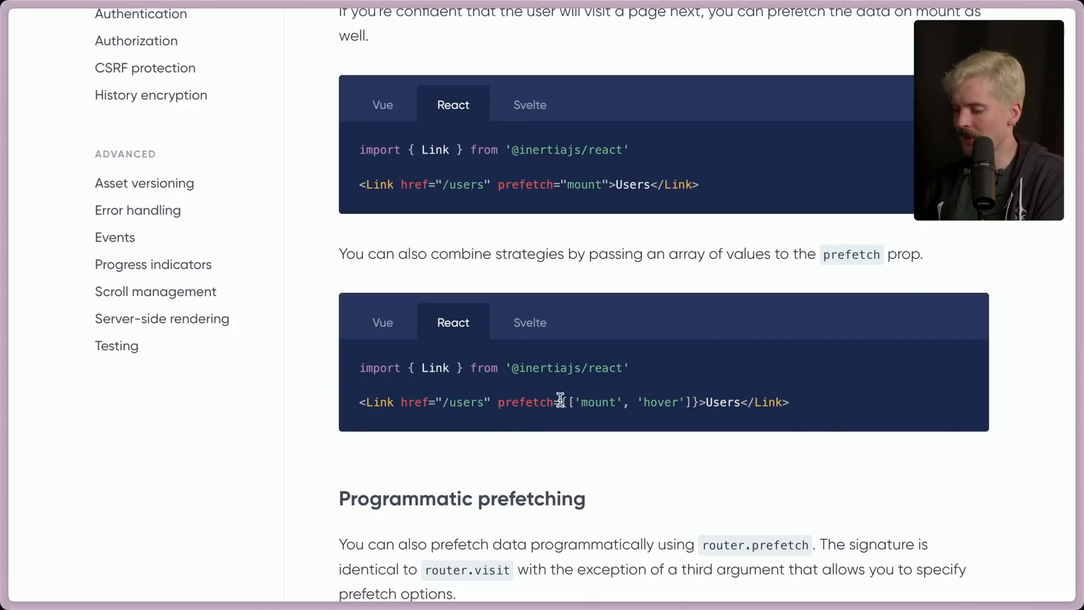
{"action": "left_click_drag", "start_coordinate": [498, 402], "coordinate": [698, 402]}
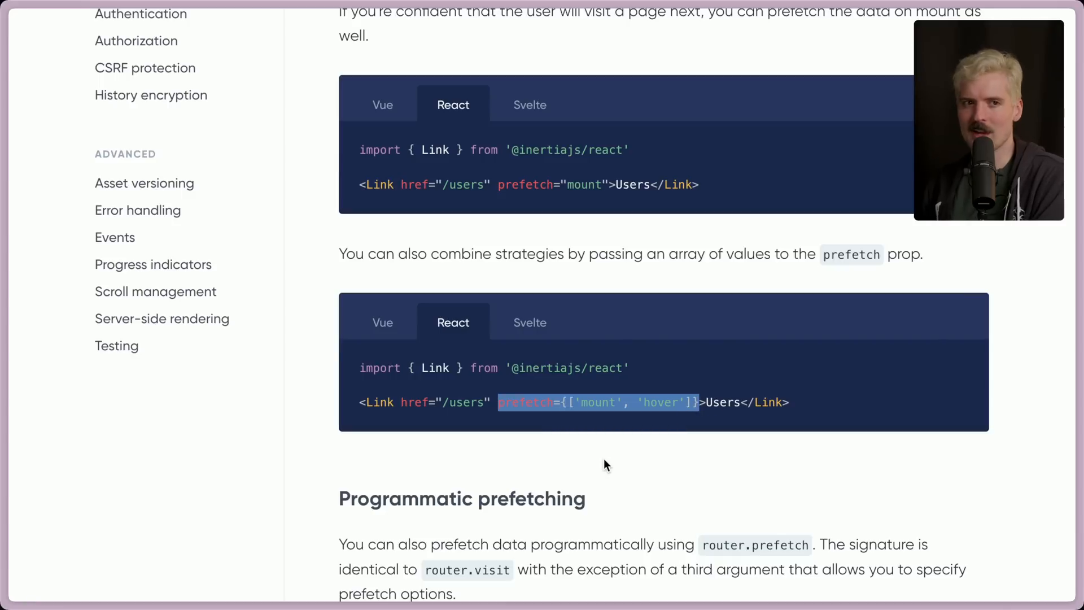
{"action": "scroll", "scroll_direction": "down", "scroll_amount": 3}
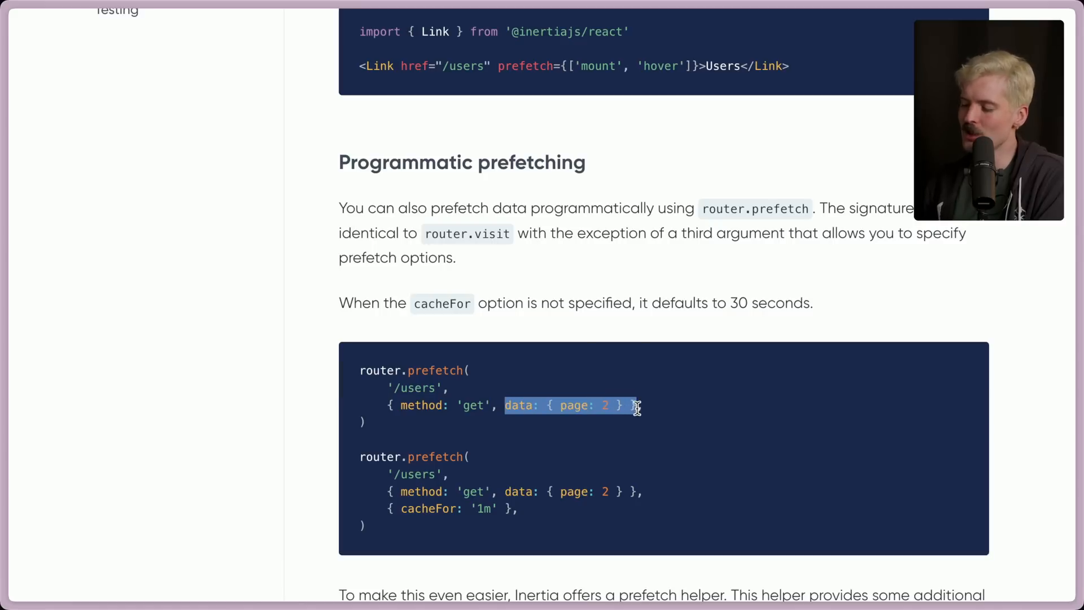
Step: Read programmatic prefetching and usePrefetch, highlighting router.flushAll in the cache-flushing section
{"action": "left_click", "coordinate": [377, 421]}
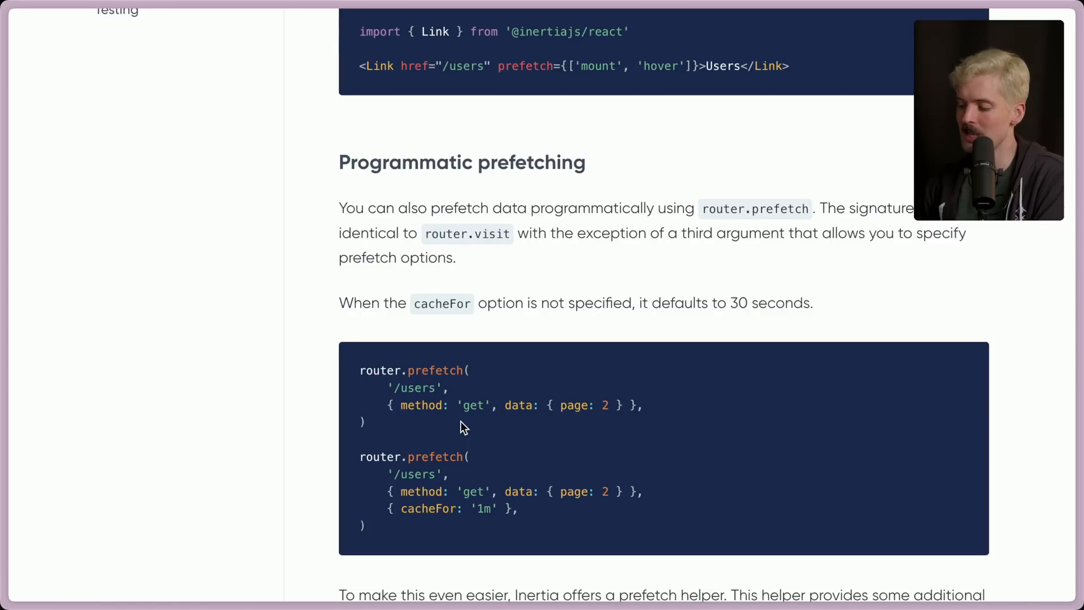
{"action": "scroll", "scroll_direction": "down", "scroll_amount": 3}
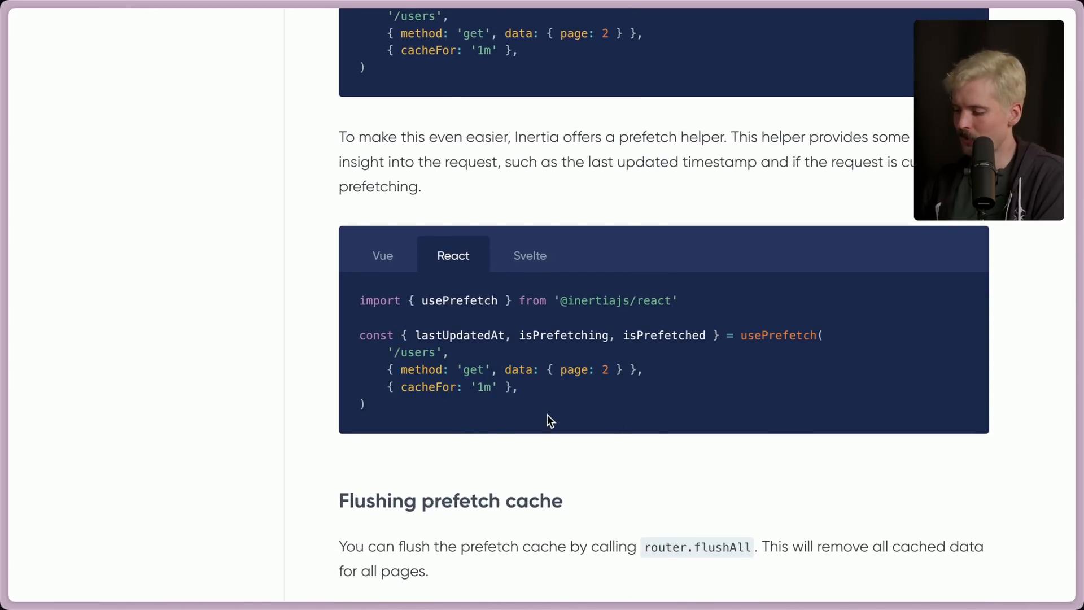
{"action": "scroll", "scroll_direction": "down", "scroll_amount": 3}
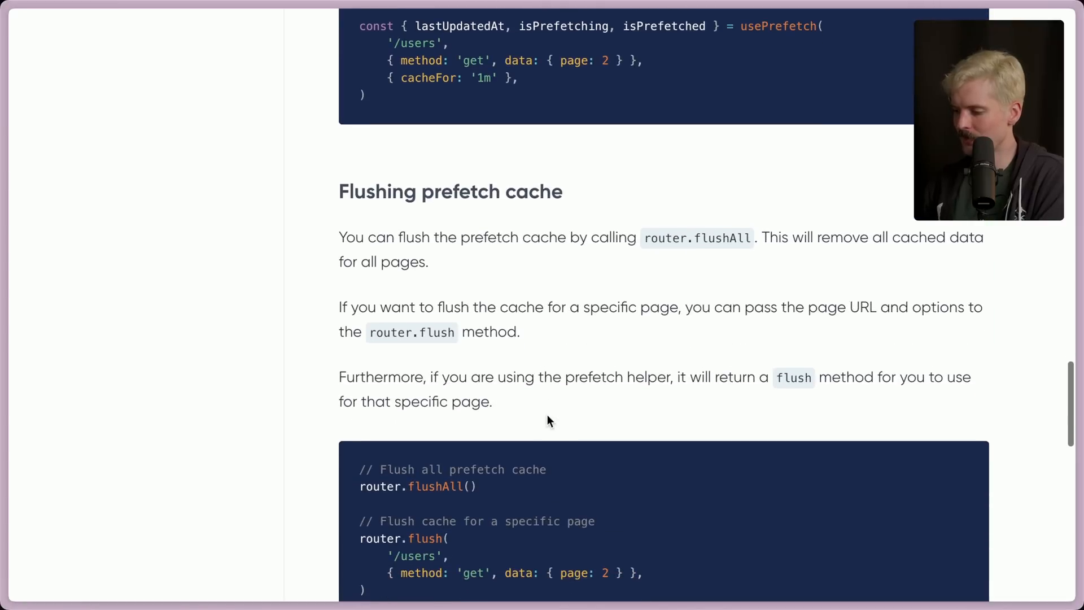
{"action": "double_click", "coordinate": [697, 237]}
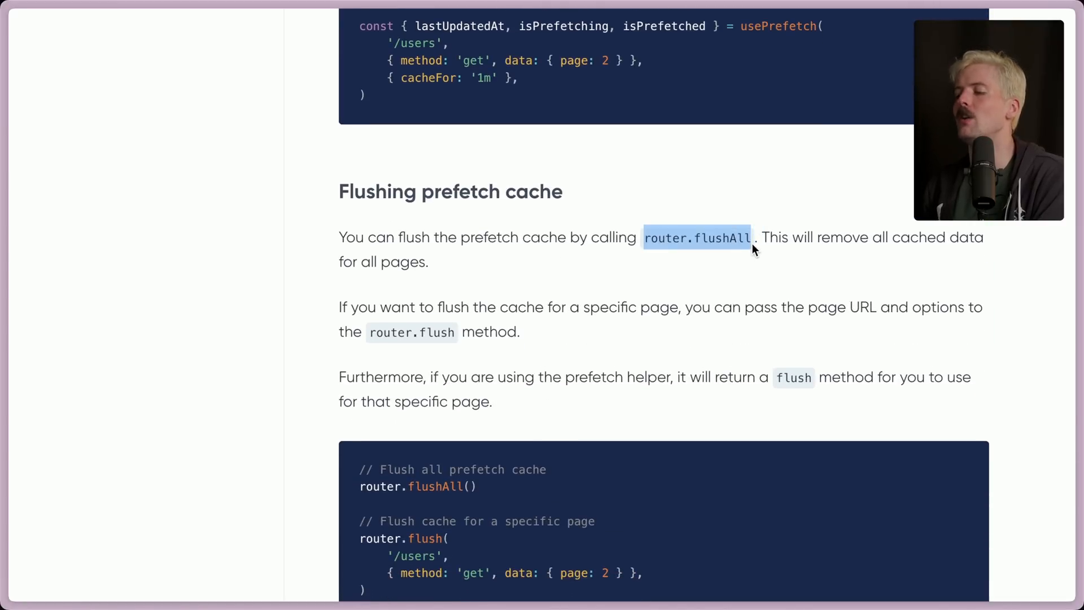
{"action": "mouse_move", "coordinate": [680, 256]}
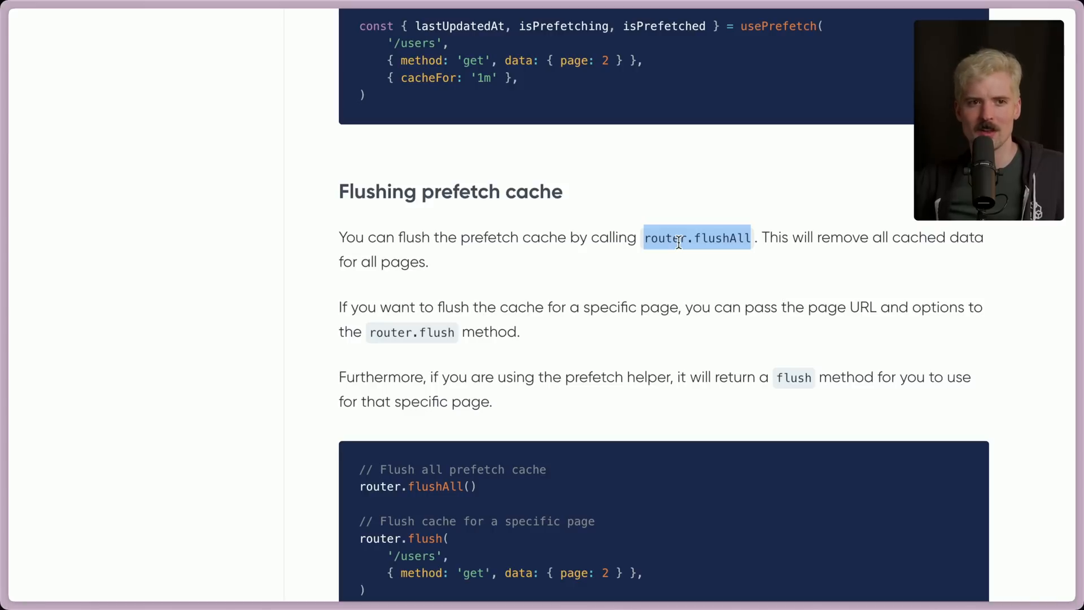
{"action": "scroll", "scroll_direction": "down", "scroll_amount": 3}
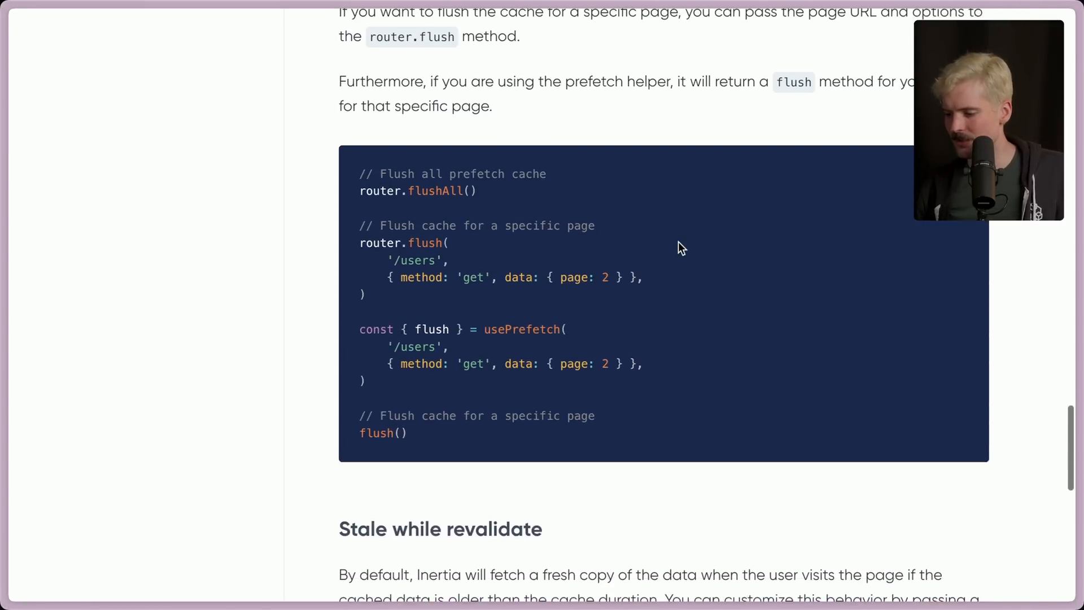
{"action": "scroll", "scroll_direction": "down", "scroll_amount": 3}
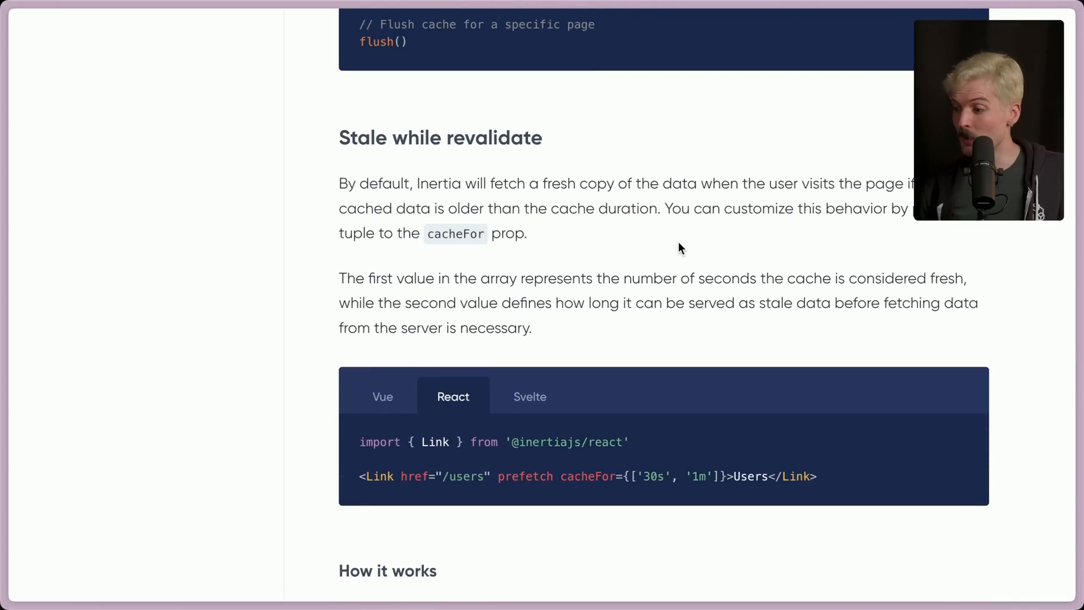
Step: Read the stale-while-revalidate section with its cacheFor tuple example
{"action": "scroll", "scroll_direction": "down", "scroll_amount": 3}
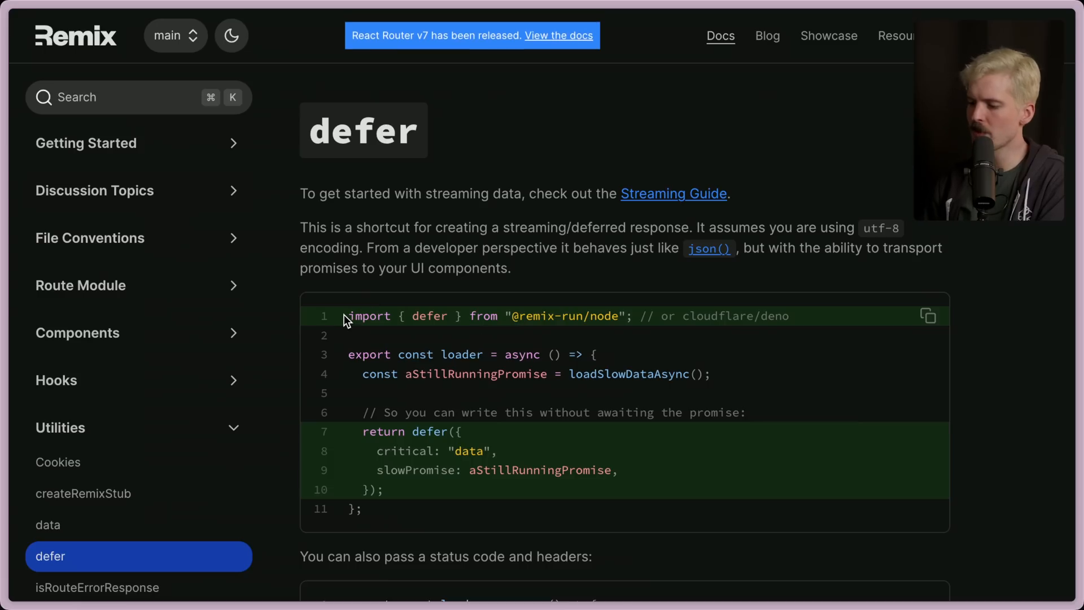
{"action": "left_click_drag", "start_coordinate": [348, 353], "coordinate": [377, 489]}
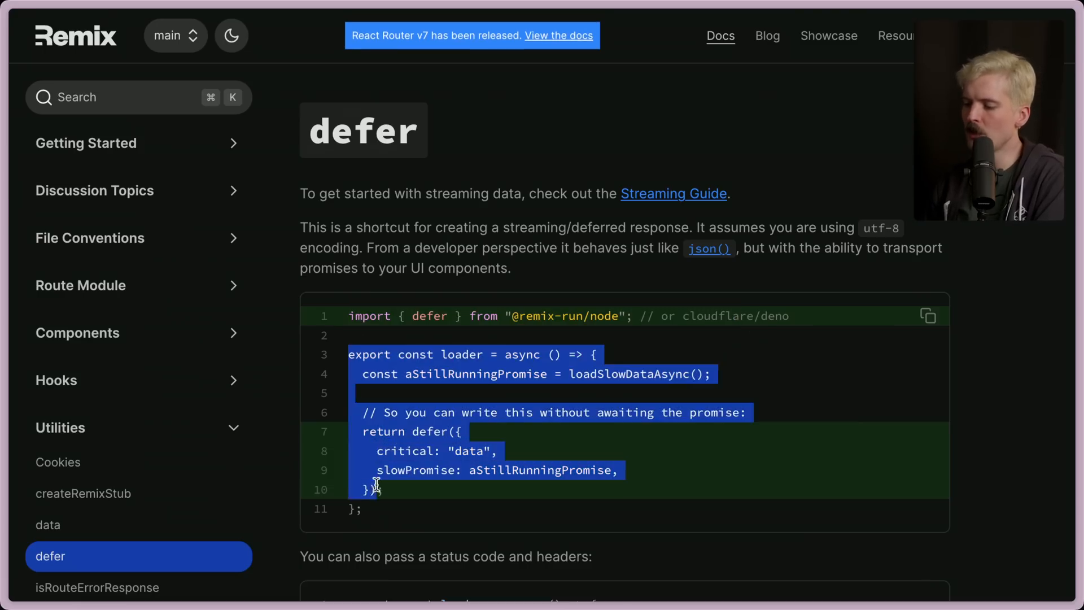
{"action": "left_click", "coordinate": [380, 519]}
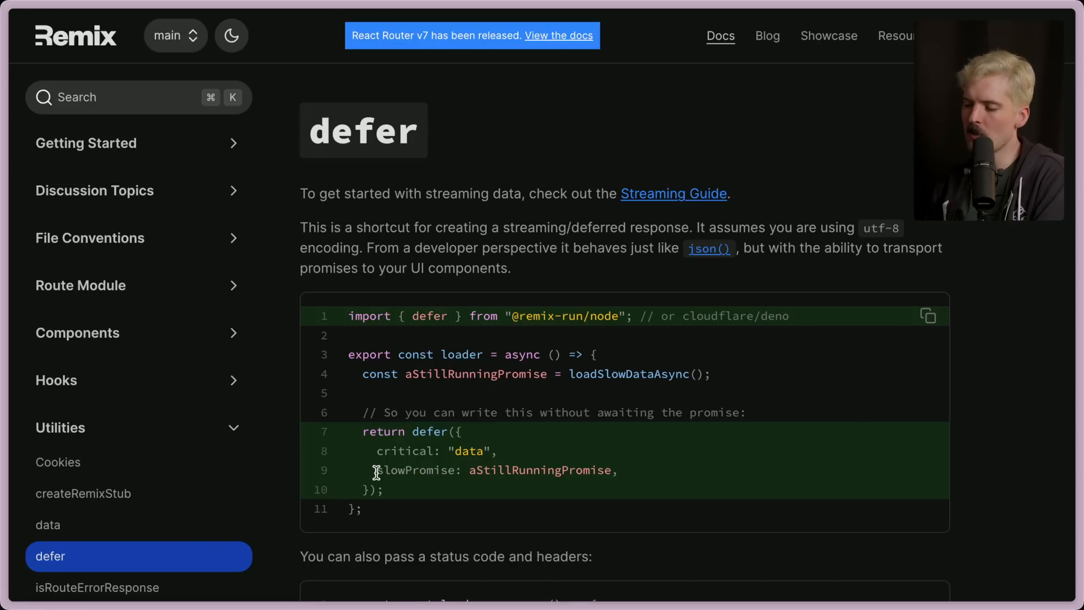
{"action": "scroll", "scroll_direction": "down", "scroll_amount": 3}
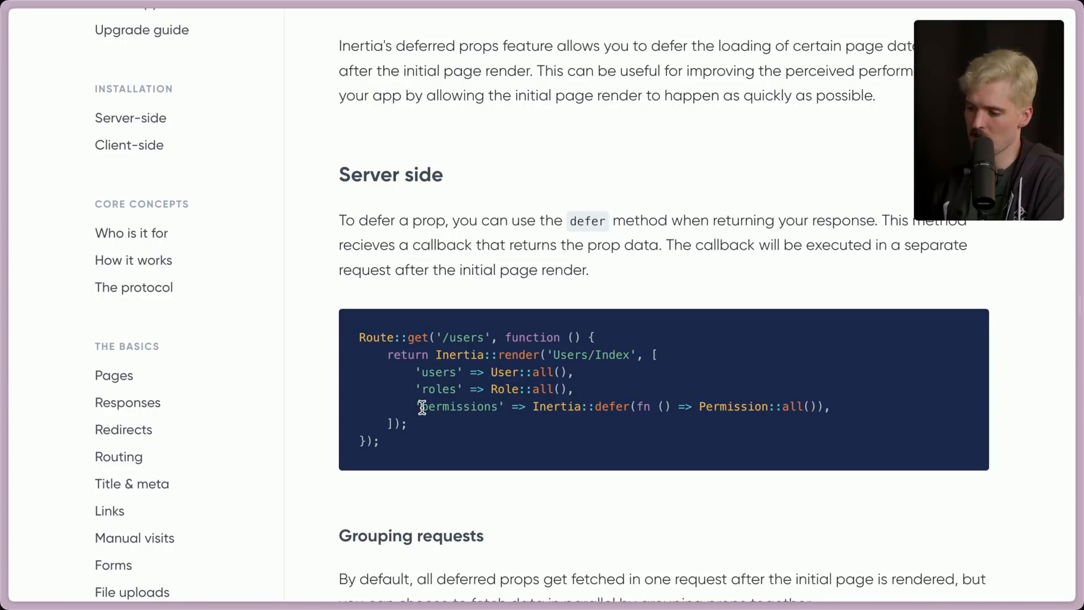
{"action": "mouse_move", "coordinate": [536, 407]}
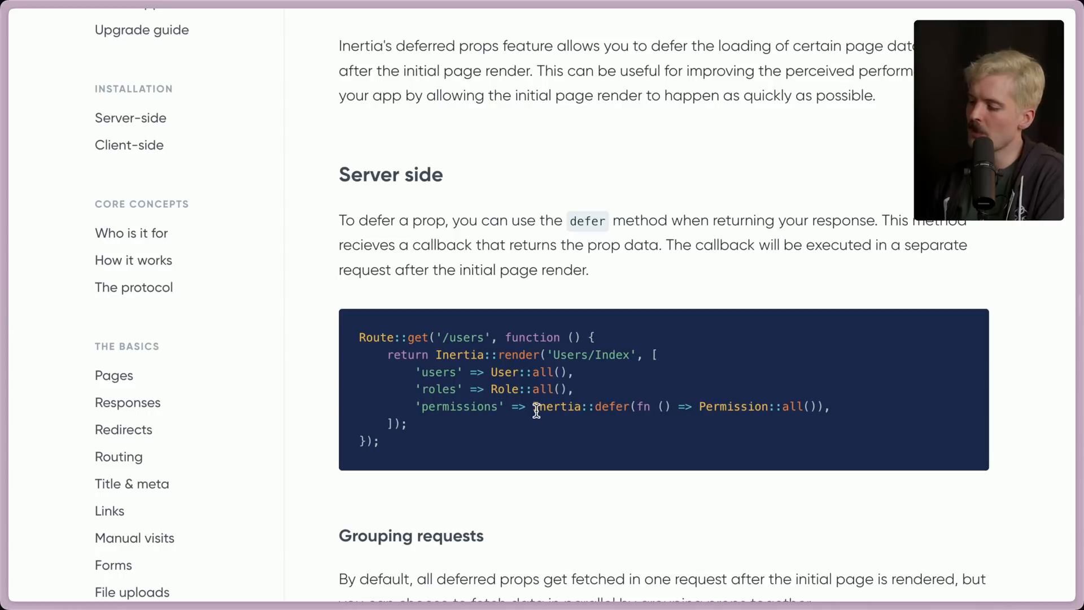
Step: Highlight the deferred permissions prop, then the Deferred component's permissions name and fallback loading markup
{"action": "double_click", "coordinate": [645, 407]}
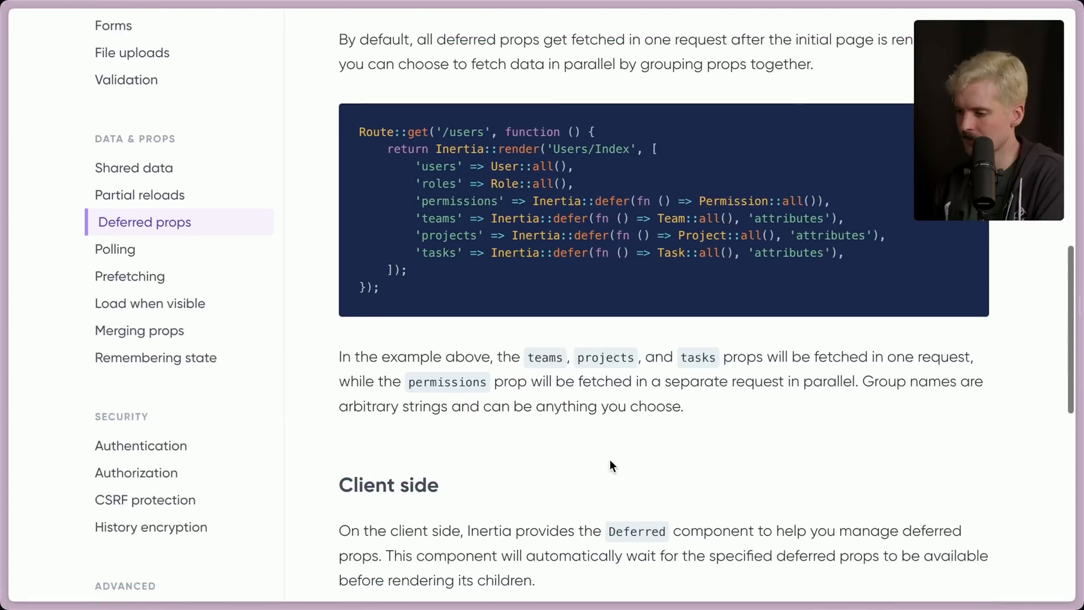
{"action": "scroll", "scroll_direction": "down", "scroll_amount": 3}
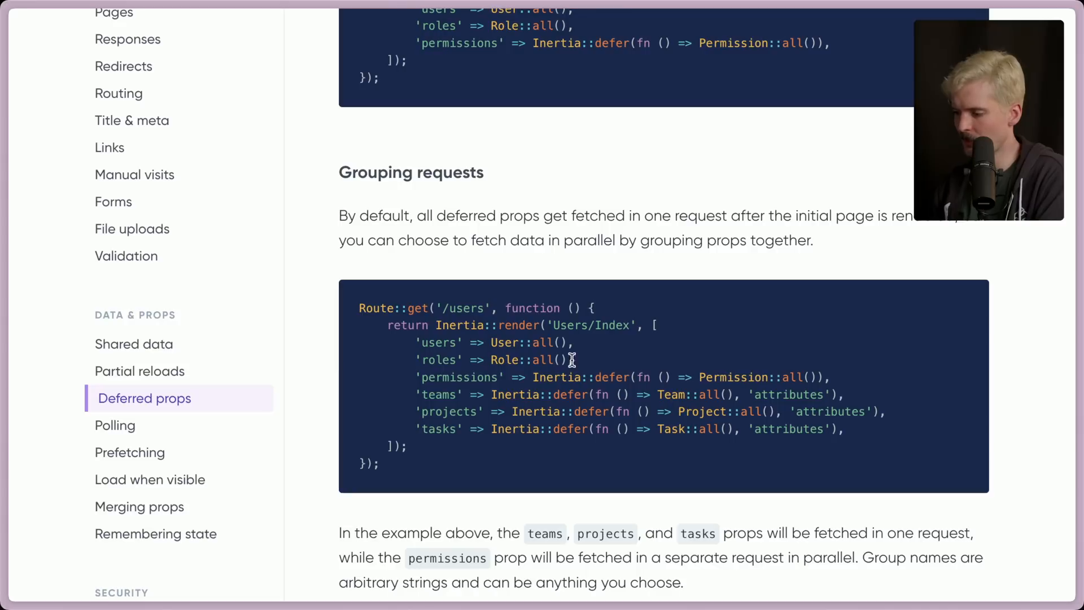
{"action": "scroll", "scroll_direction": "down", "scroll_amount": 3}
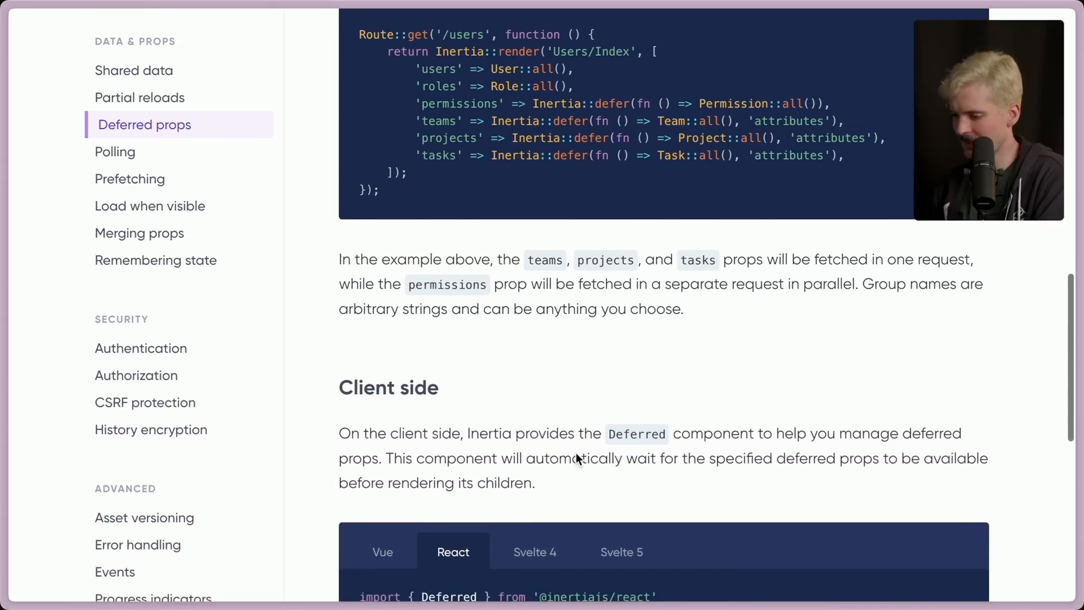
{"action": "scroll", "scroll_direction": "down", "scroll_amount": 3}
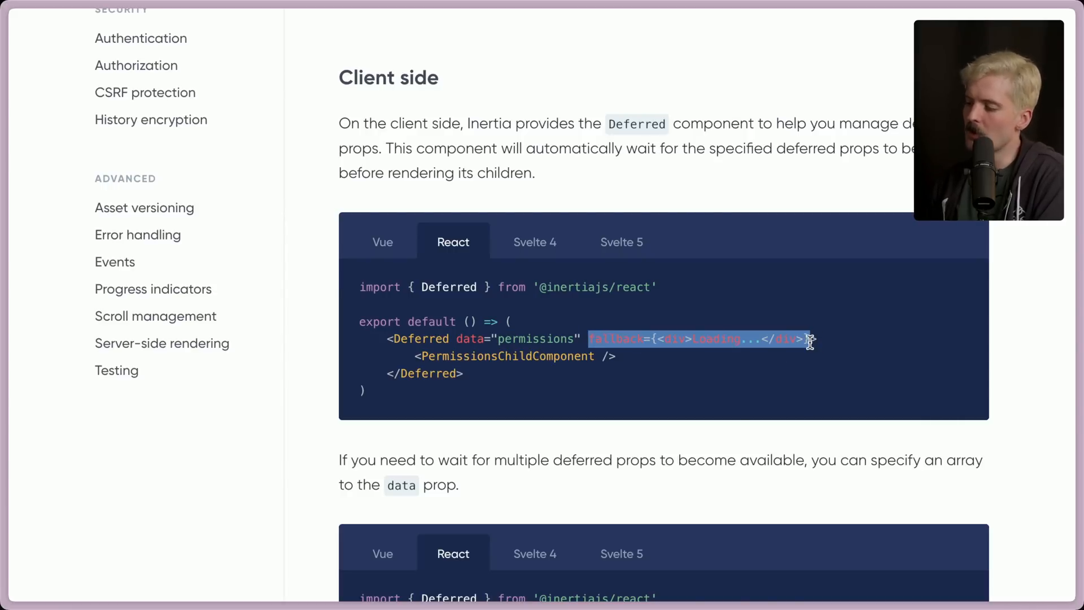
{"action": "double_click", "coordinate": [535, 339]}
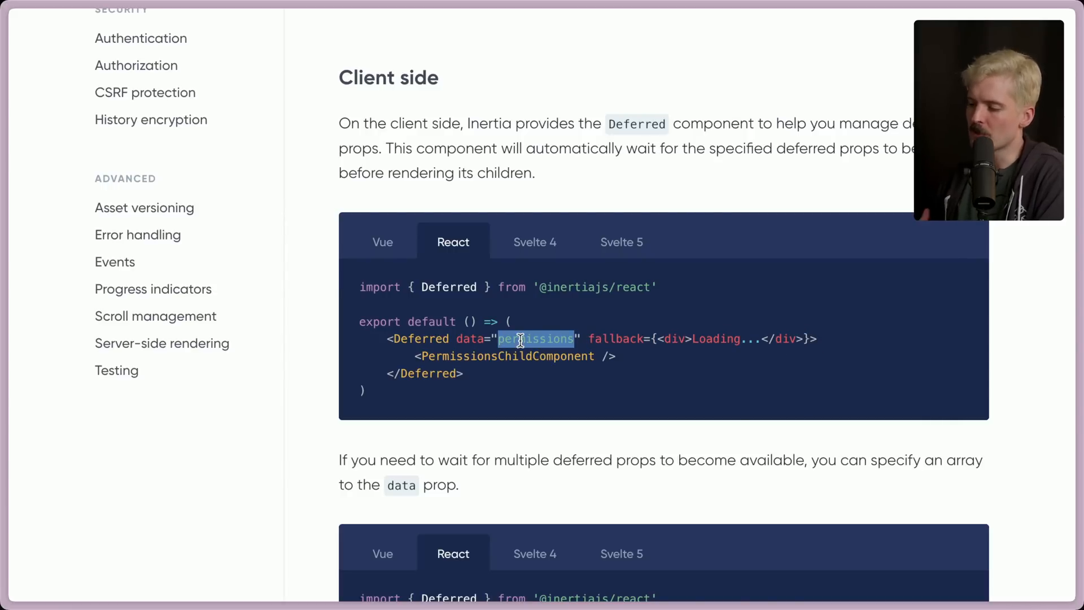
{"action": "left_click_drag", "start_coordinate": [498, 338], "coordinate": [736, 339]}
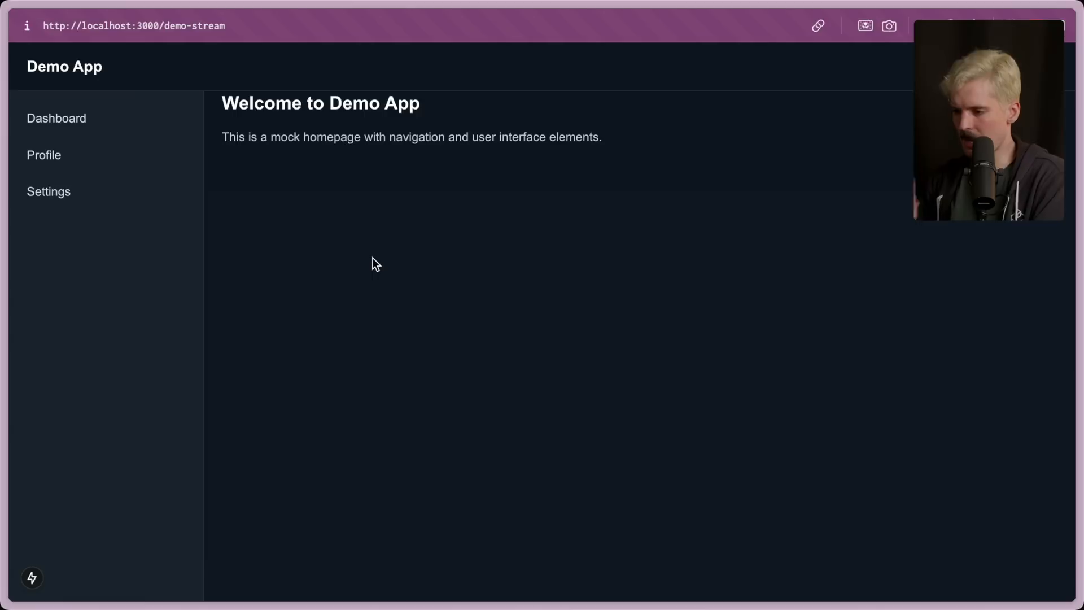
{"action": "mouse_move", "coordinate": [571, 47]}
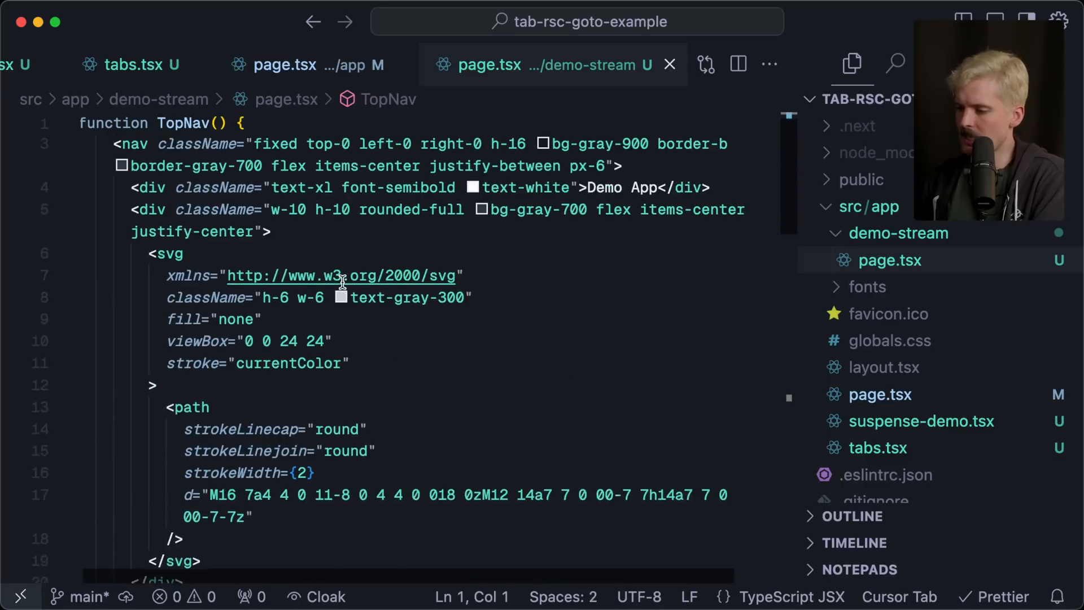
Step: Begin an async getUserData function stub above TopNav in demo-stream/page.tsx
{"action": "scroll", "scroll_direction": "down", "scroll_amount": 3}
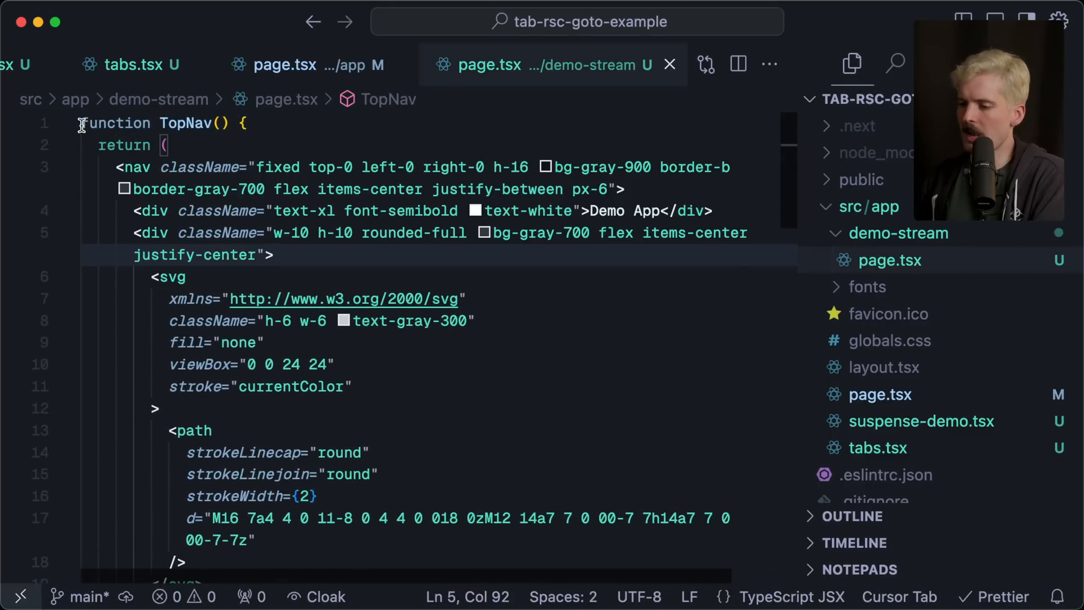
{"action": "type", "text": "\"use client\";"}
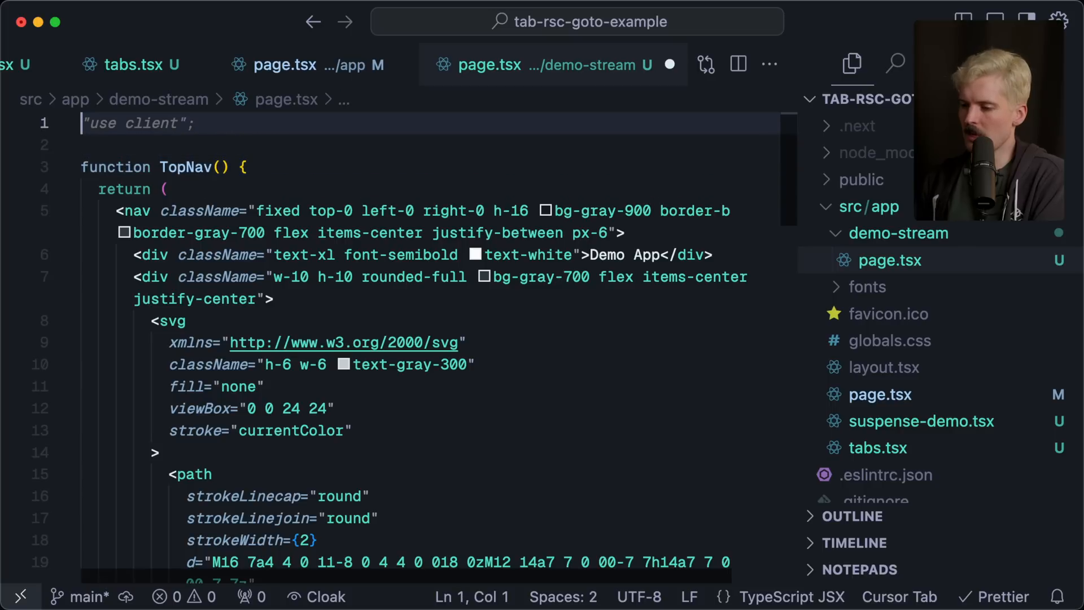
{"action": "type", "text": "async function getUserData() {"}
{"action": "type", "text": "await"}
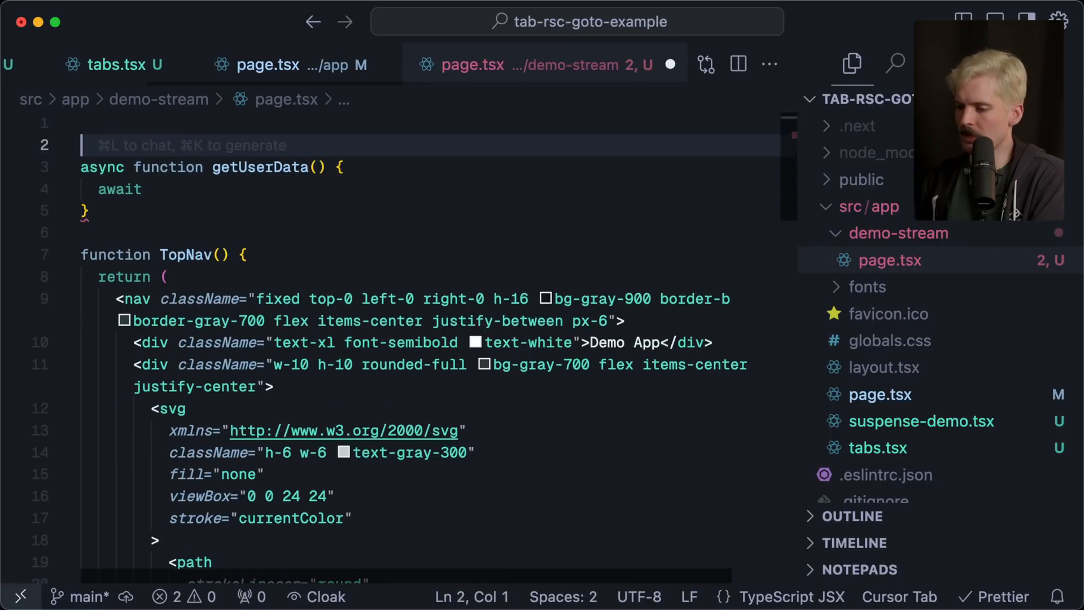
{"action": "type", "text": "async fun"}
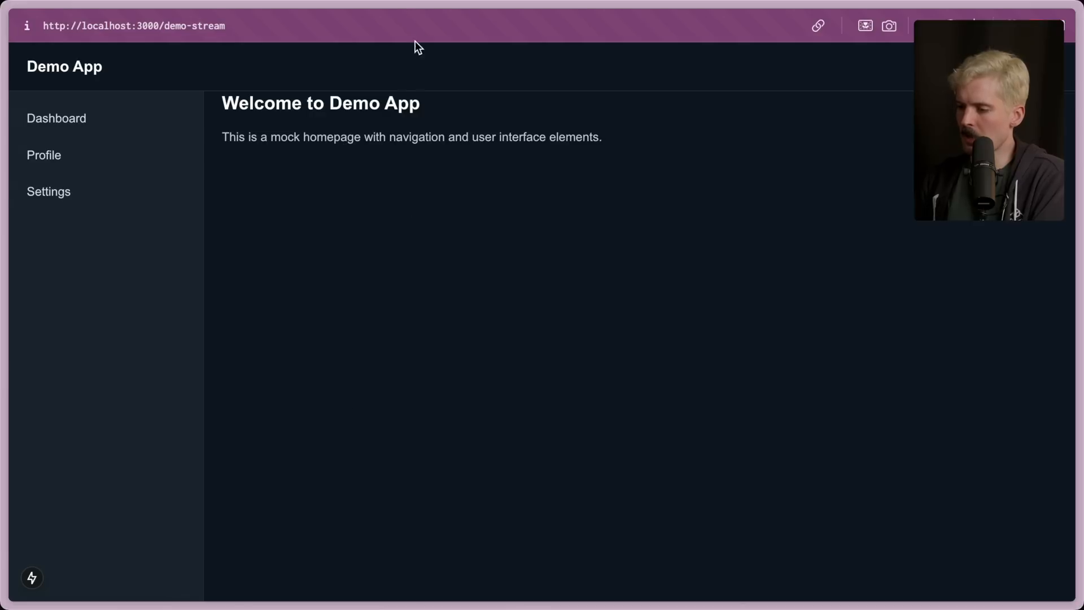
{"action": "mouse_move", "coordinate": [442, 49]}
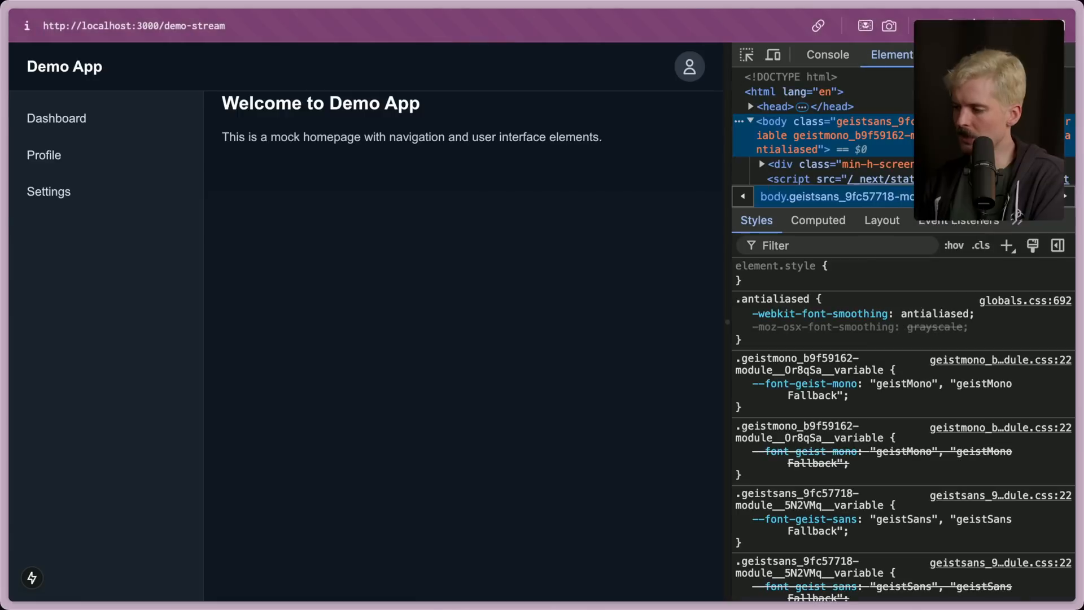
Step: Inspect the demo-stream page request in the DevTools Network panel
{"action": "left_click", "coordinate": [892, 54]}
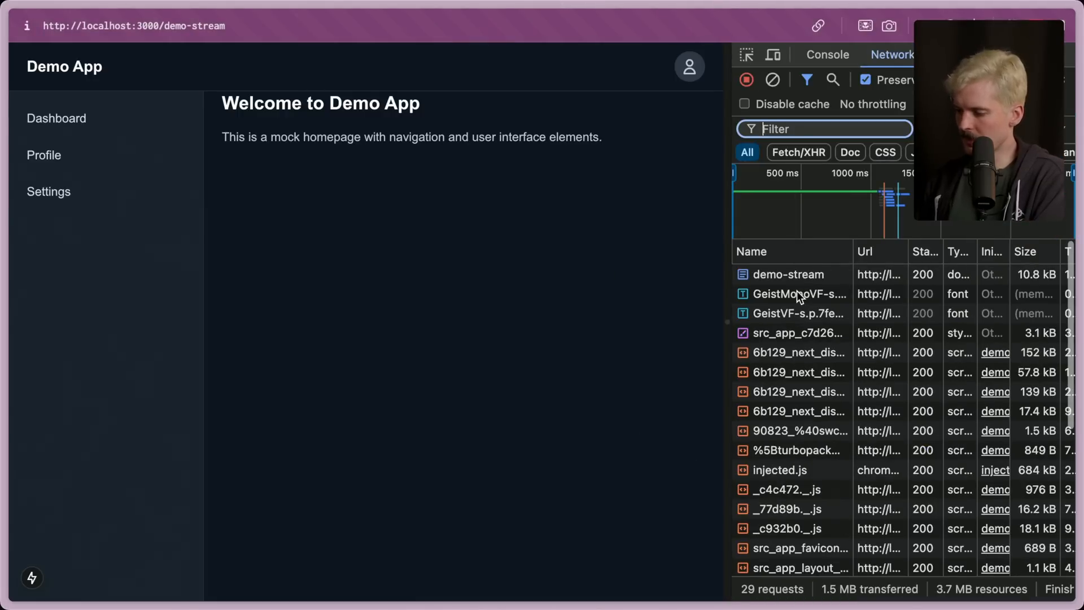
{"action": "left_click", "coordinate": [789, 273]}
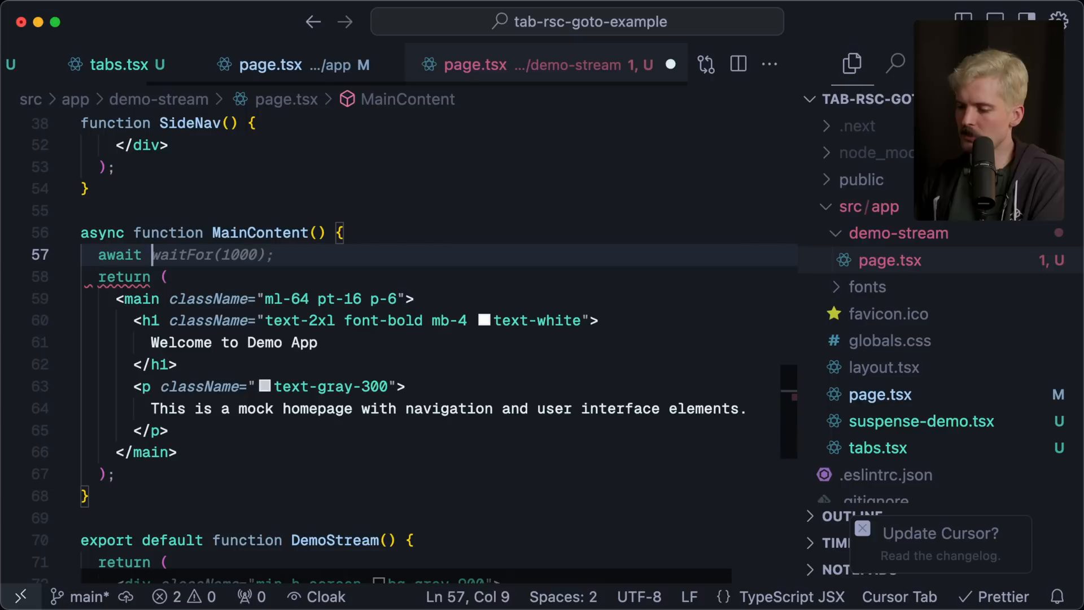
Step: Change MainContent's waitFor delay from 1000 to 5000 ms
{"action": "type", "text": "5000"}
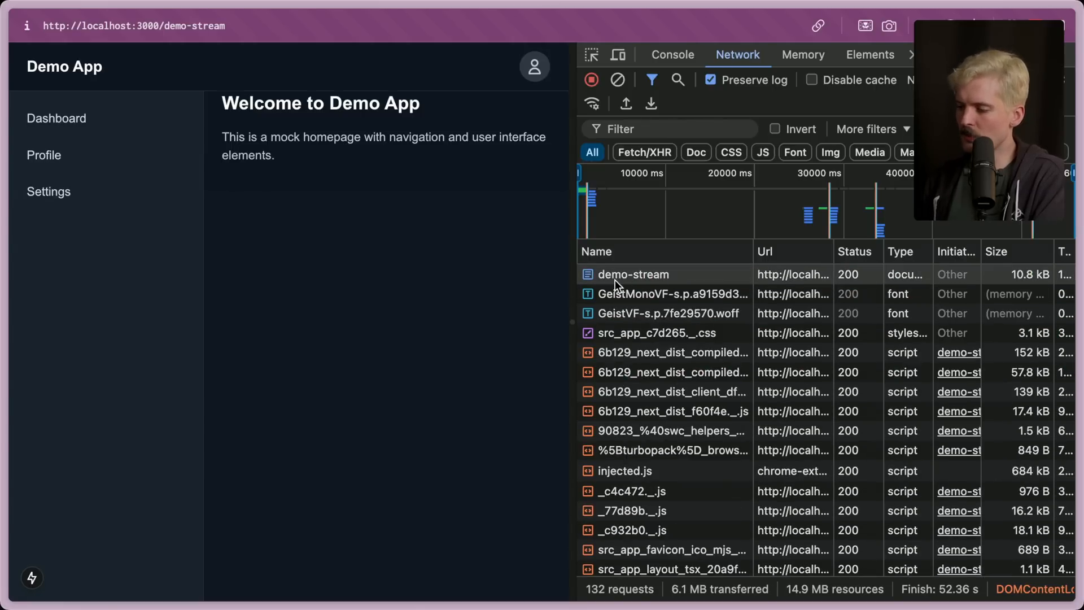
Step: View details of the demo-stream document request in the Network list
{"action": "left_click", "coordinate": [617, 79]}
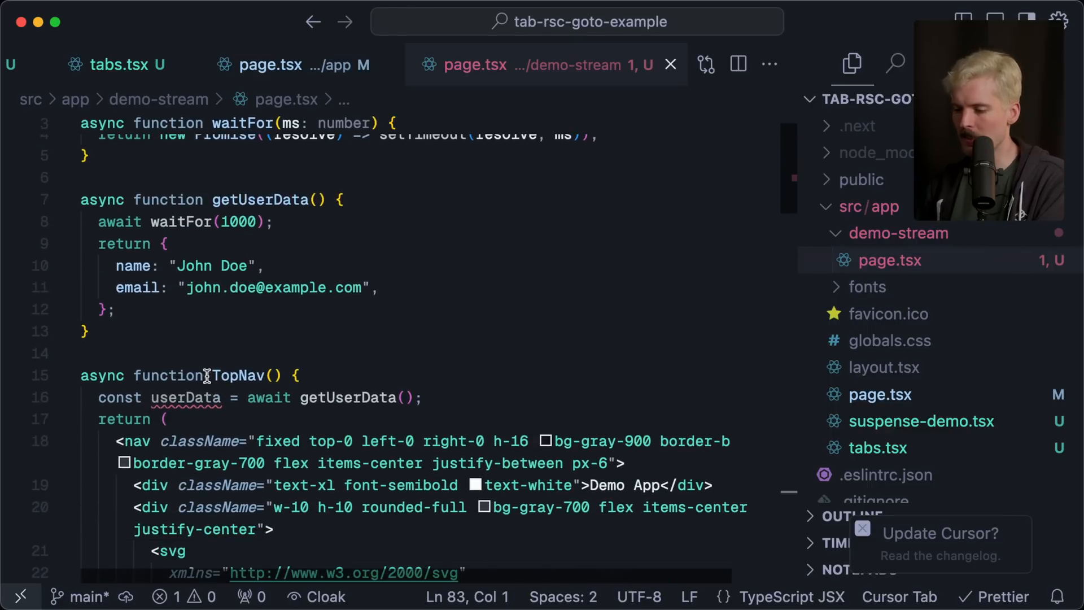
Step: Add an async UserMenu component that awaits getUserData and renders userData.name
{"action": "type", "text": "a"}
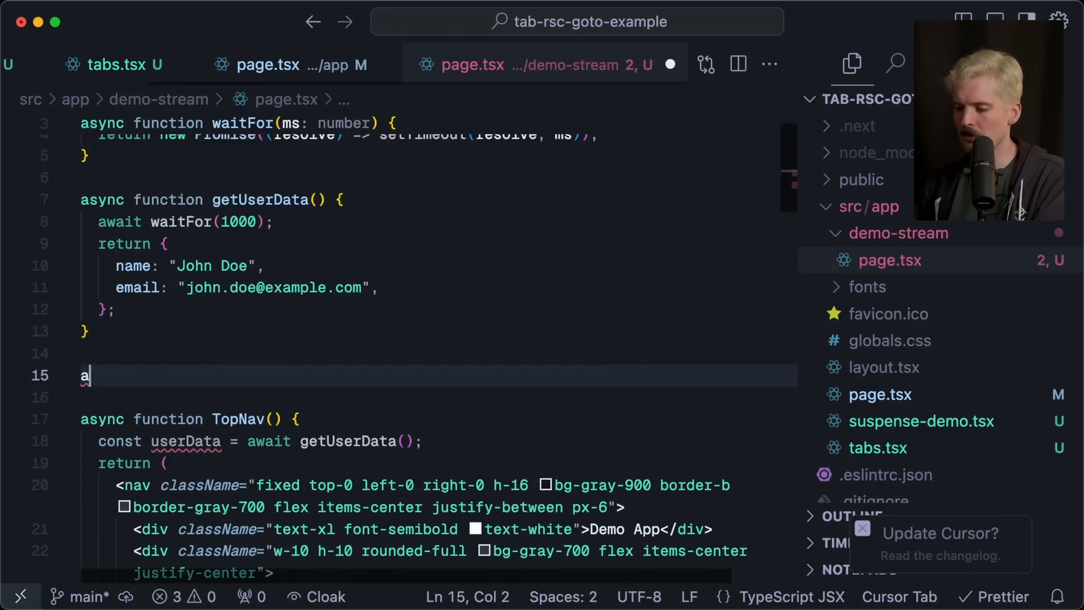
{"action": "type", "text": "sync function UserMenu() {"}
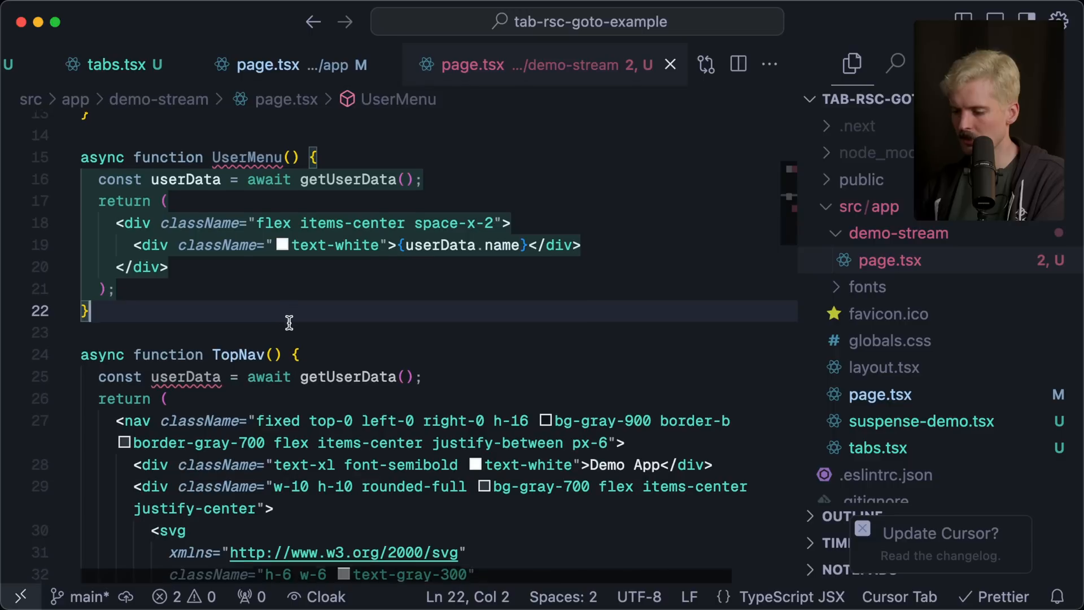
{"action": "scroll", "scroll_direction": "down", "scroll_amount": 3}
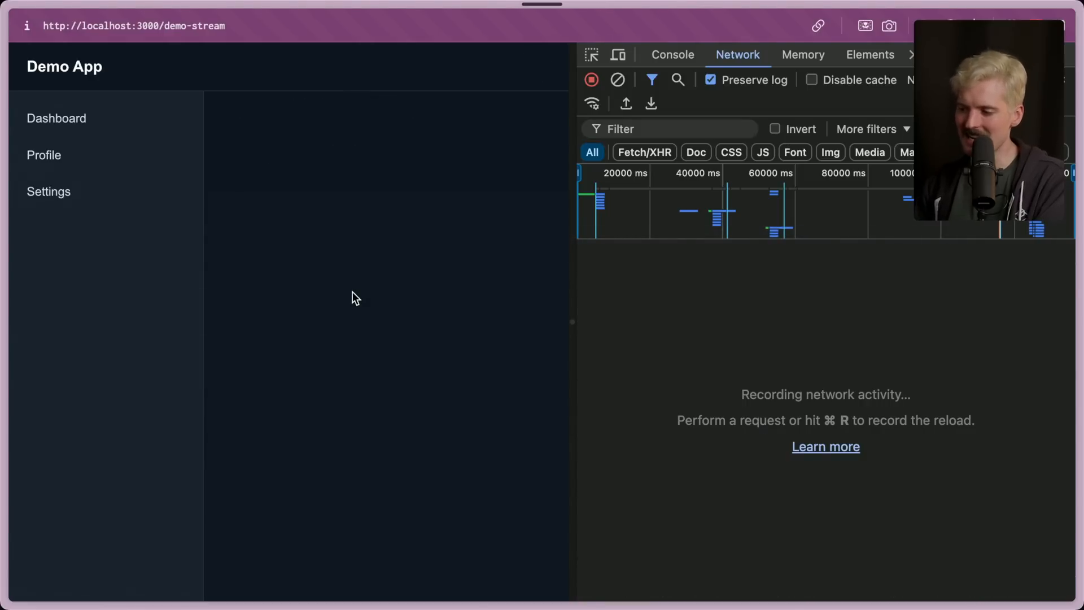
Step: Reload the demo-stream page to watch content stream in, then move to the Phoenix LiveView docs tab
{"action": "key", "text": "cmd+r"}
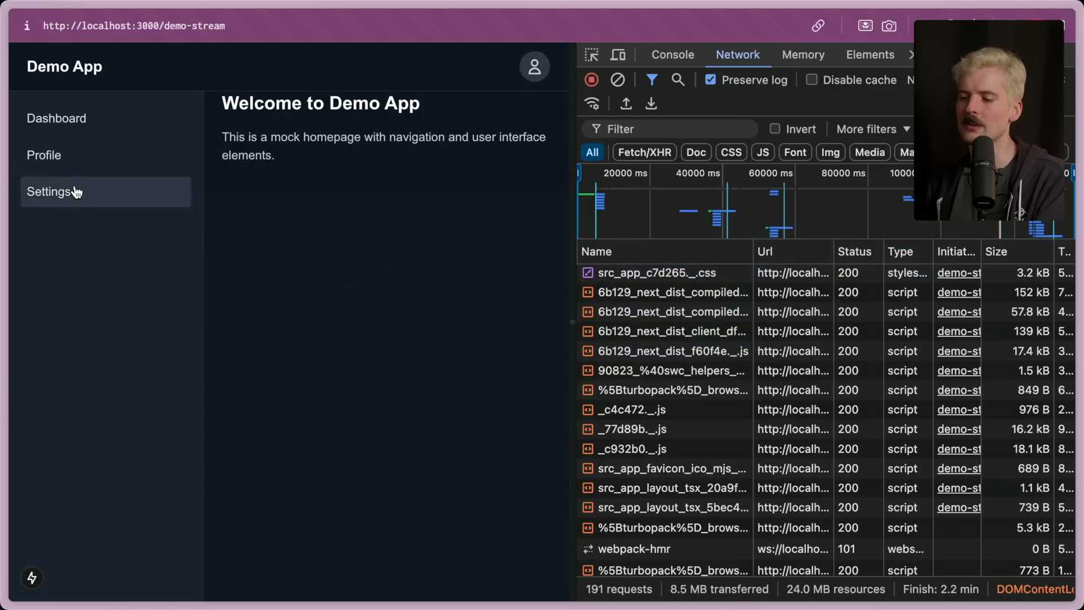
{"action": "mouse_move", "coordinate": [91, 248]}
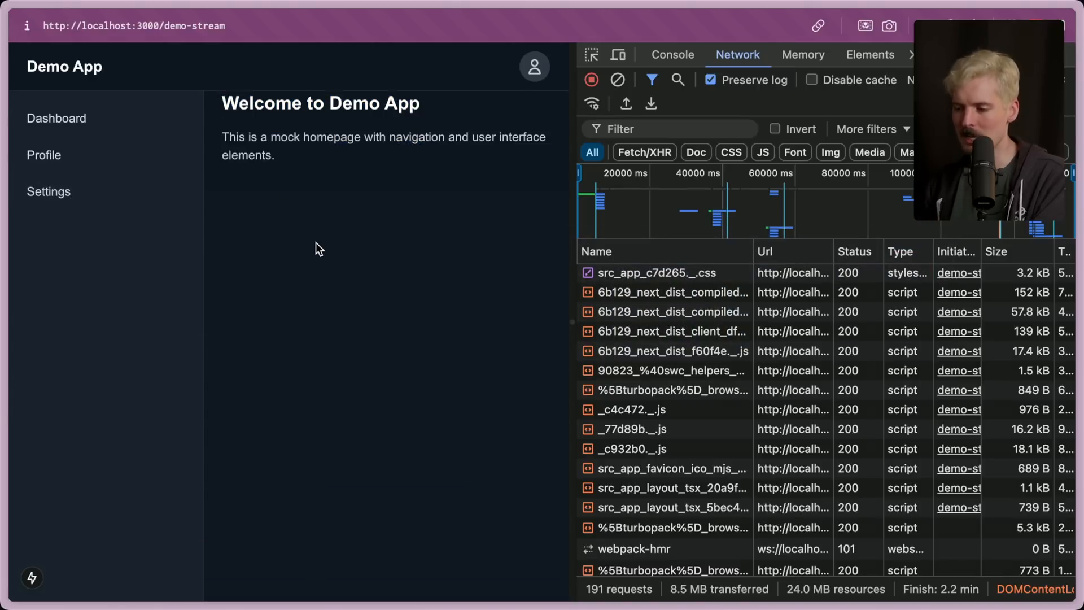
{"action": "left_click", "coordinate": [90, 272]}
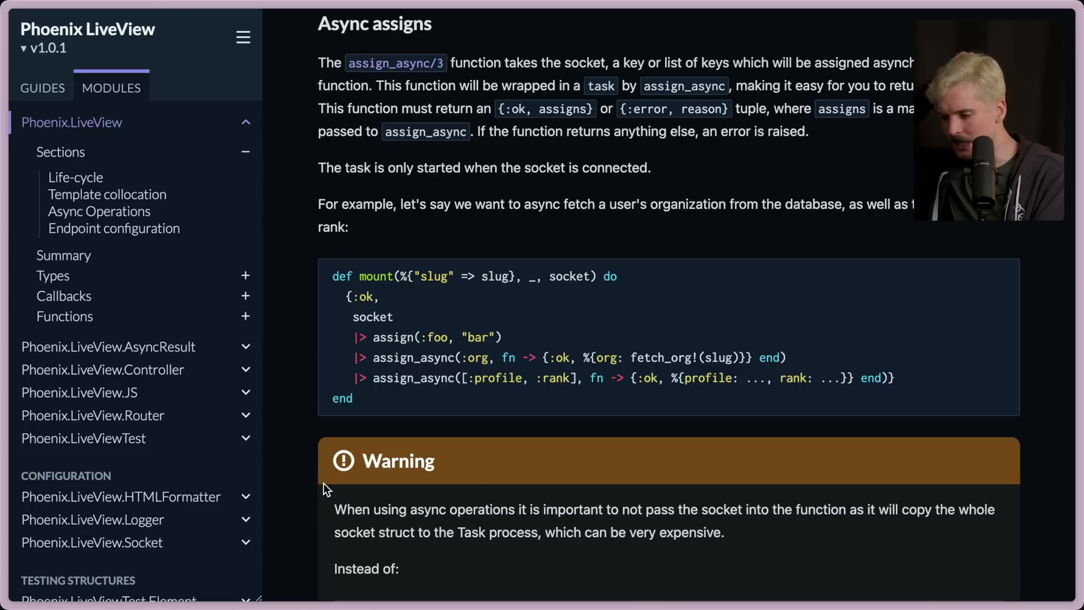
Step: Scroll to the Async assigns section with the assign_async/3 mount example
{"action": "scroll", "scroll_direction": "down", "scroll_amount": 3}
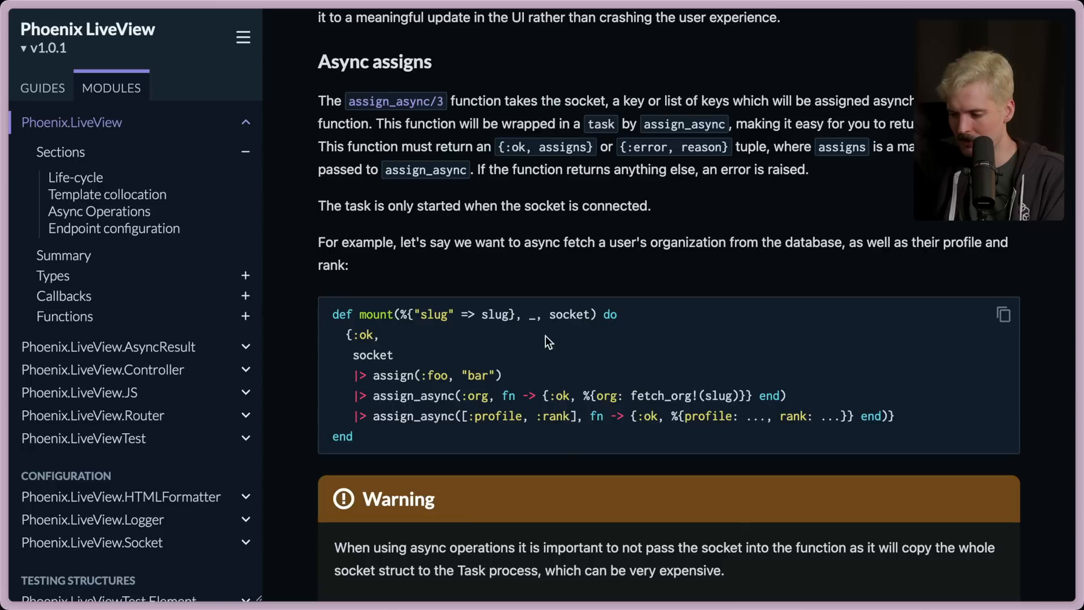
{"action": "scroll", "scroll_direction": "down", "scroll_amount": 3}
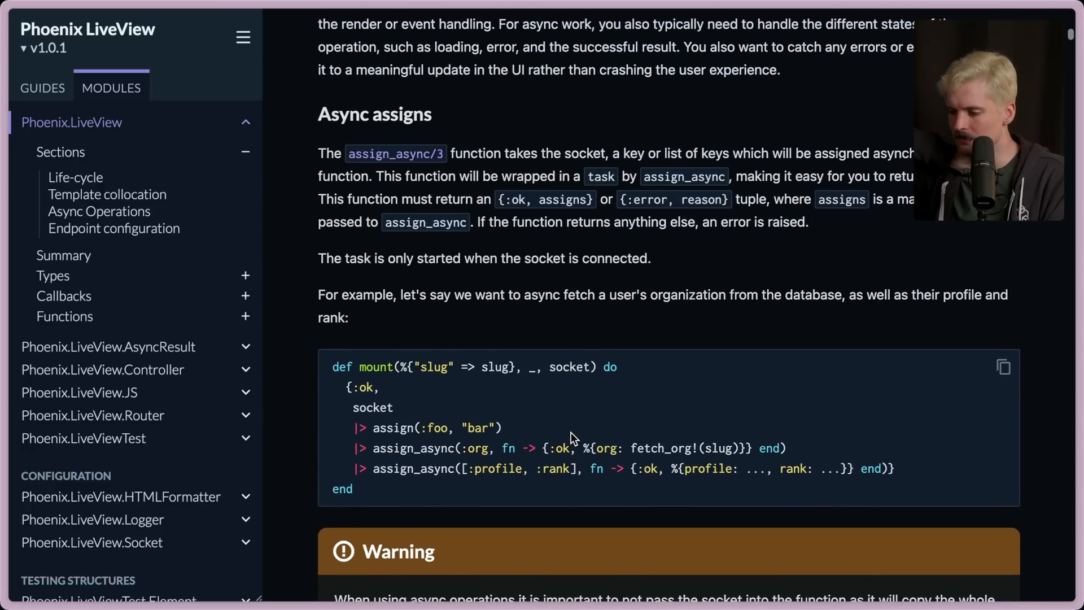
{"action": "scroll", "scroll_direction": "down", "scroll_amount": 3}
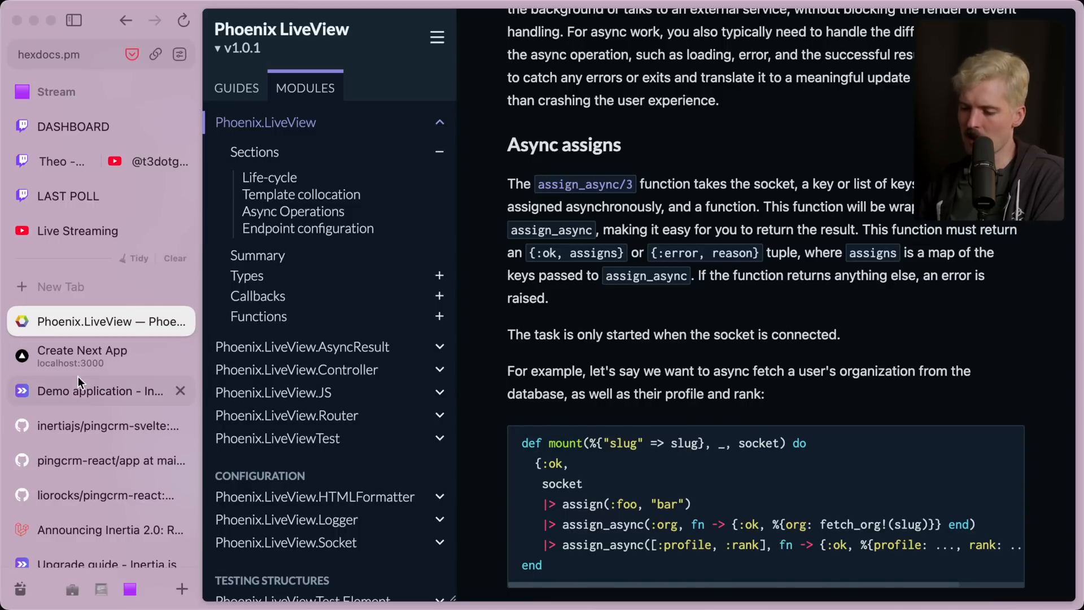
Step: Review the Deferred props client-side examples, including the multiple-props array
{"action": "left_click", "coordinate": [98, 307]}
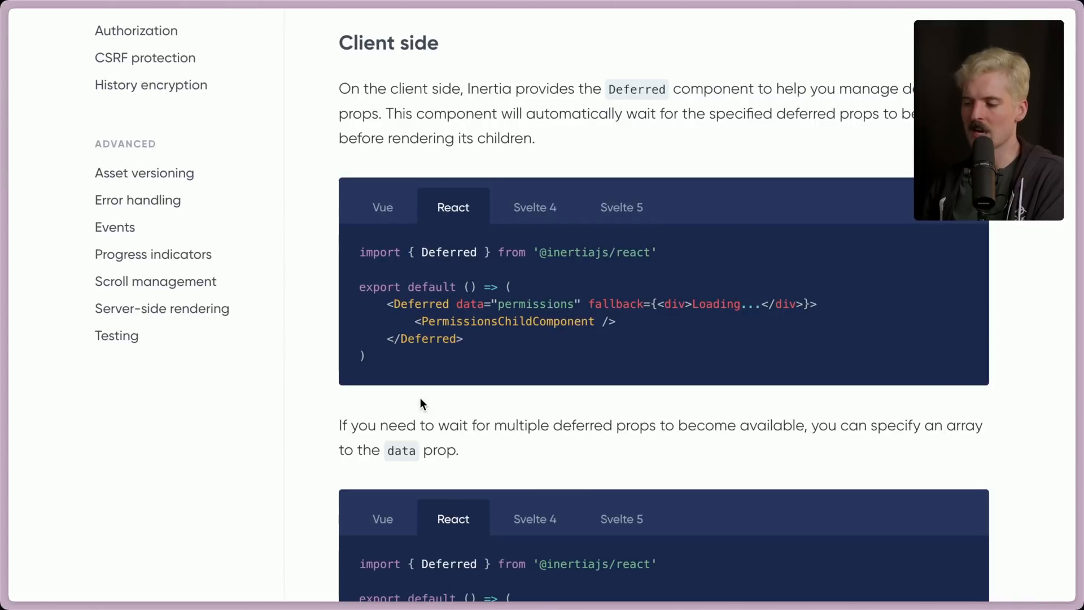
{"action": "scroll", "scroll_direction": "down", "scroll_amount": 3}
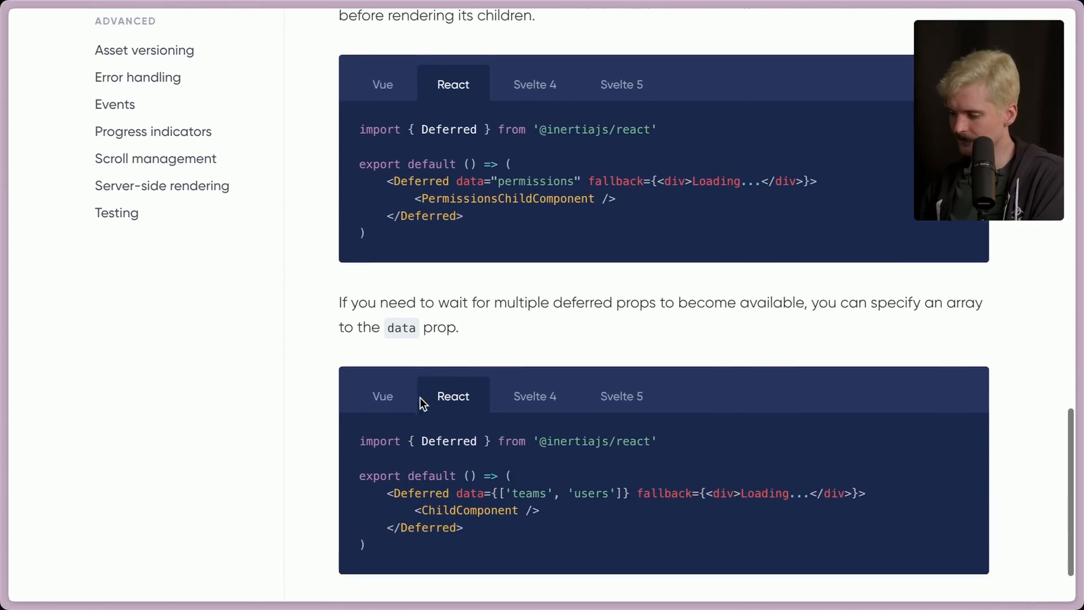
{"action": "scroll", "scroll_direction": "down", "scroll_amount": 3}
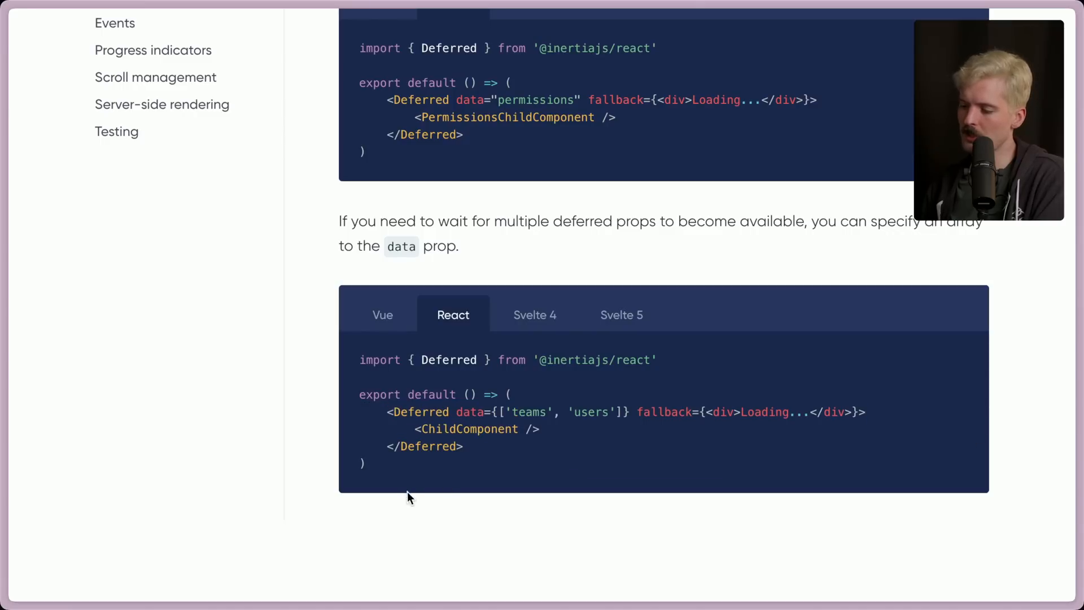
{"action": "scroll", "scroll_direction": "down", "scroll_amount": 3}
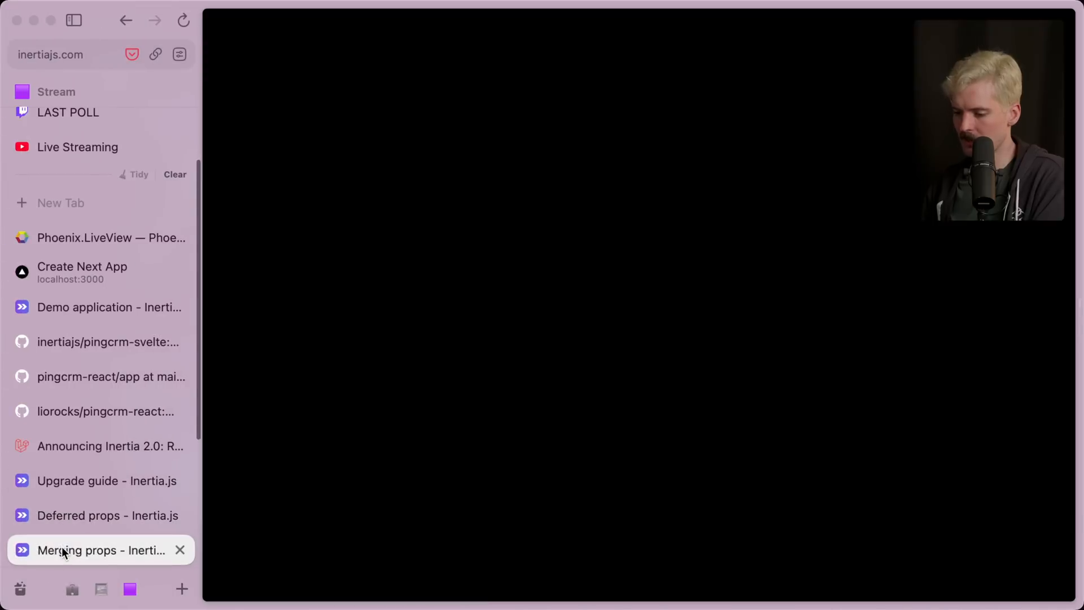
Step: Read the Merging props page's server-side merge examples
{"action": "left_click", "coordinate": [100, 550]}
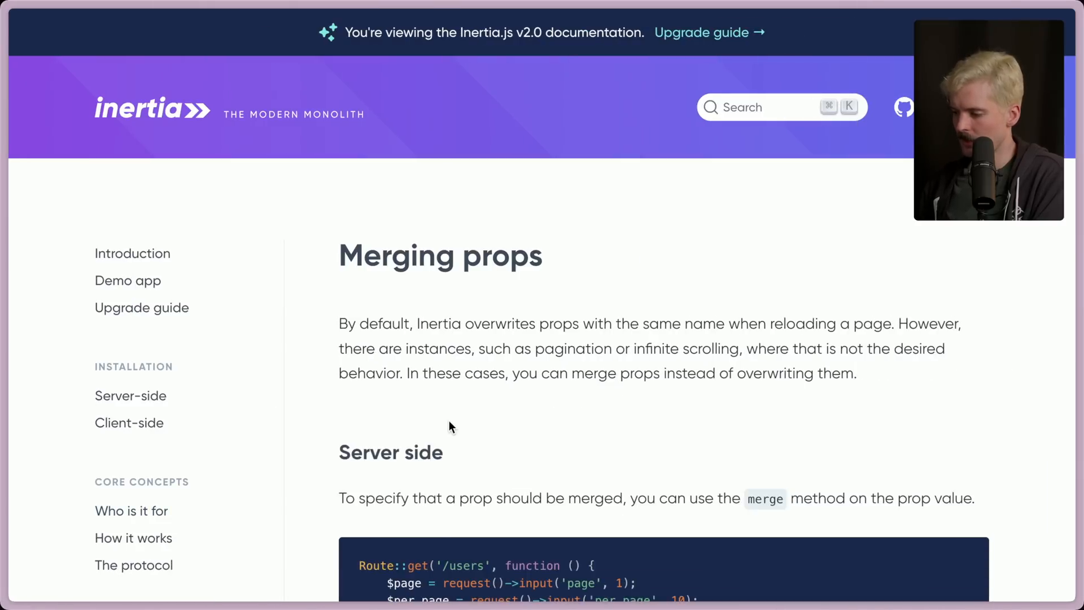
{"action": "scroll", "scroll_direction": "down", "scroll_amount": 3}
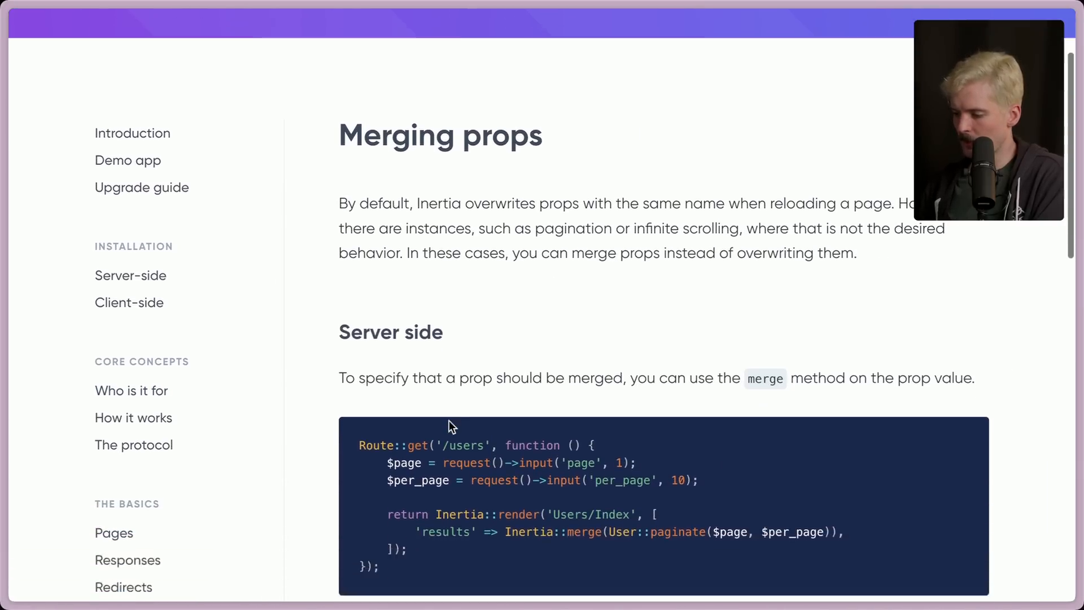
{"action": "scroll", "scroll_direction": "down", "scroll_amount": 3}
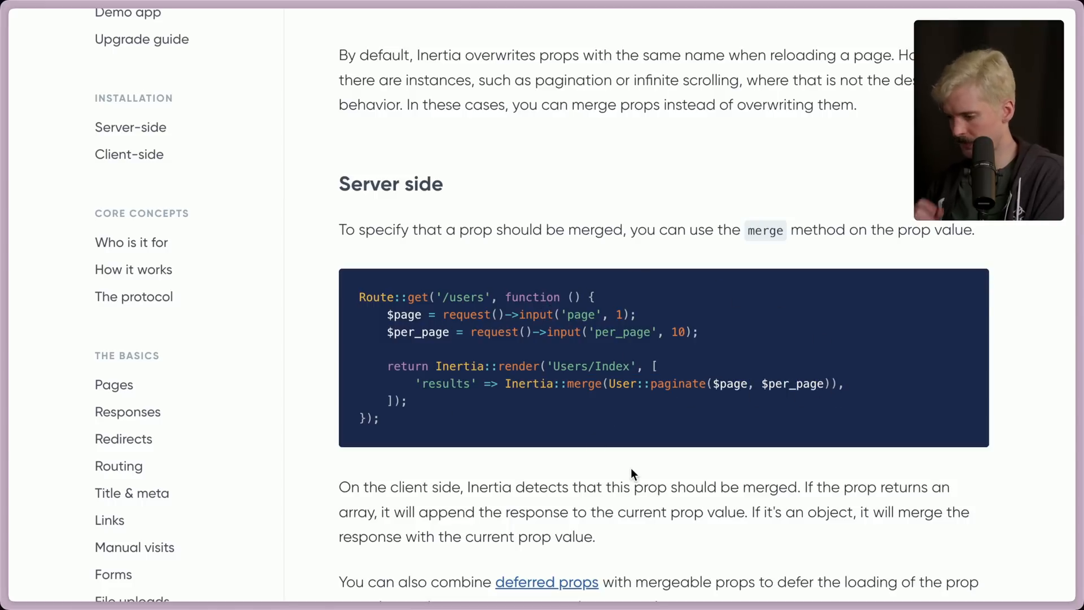
{"action": "scroll", "scroll_direction": "down", "scroll_amount": 3}
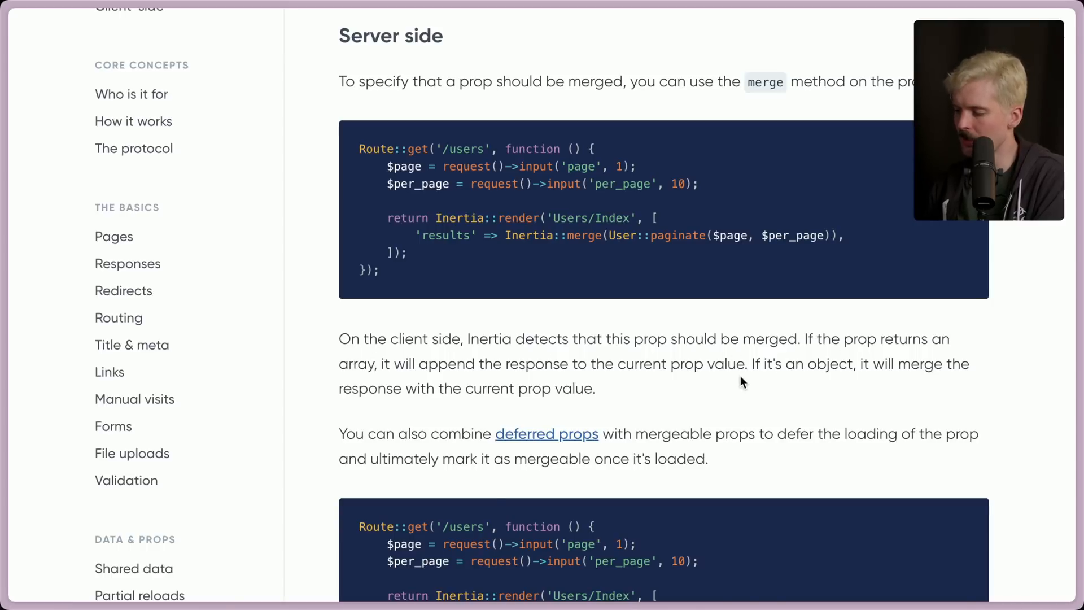
{"action": "mouse_move", "coordinate": [406, 385]}
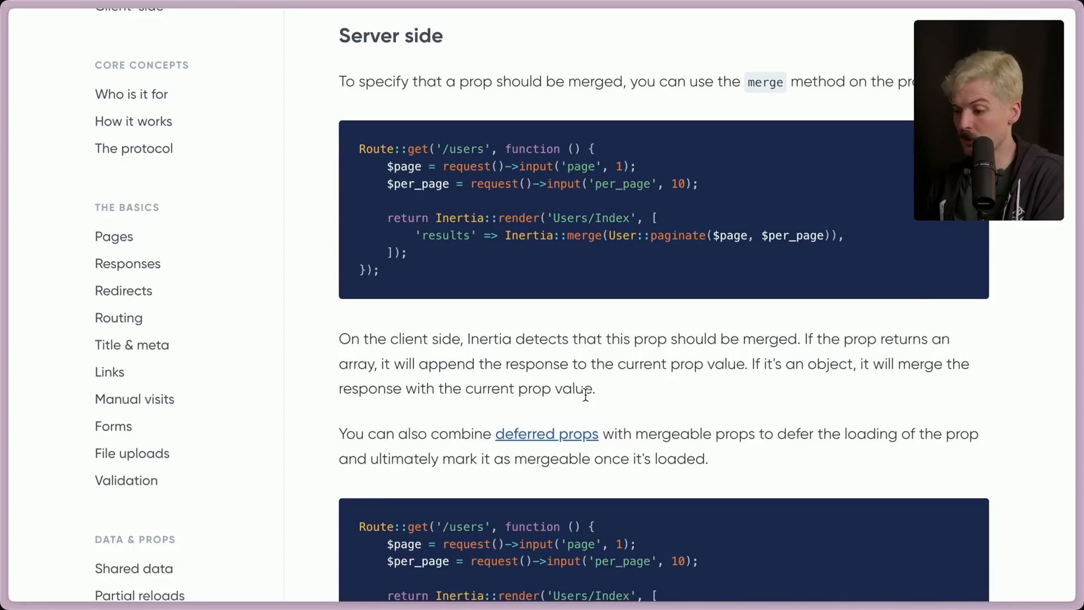
Step: Continue through the deferred-merge examples to the end of the Merging props page
{"action": "scroll", "scroll_direction": "down", "scroll_amount": 3}
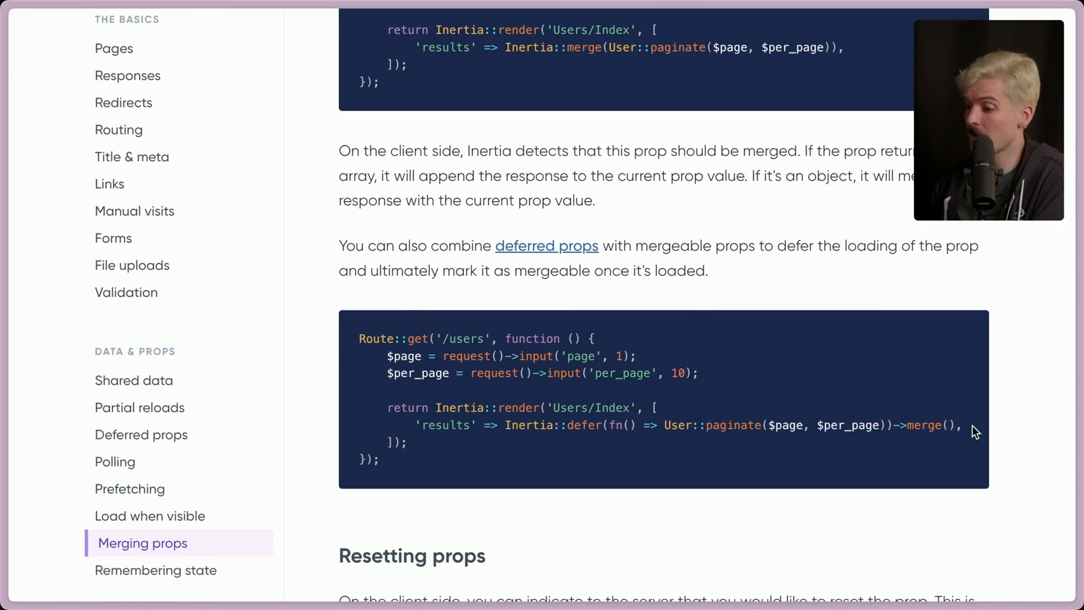
{"action": "scroll", "scroll_direction": "down", "scroll_amount": 3}
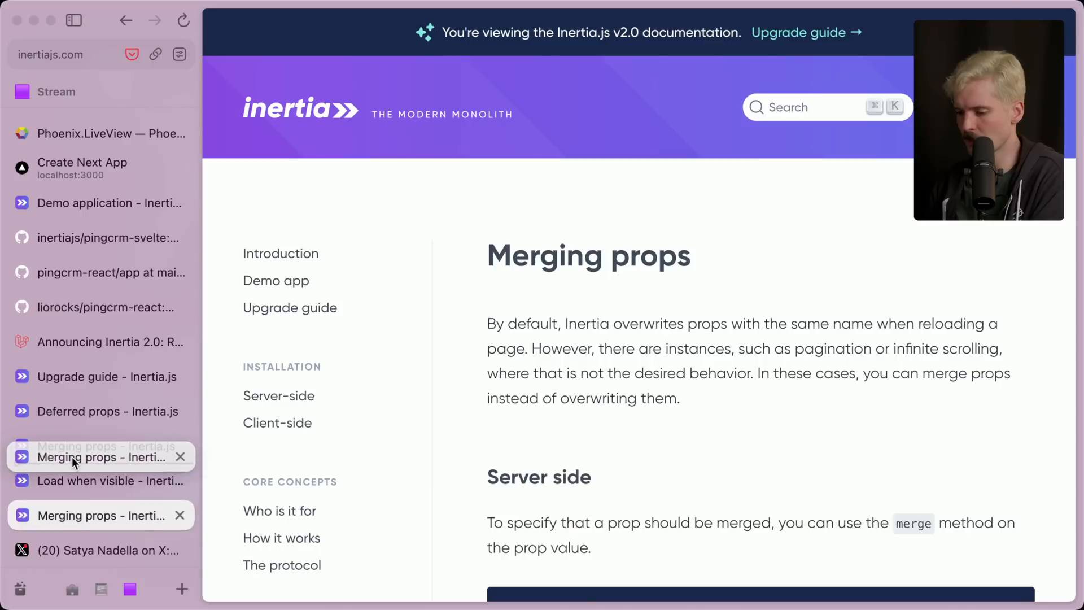
{"action": "scroll", "scroll_direction": "down", "scroll_amount": 3}
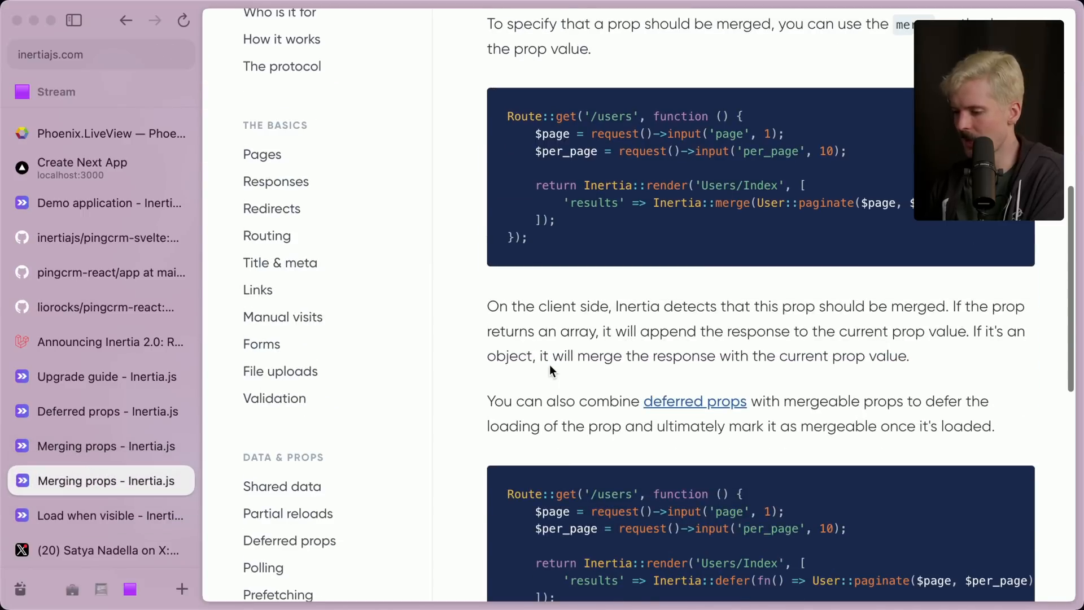
{"action": "scroll", "scroll_direction": "down", "scroll_amount": 3}
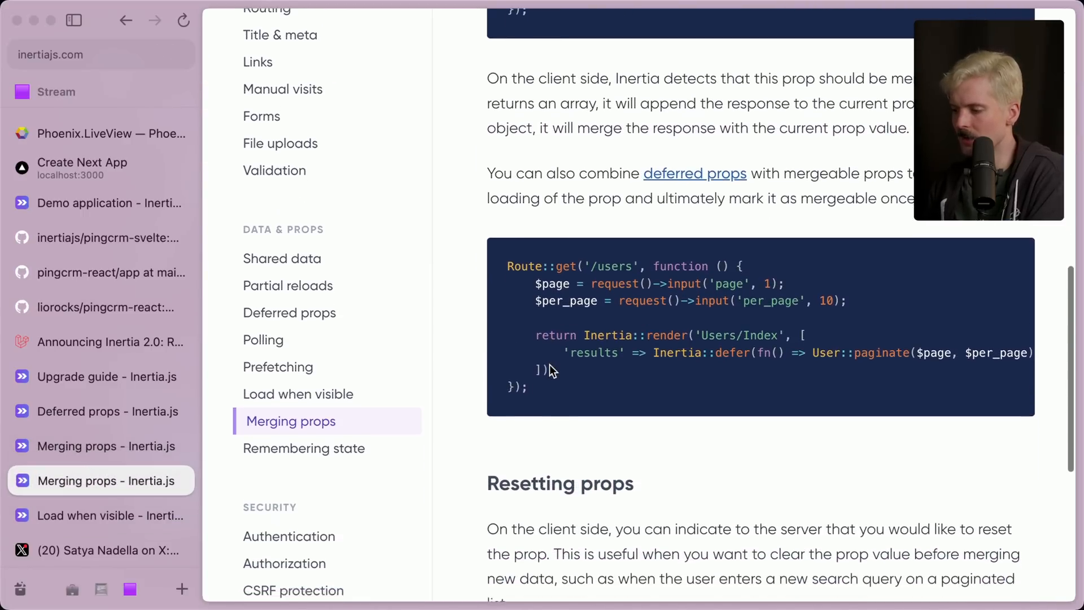
{"action": "scroll", "scroll_direction": "down", "scroll_amount": 3}
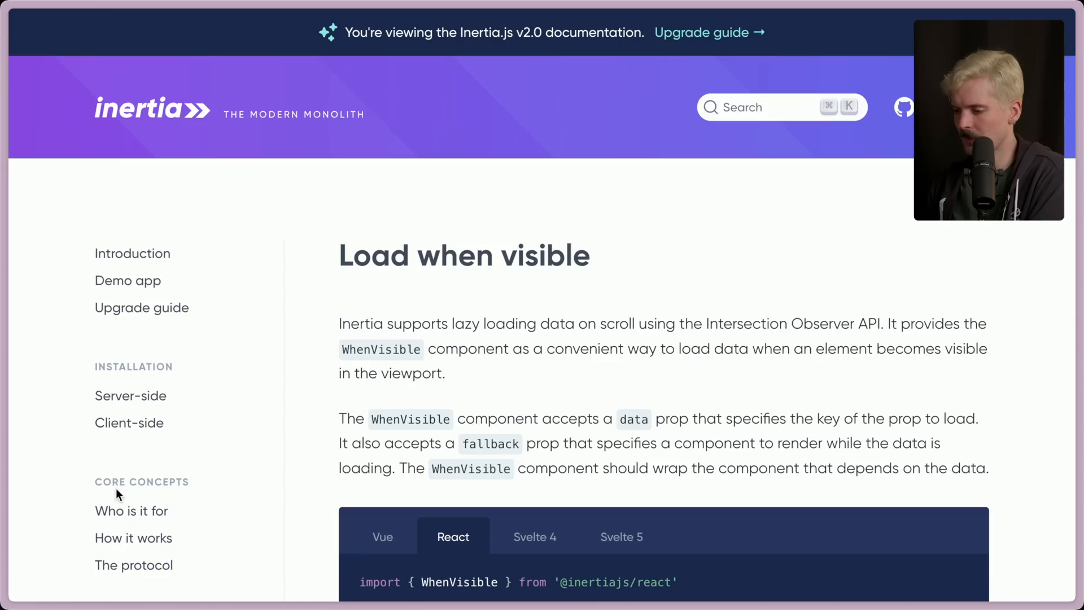
Step: Review the first WhenVisible example and highlight its component line
{"action": "scroll", "scroll_direction": "down", "scroll_amount": 3}
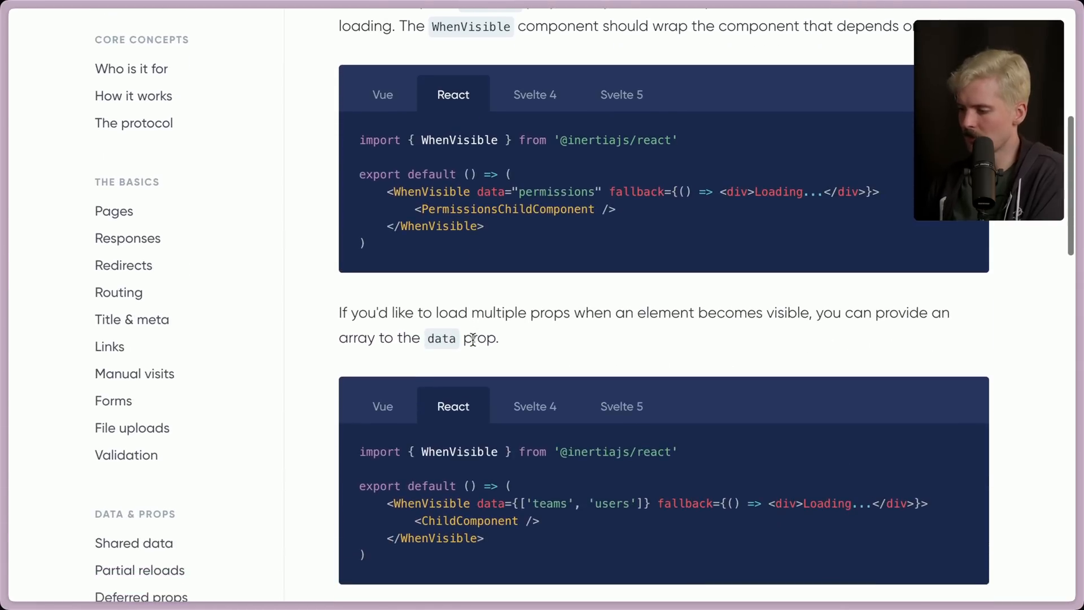
{"action": "scroll", "scroll_direction": "up", "scroll_amount": 3}
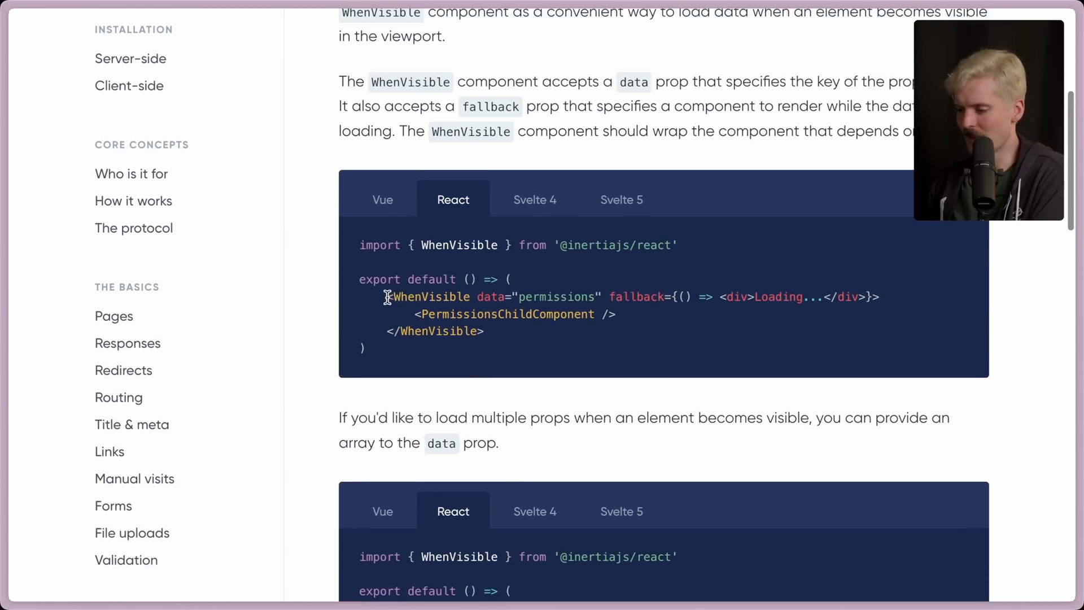
{"action": "left_click_drag", "start_coordinate": [389, 297], "coordinate": [879, 297]}
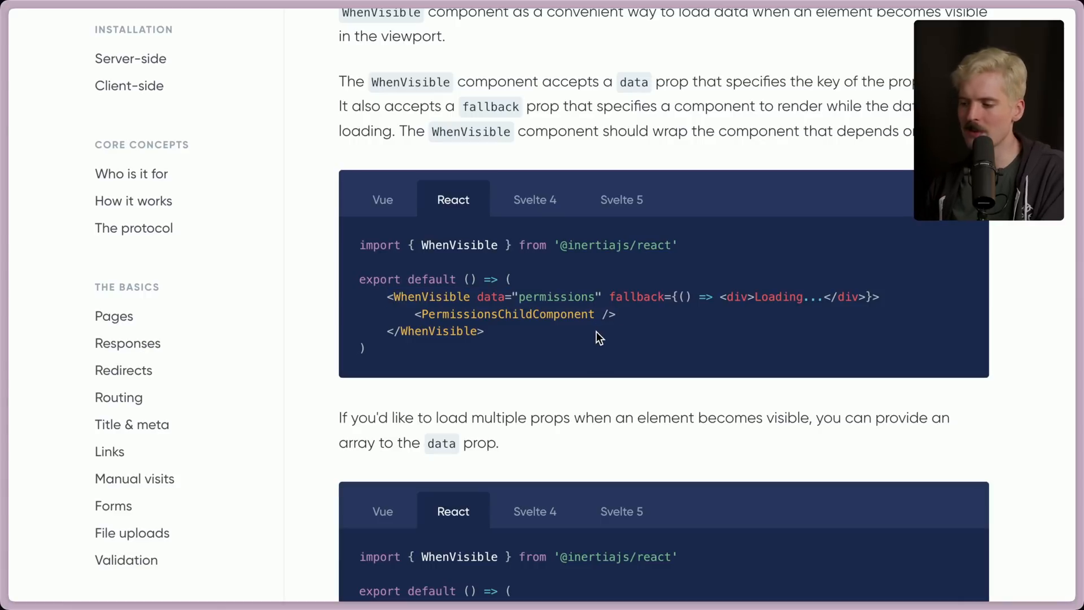
{"action": "mouse_move", "coordinate": [596, 336]}
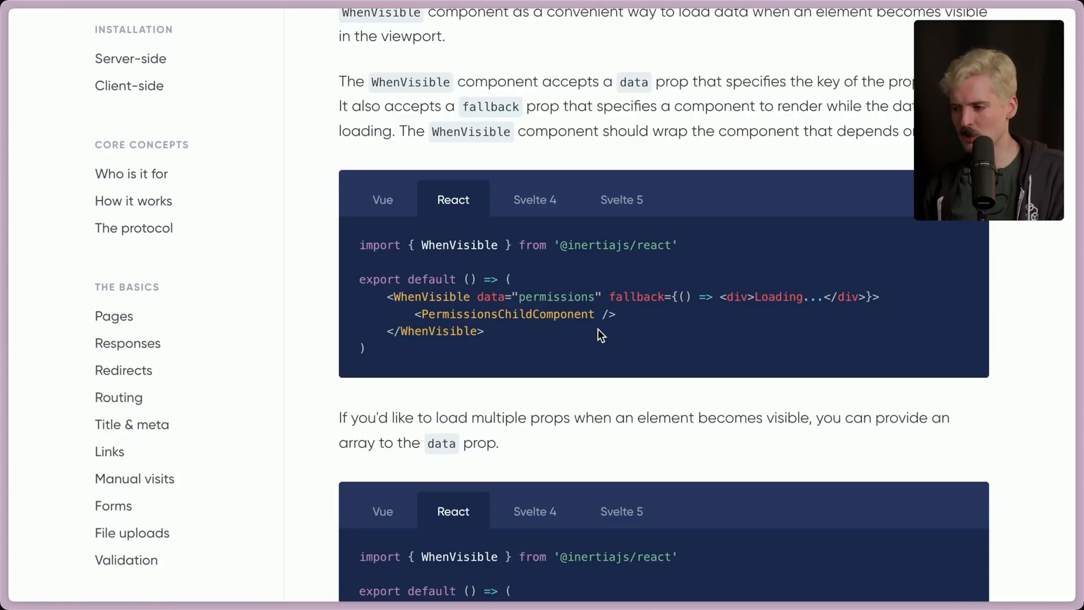
Step: Highlight buffer={500} in the 'Loading before visible' example and finish the page
{"action": "scroll", "scroll_direction": "down", "scroll_amount": 3}
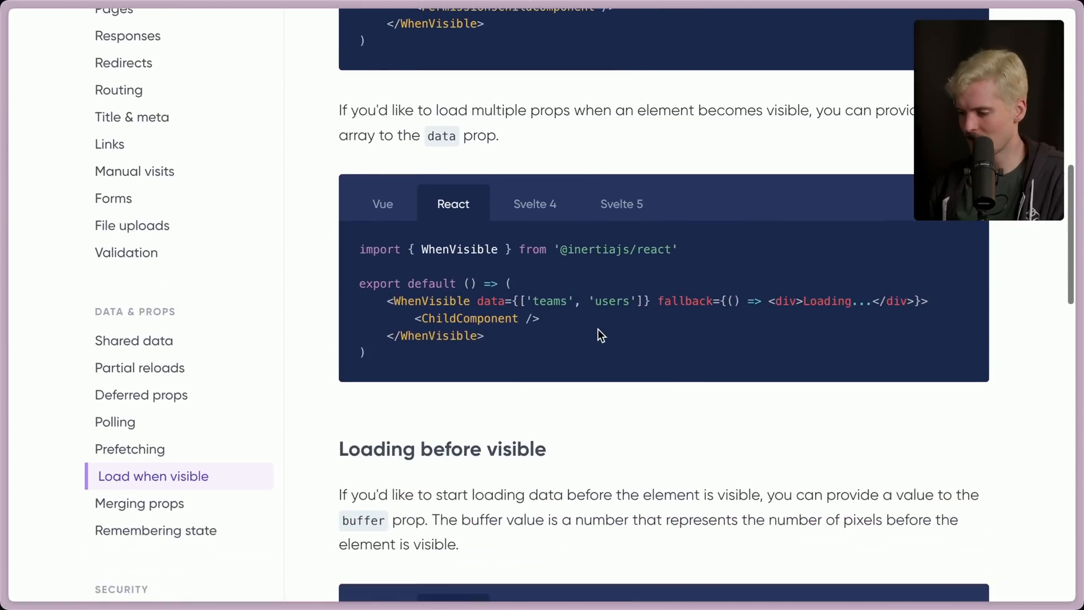
{"action": "scroll", "scroll_direction": "down", "scroll_amount": 3}
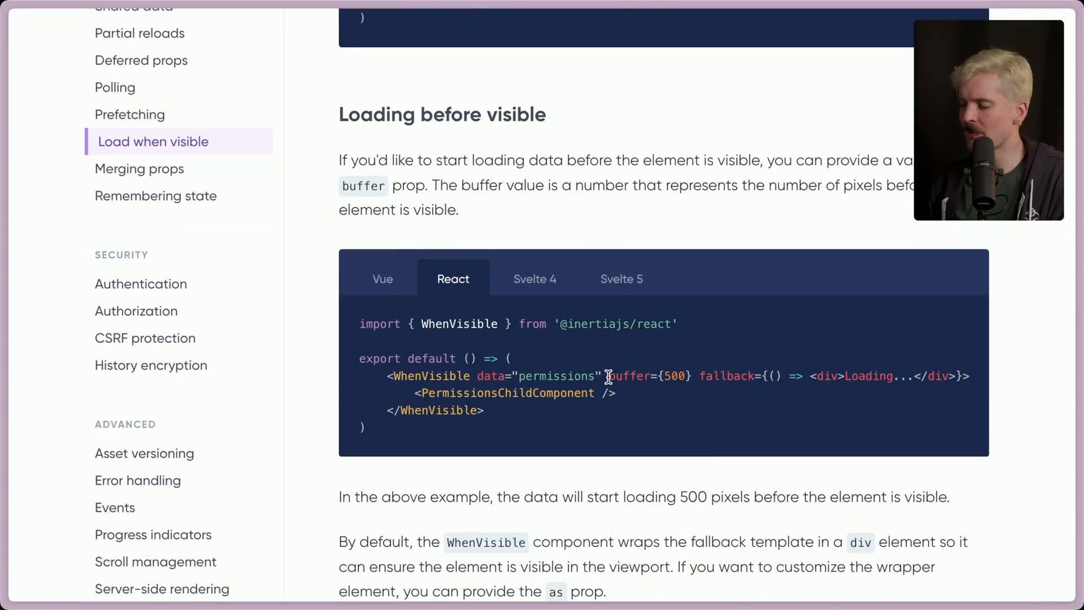
{"action": "left_click_drag", "start_coordinate": [609, 376], "coordinate": [691, 376]}
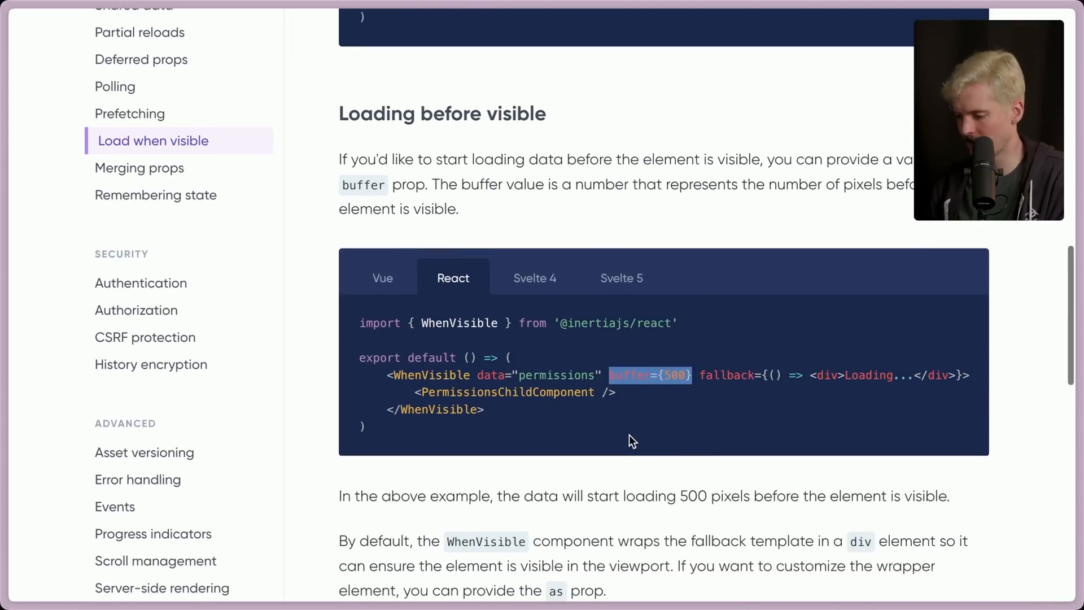
{"action": "scroll", "scroll_direction": "down", "scroll_amount": 3}
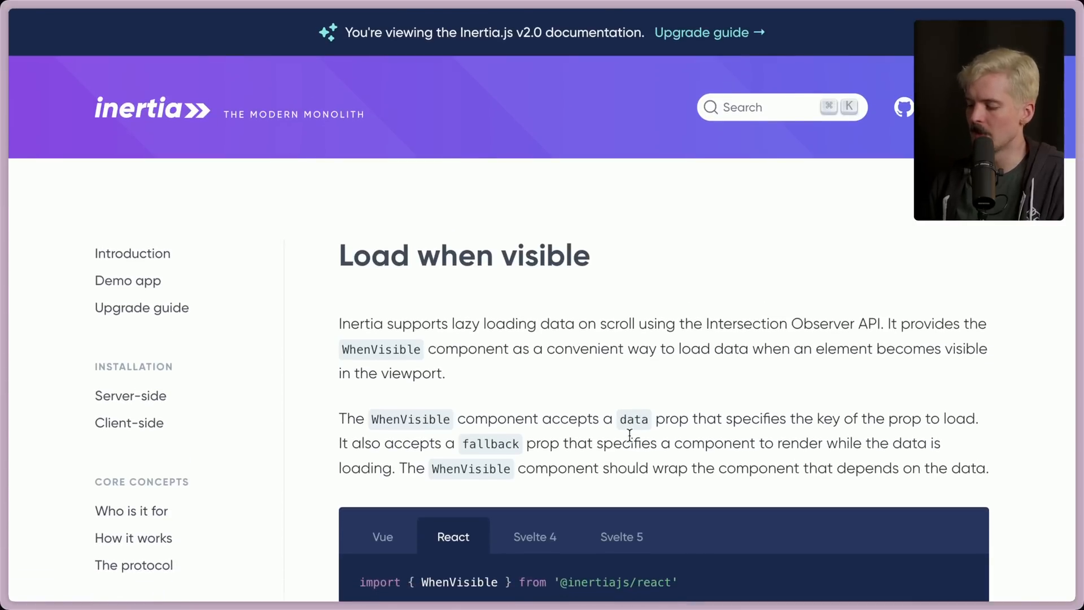
{"action": "scroll", "scroll_direction": "down", "scroll_amount": 3}
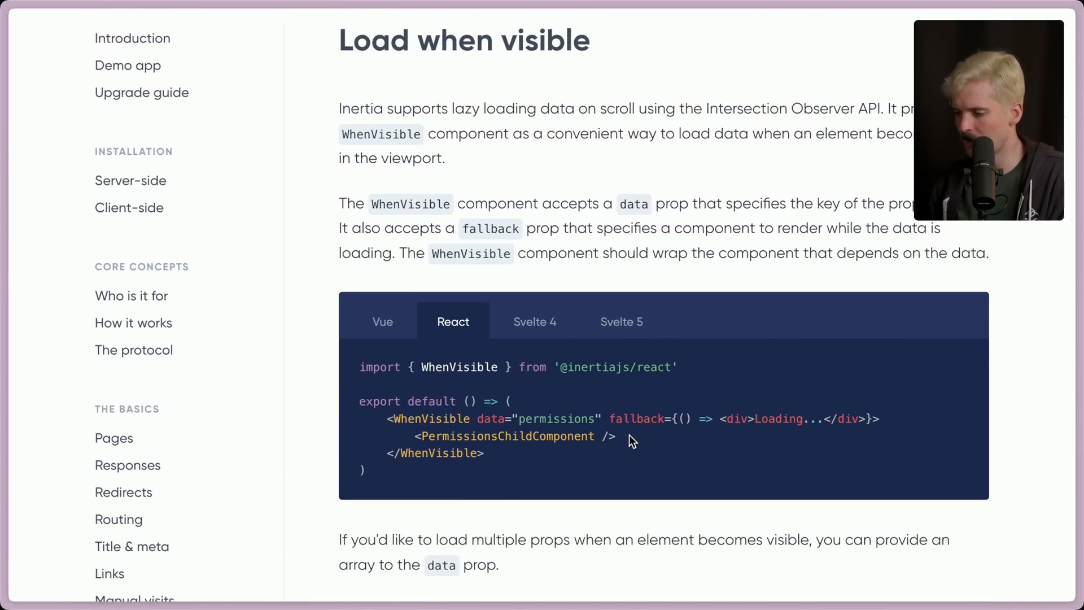
{"action": "mouse_move", "coordinate": [390, 515]}
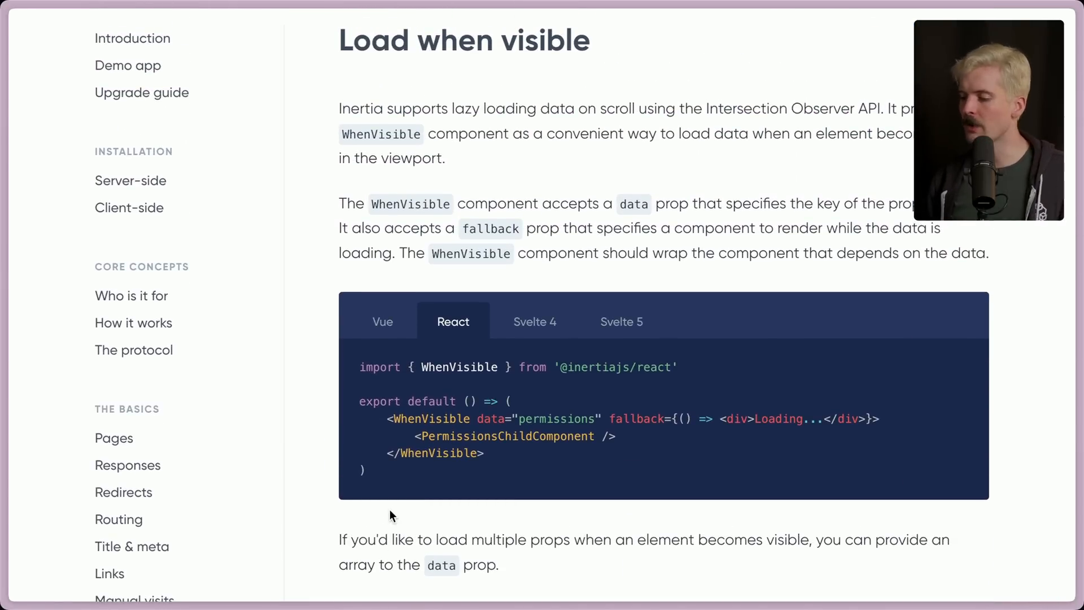